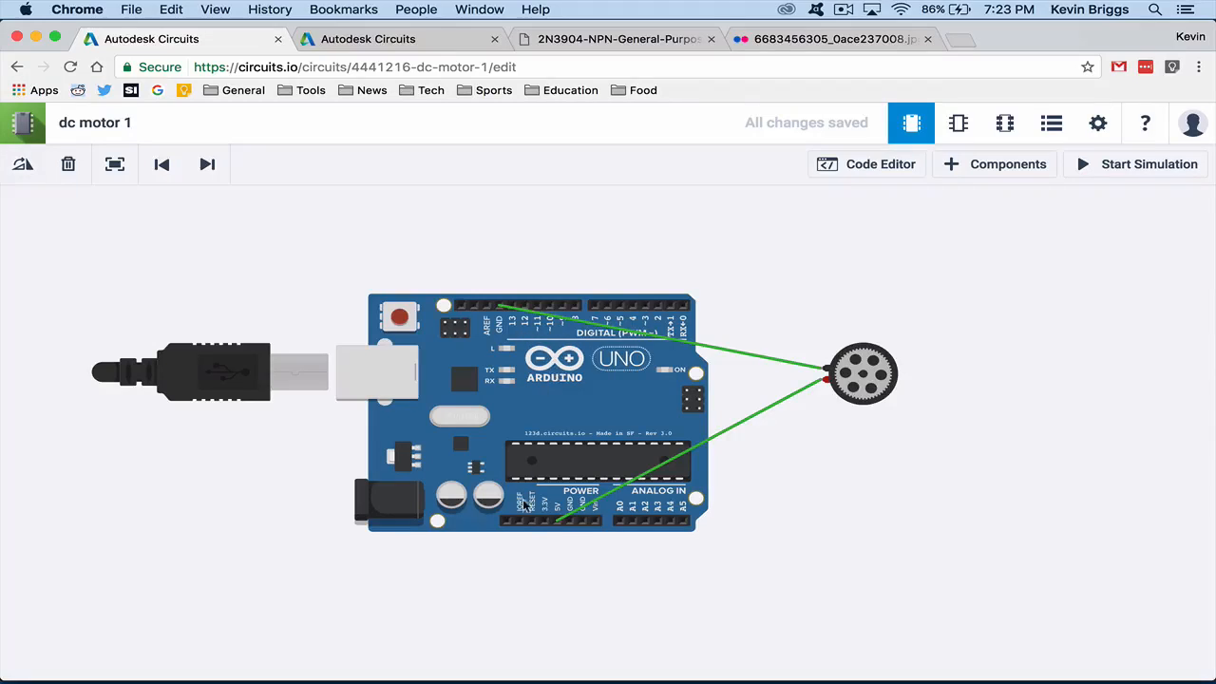
mouse_move(847, 416)
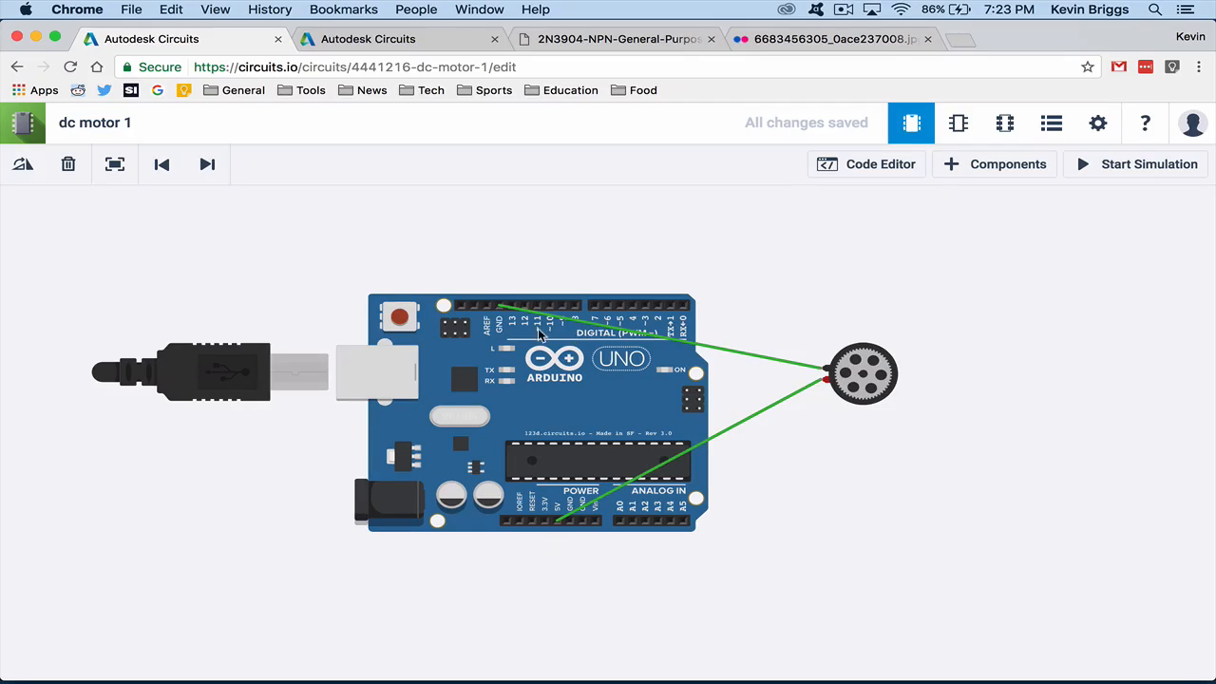
mouse_move(1114, 169)
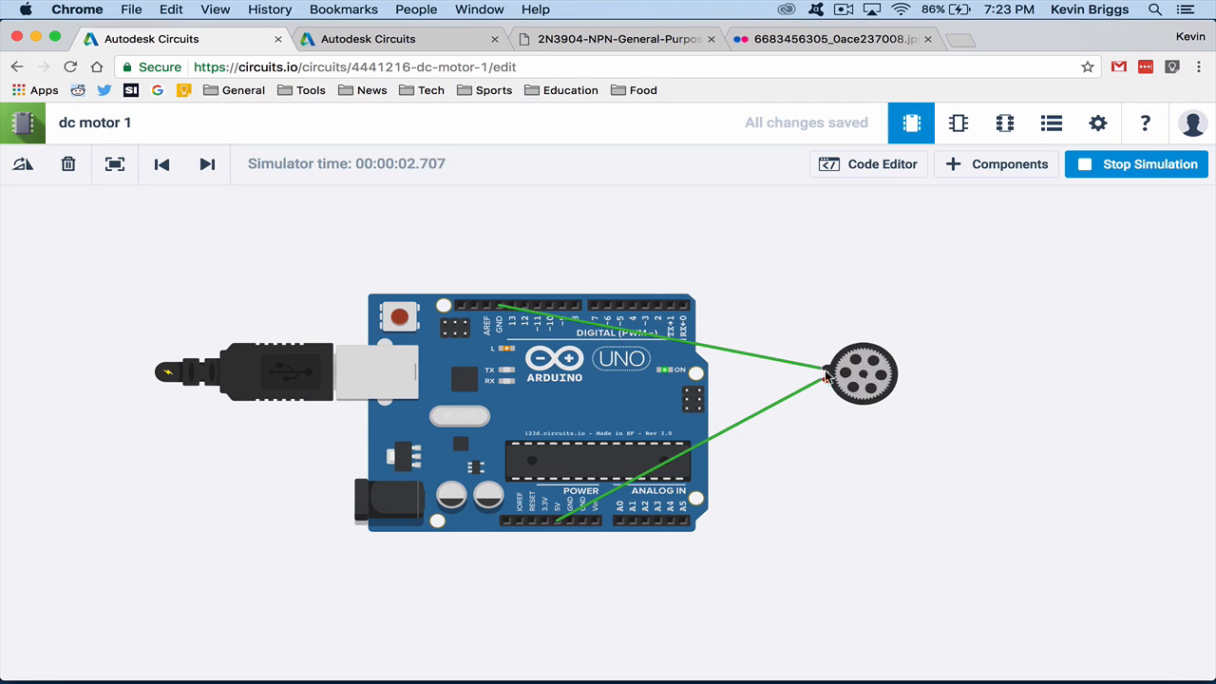
mouse_move(1115, 175)
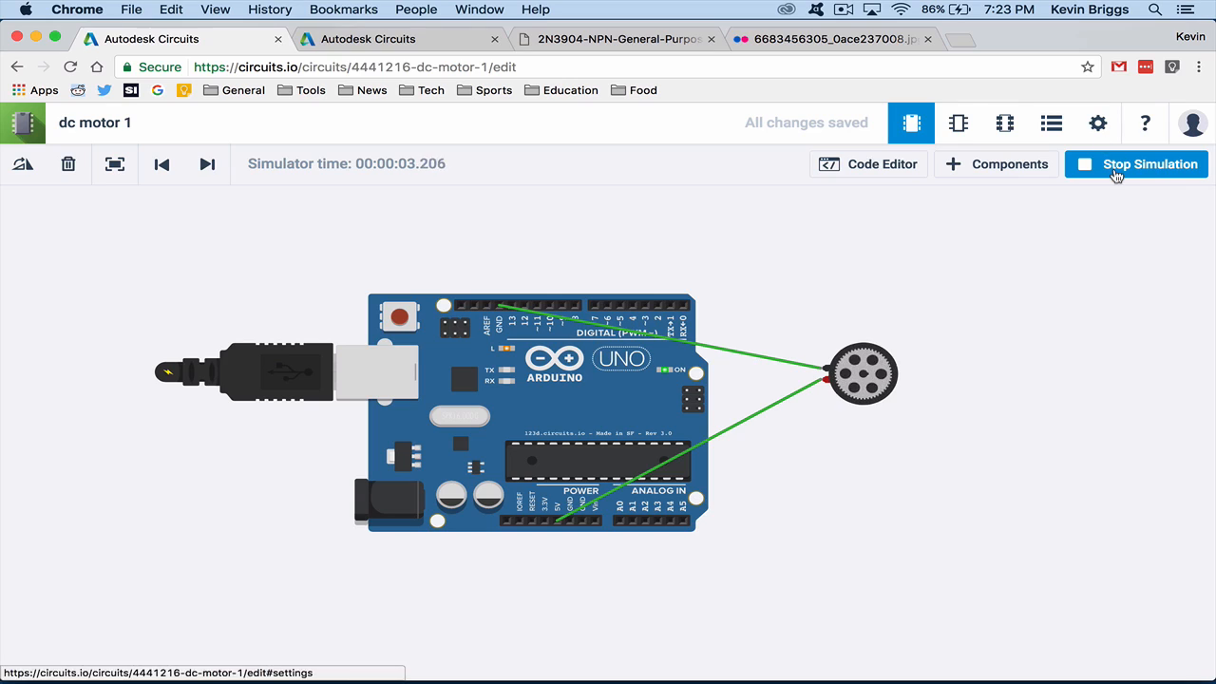
Step: Stop the simulation, wire the motor terminals to pin 13 and GND, and bring up the sketch code
left_click(1147, 164)
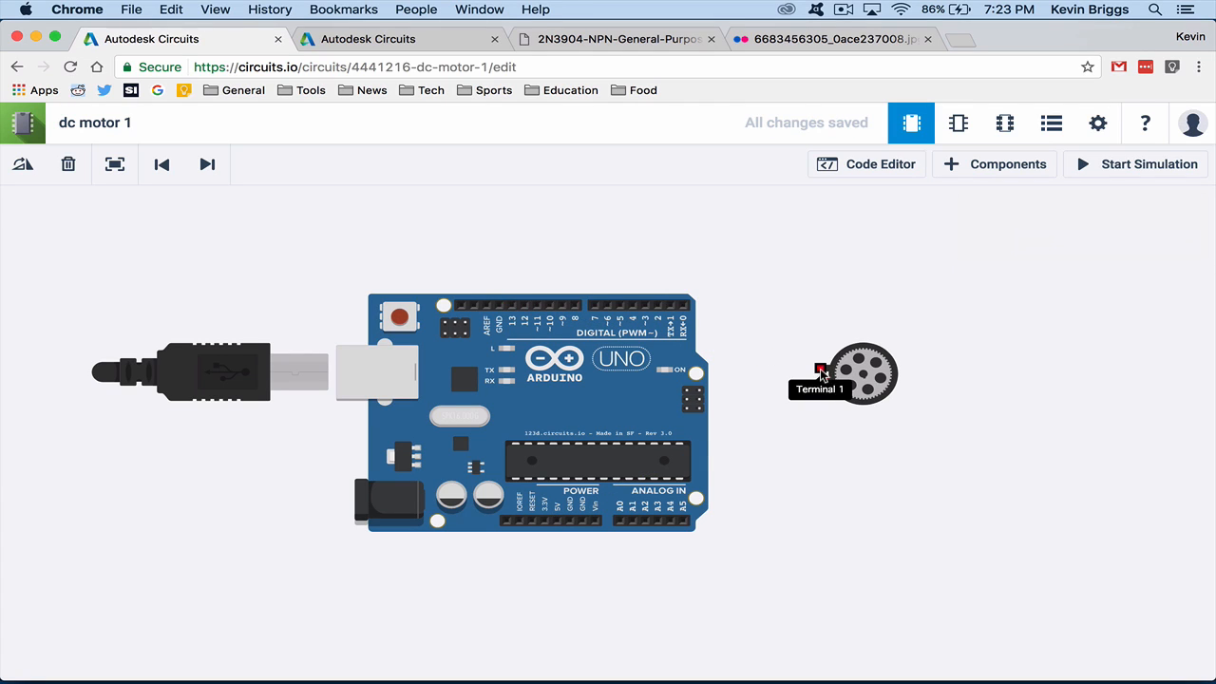
left_click_drag(821, 370, 570, 529)
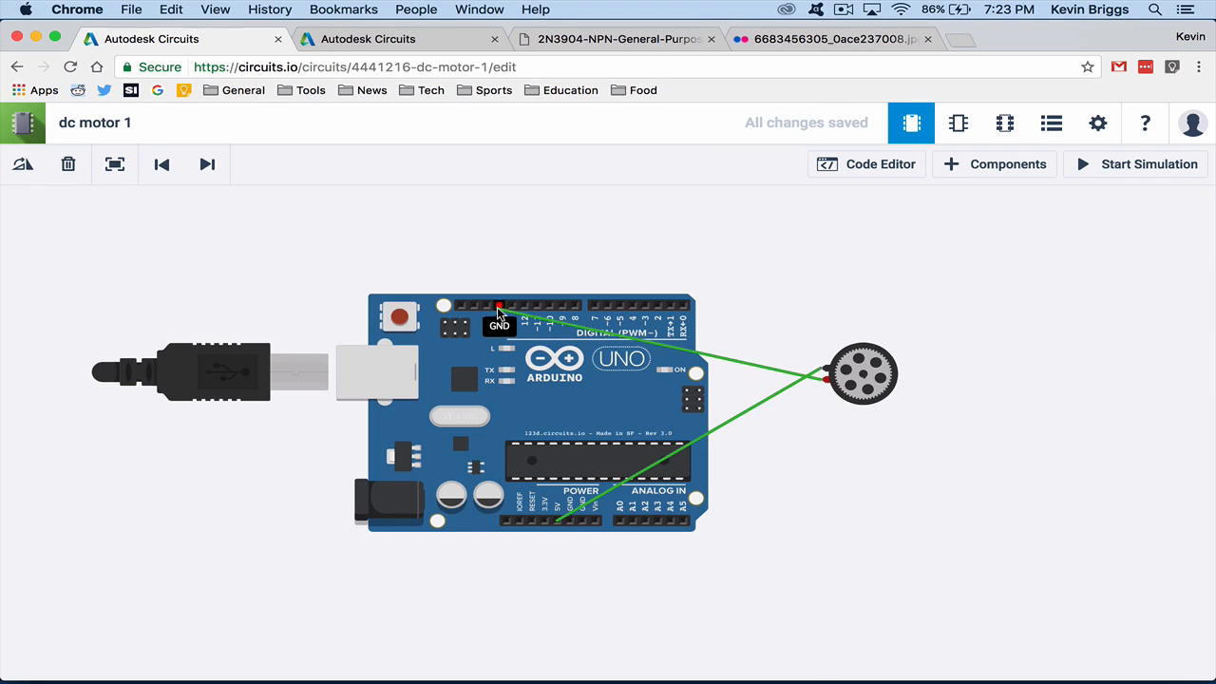
left_click(1136, 163)
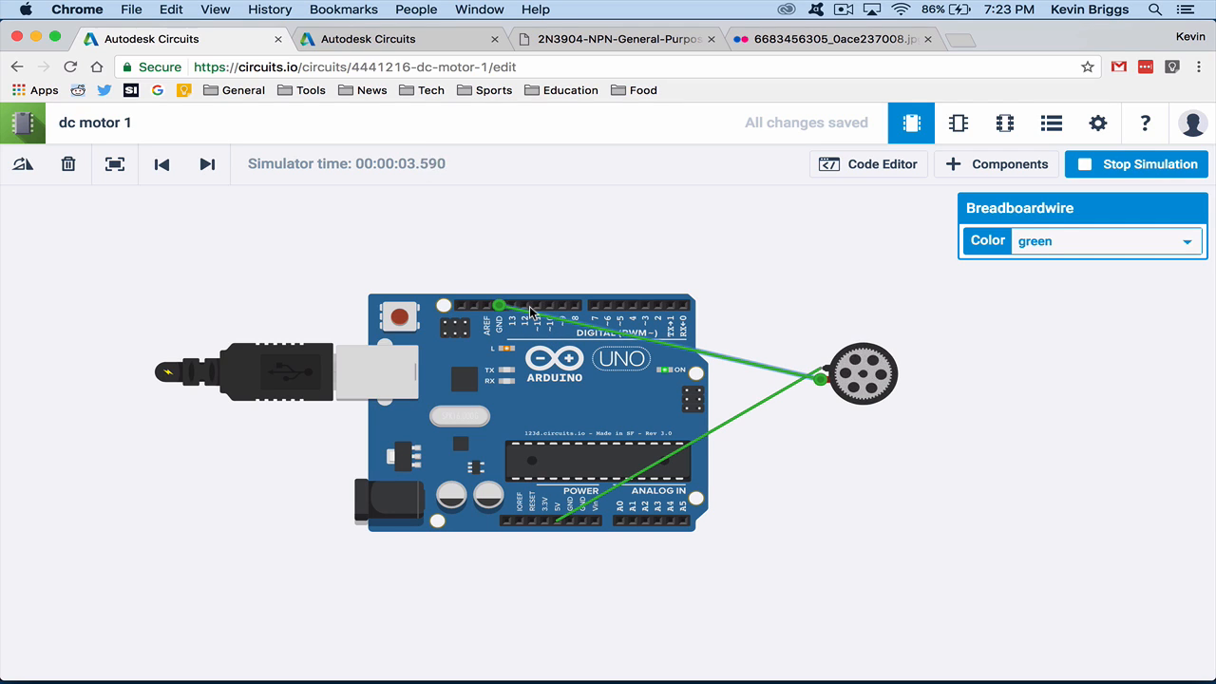
left_click(1136, 164)
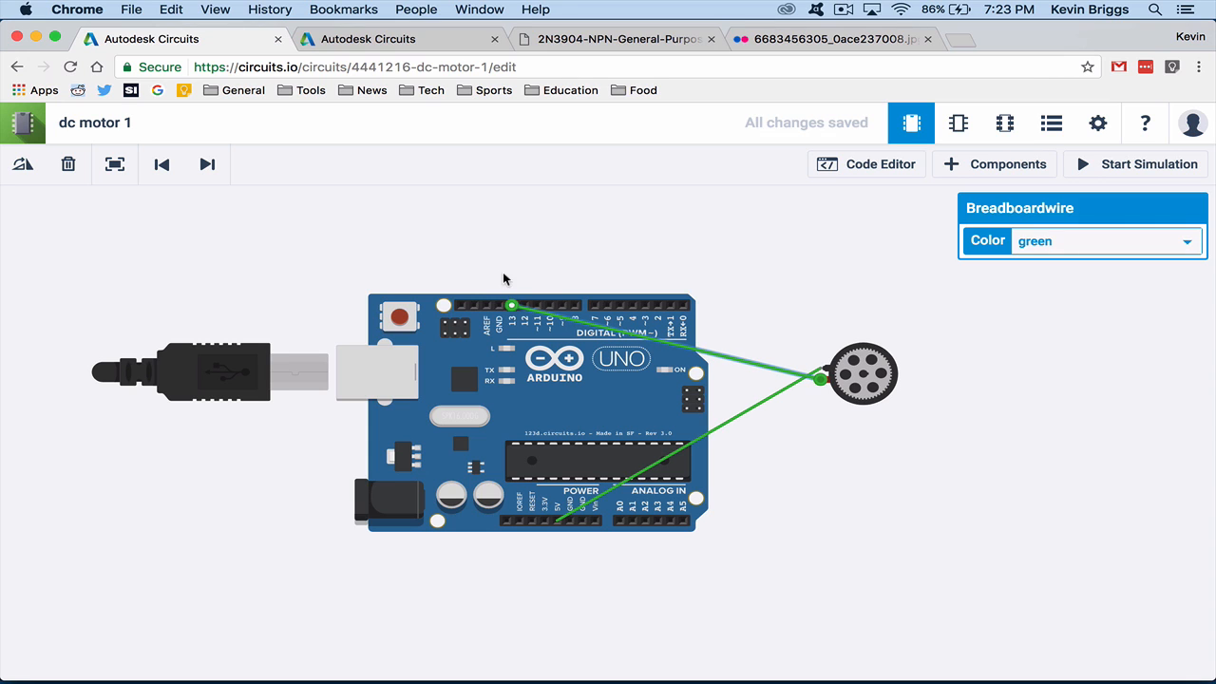
left_click(866, 163)
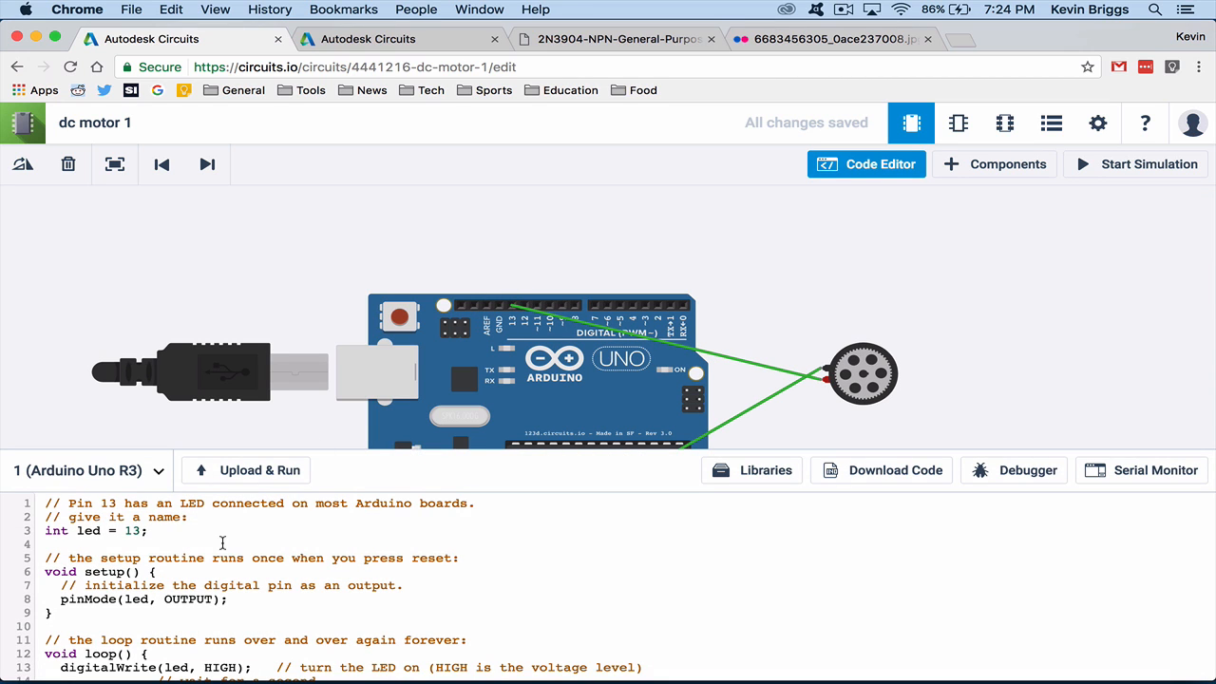
Step: Replace 'led' with 13 in pinMode and digitalWrite, then run the simulation with the edited sketch
scroll("down", 3)
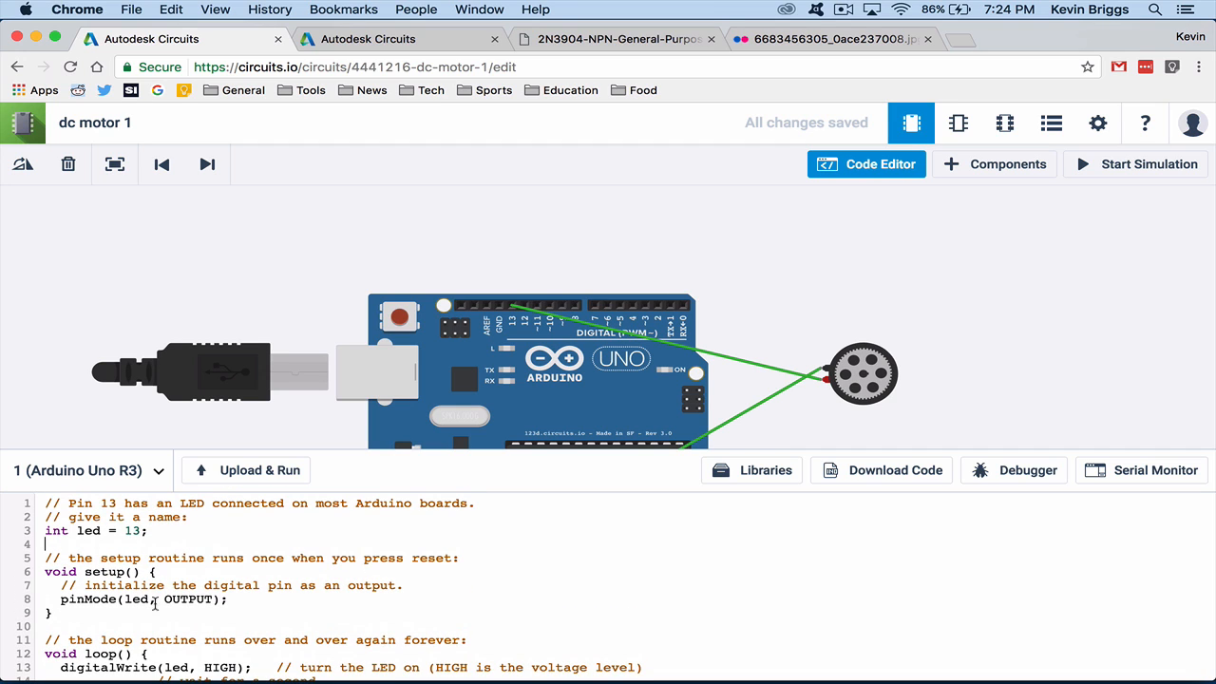
type("13")
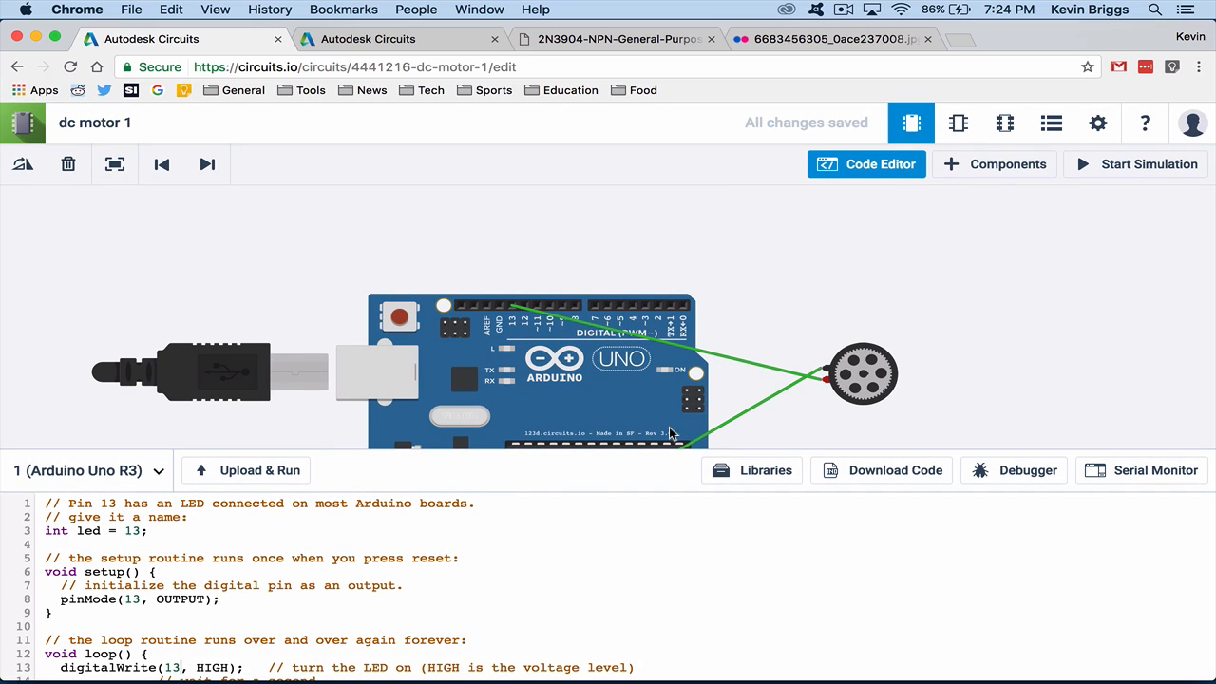
left_click(1136, 164)
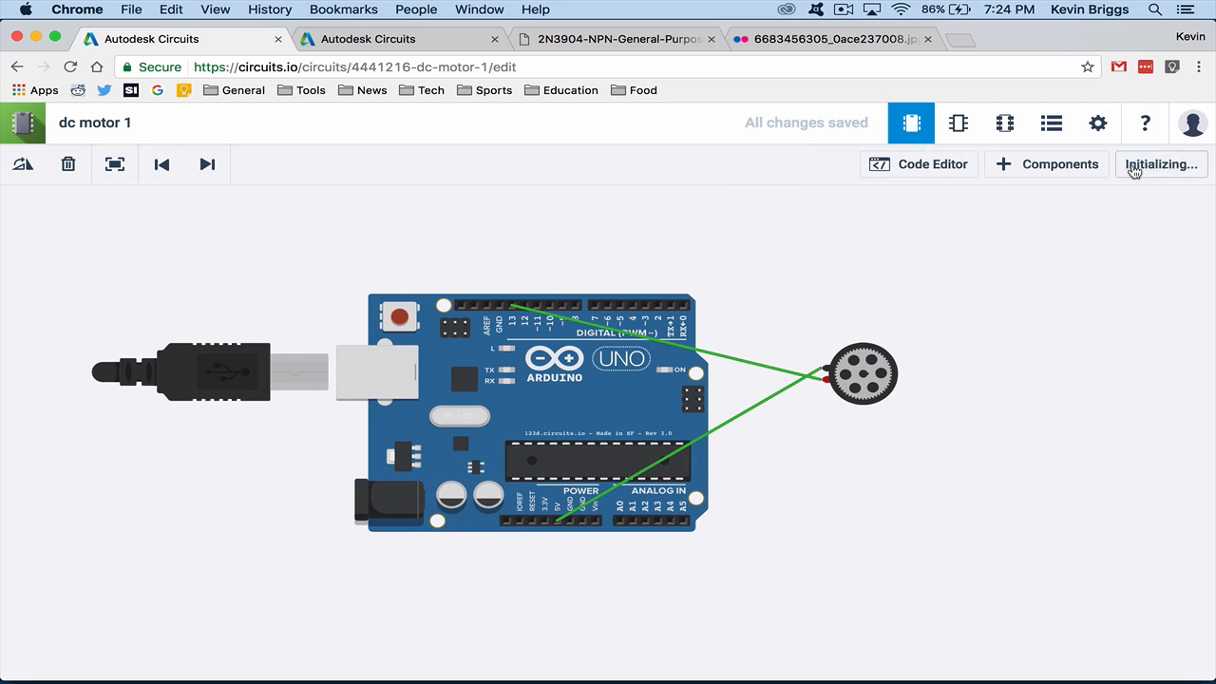
left_click(1159, 164)
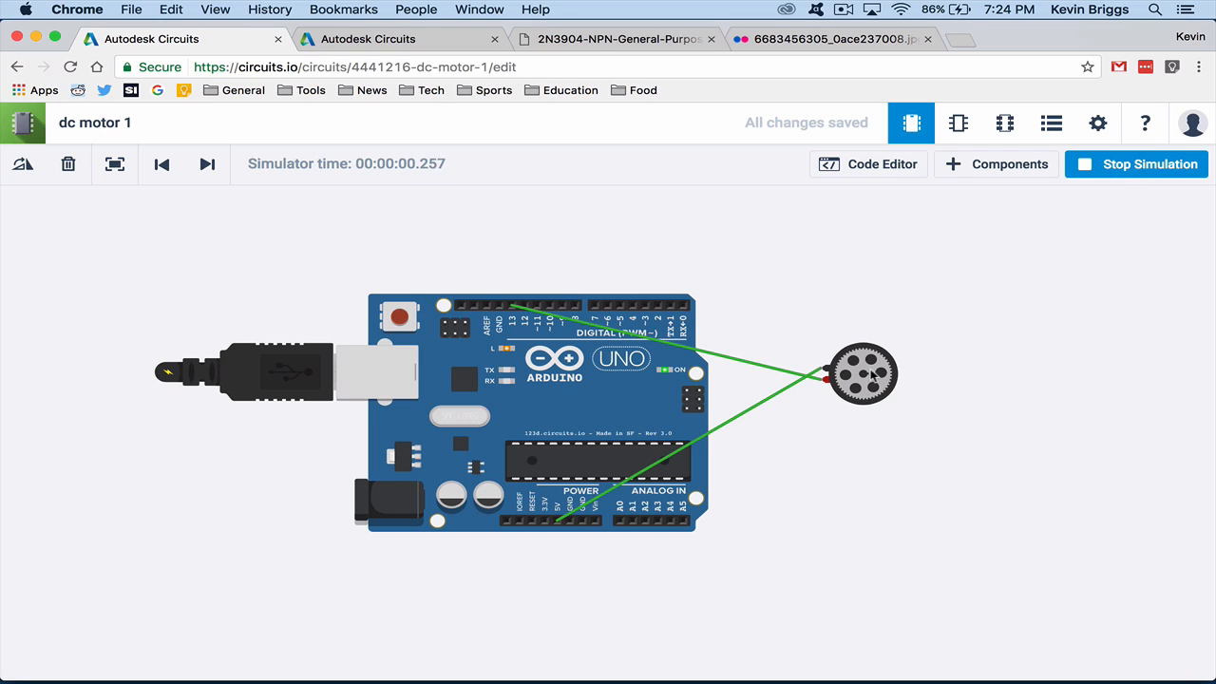
mouse_move(783, 363)
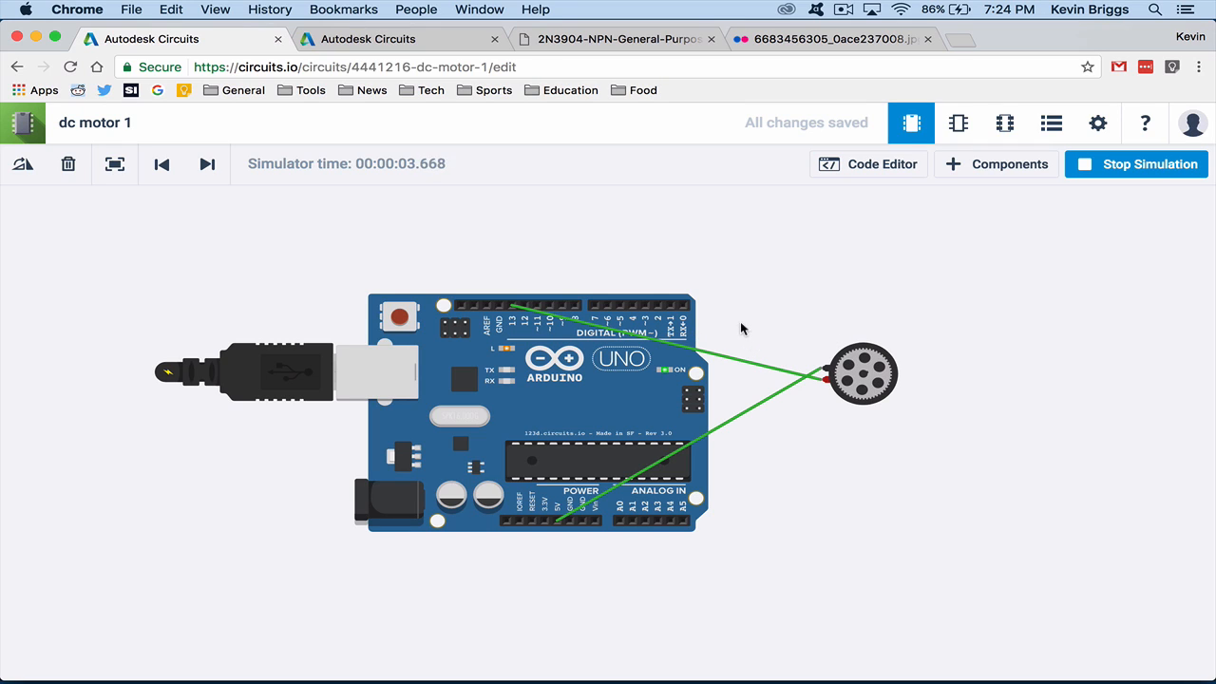
mouse_move(593, 190)
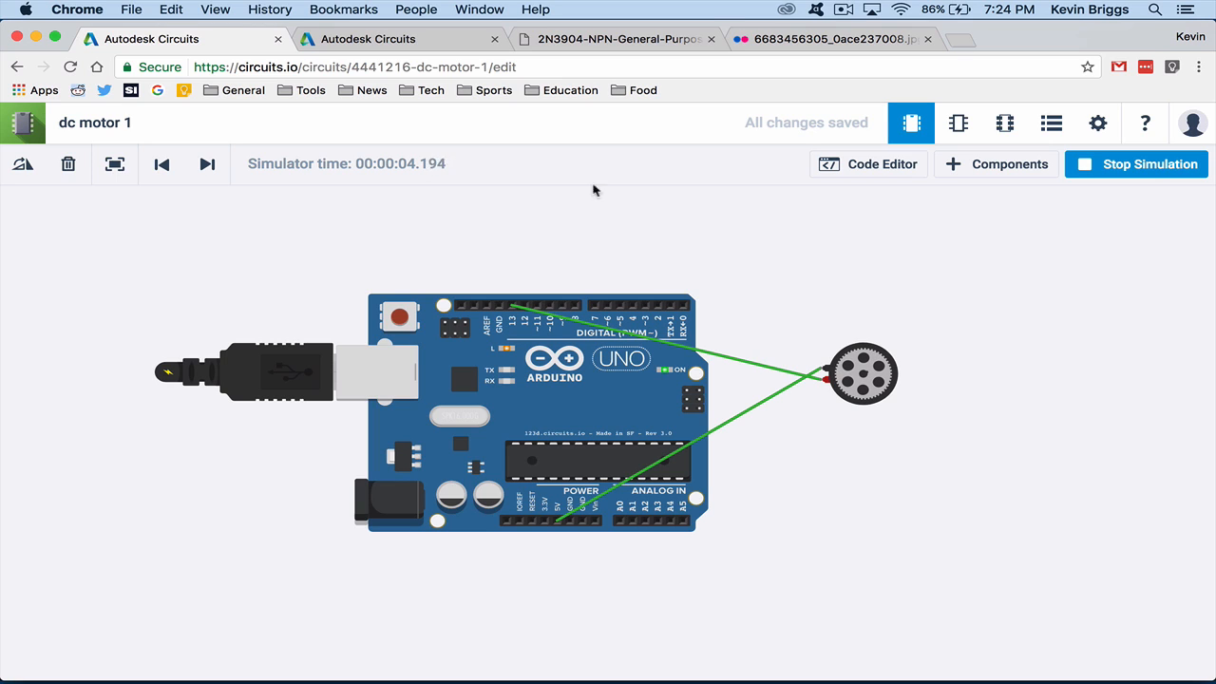
Step: View the 2N3904 NPN transistor pinout image in its Chrome tab
left_click(615, 38)
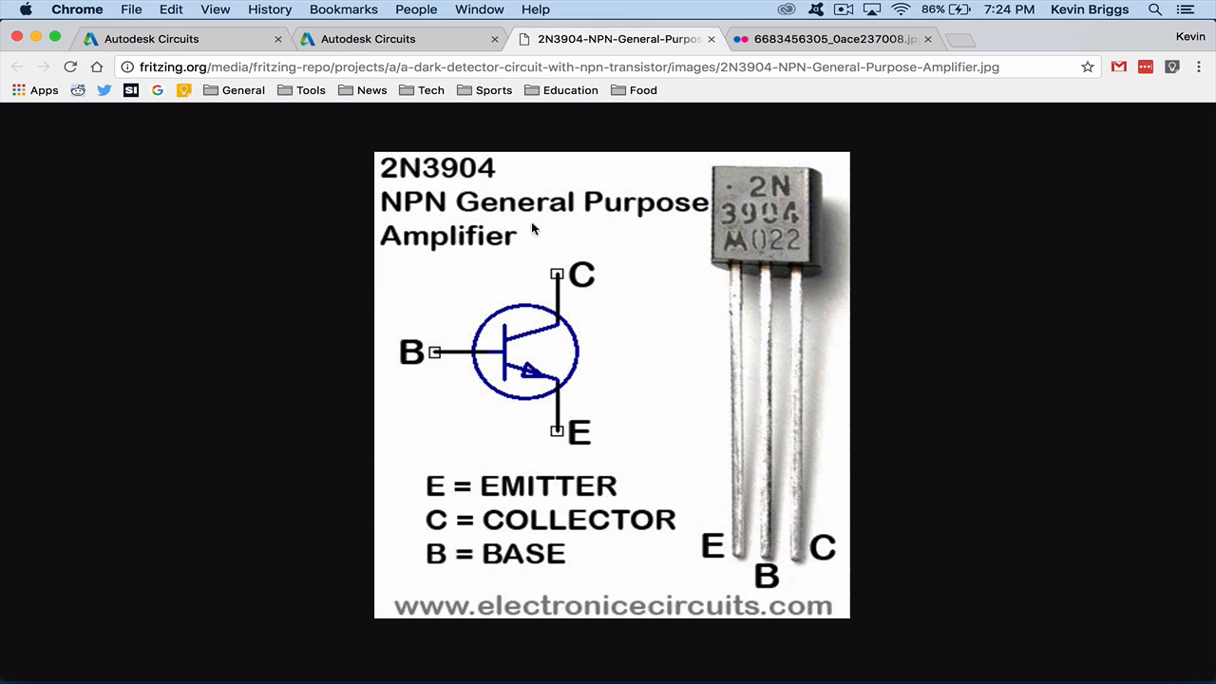
mouse_move(760, 209)
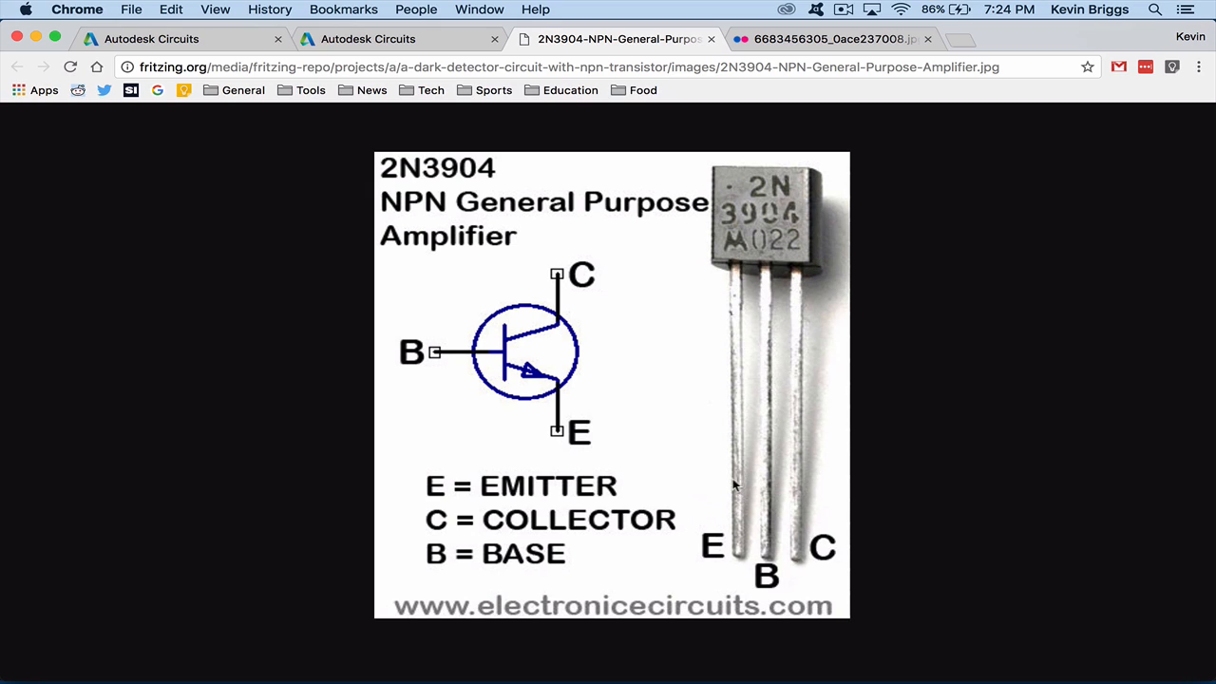
mouse_move(802, 323)
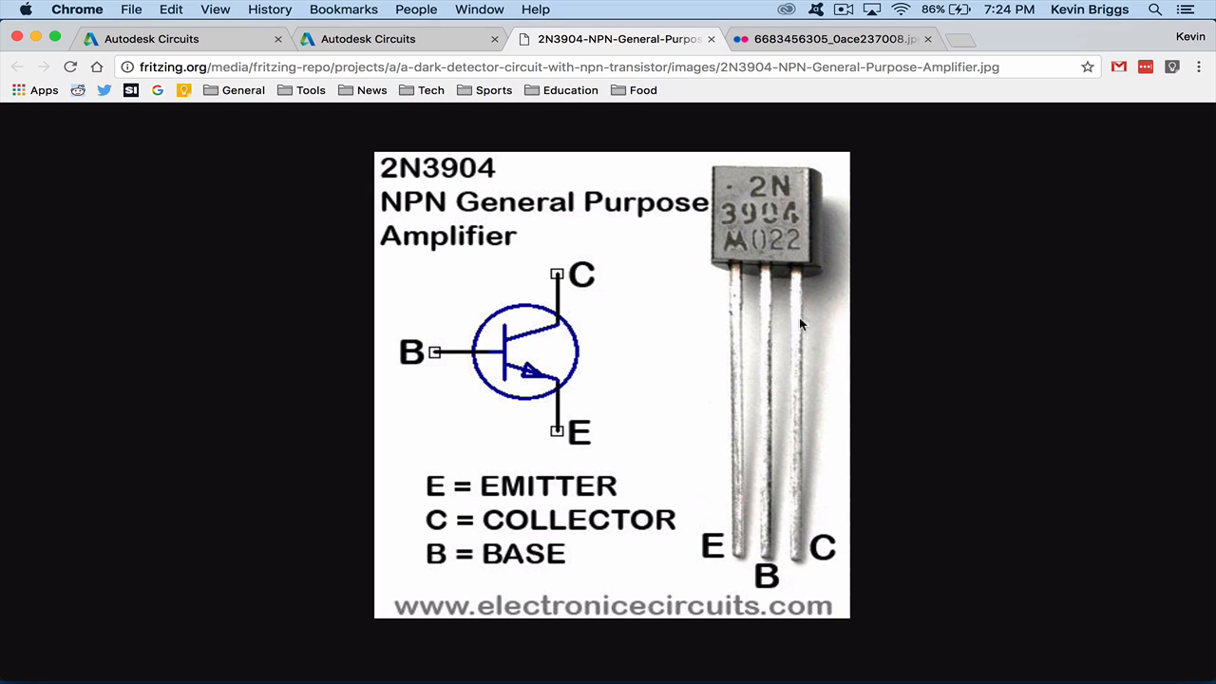
mouse_move(770, 521)
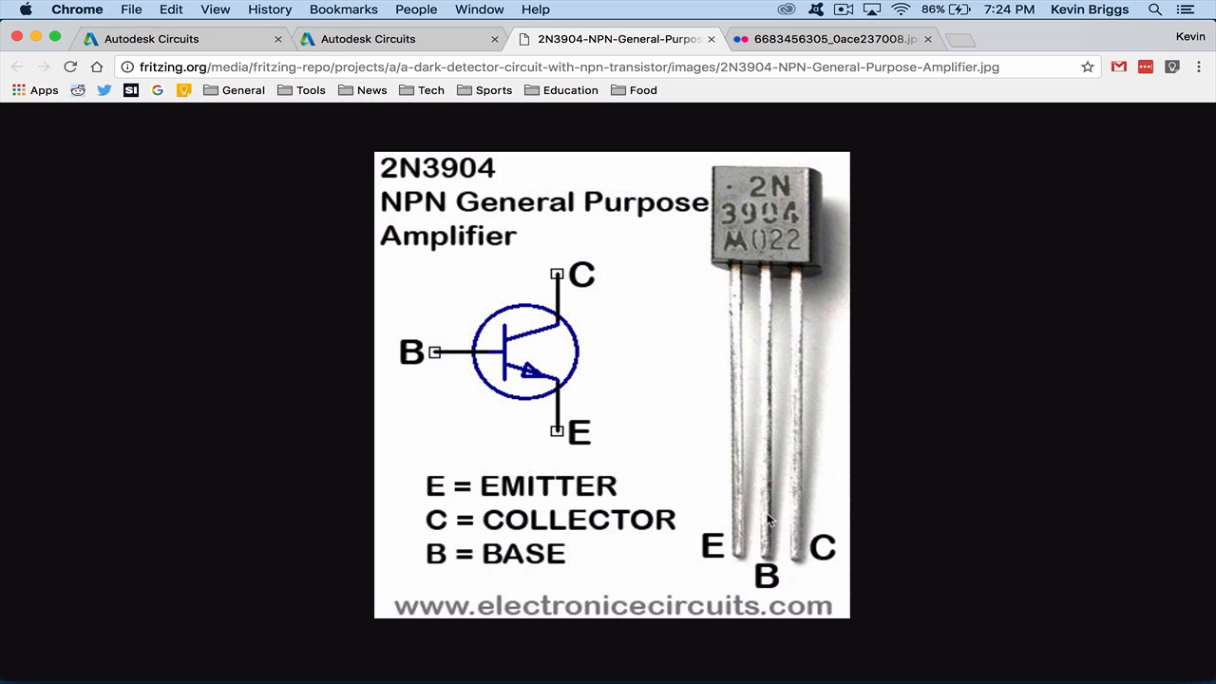
mouse_move(714, 314)
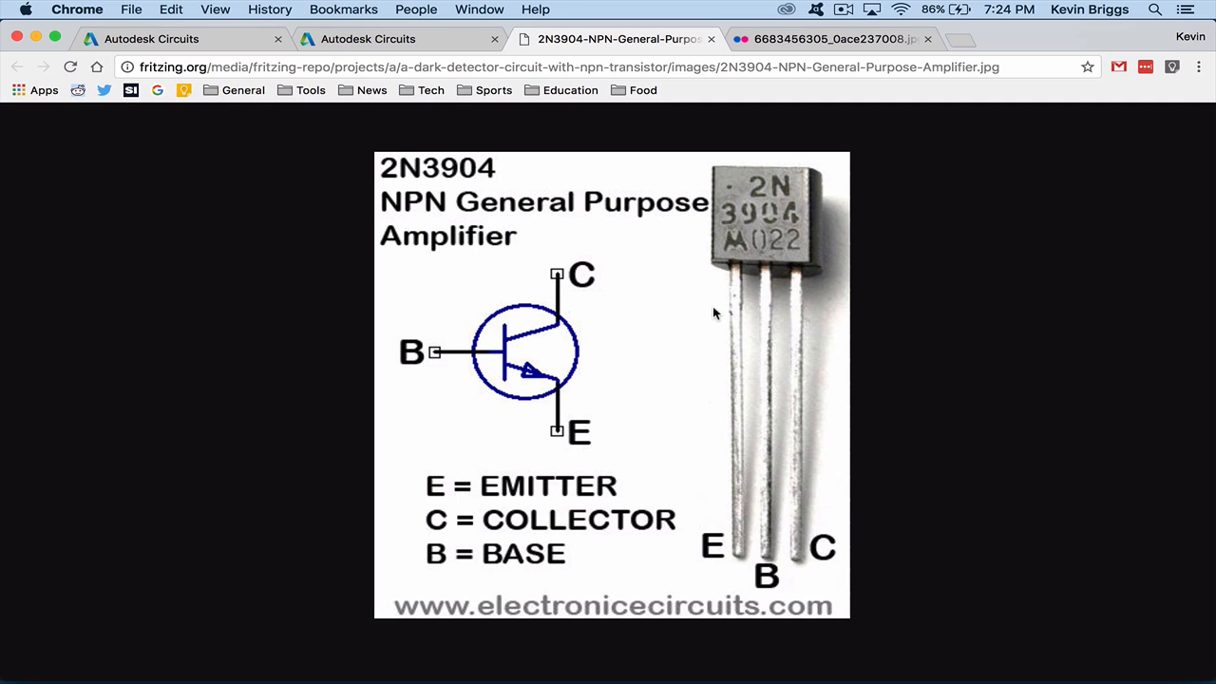
mouse_move(407, 109)
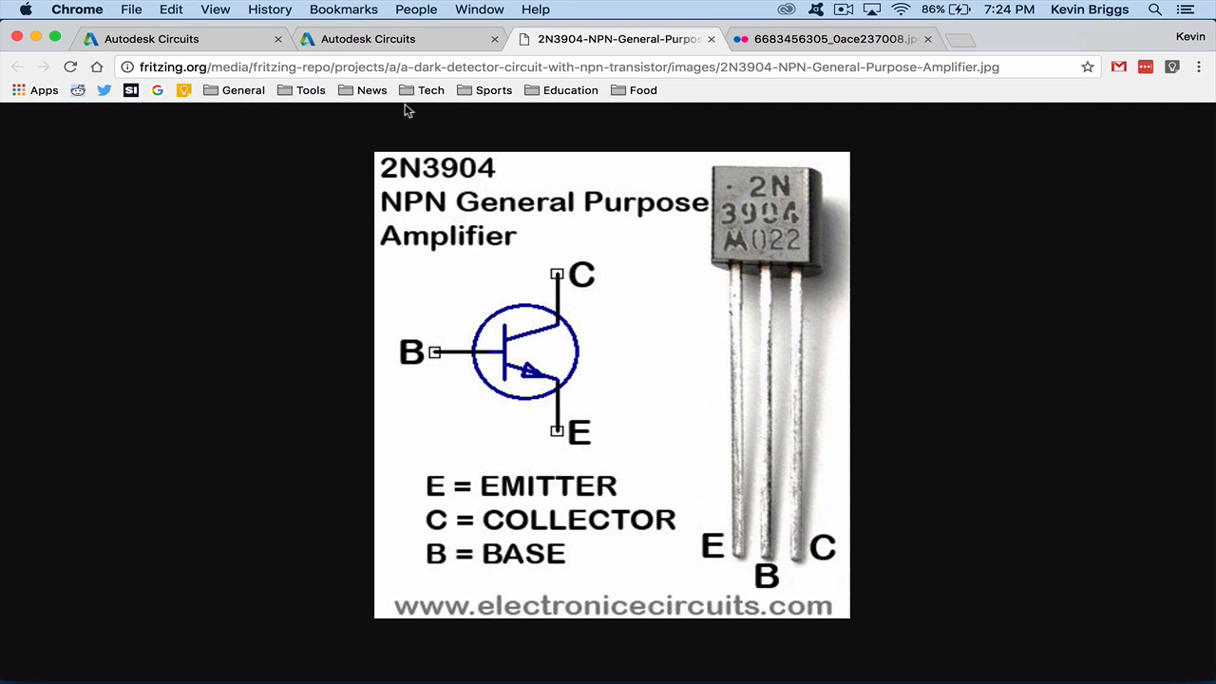
Step: Switch to the dc motor 2 breadboard circuit with the pushbutton, transistor and motor
left_click(395, 38)
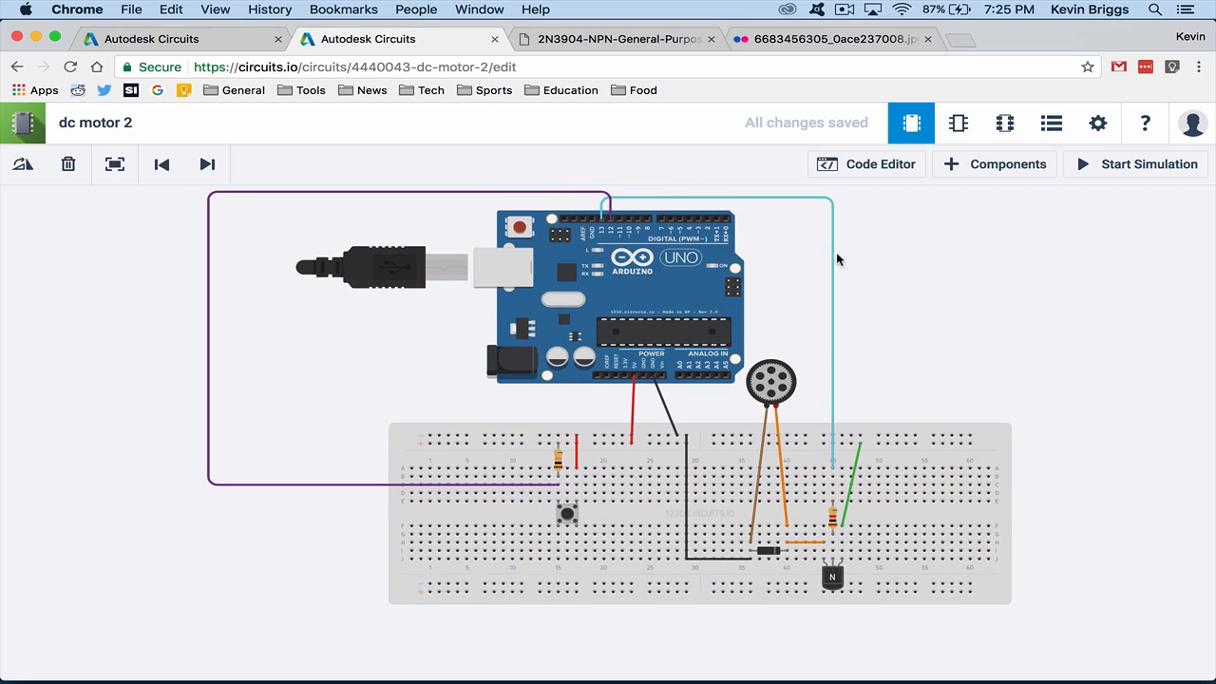
mouse_move(839, 517)
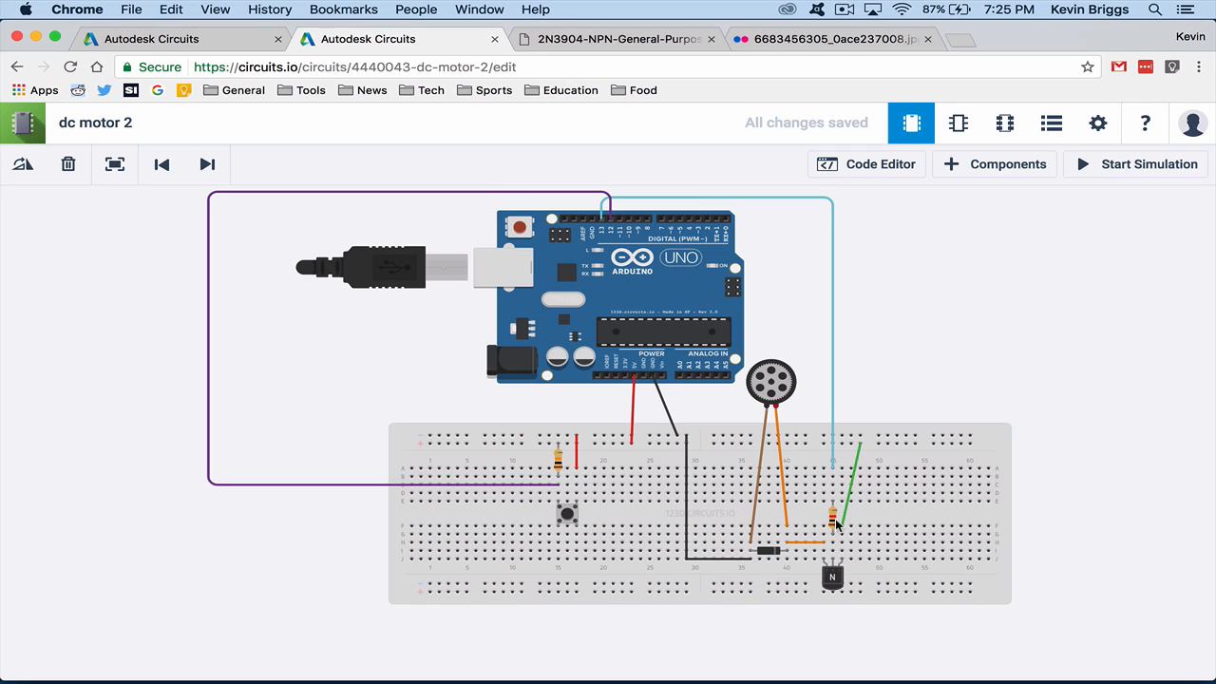
mouse_move(833, 540)
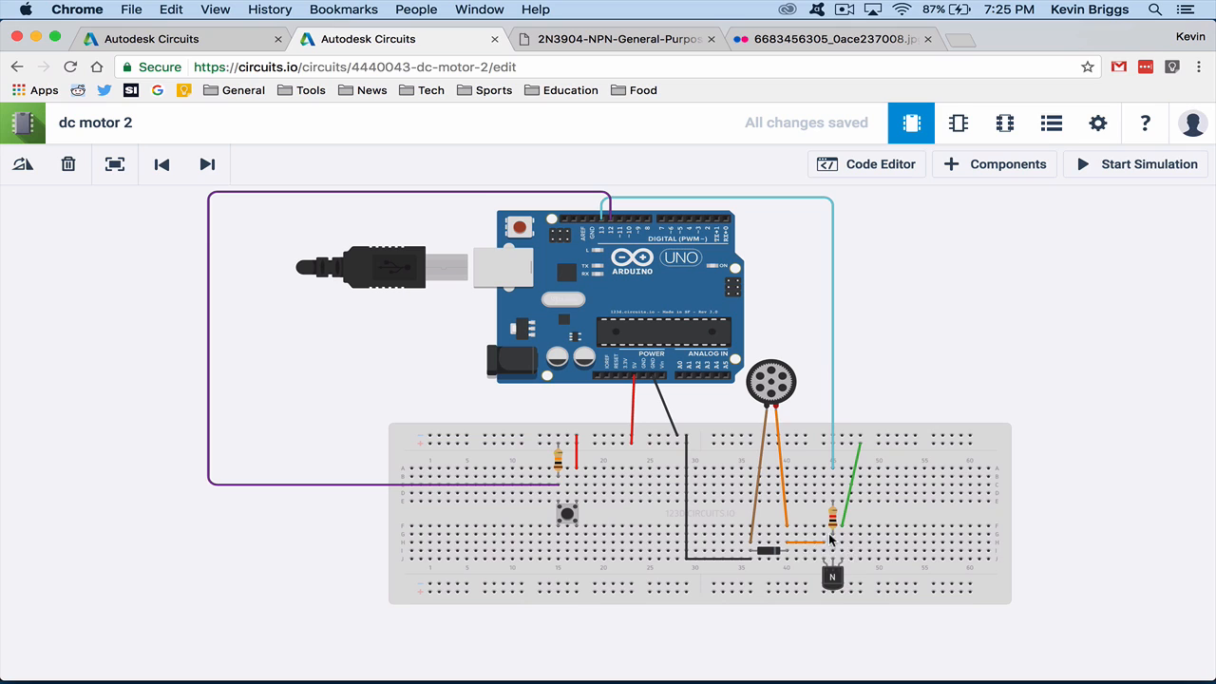
mouse_move(1053, 521)
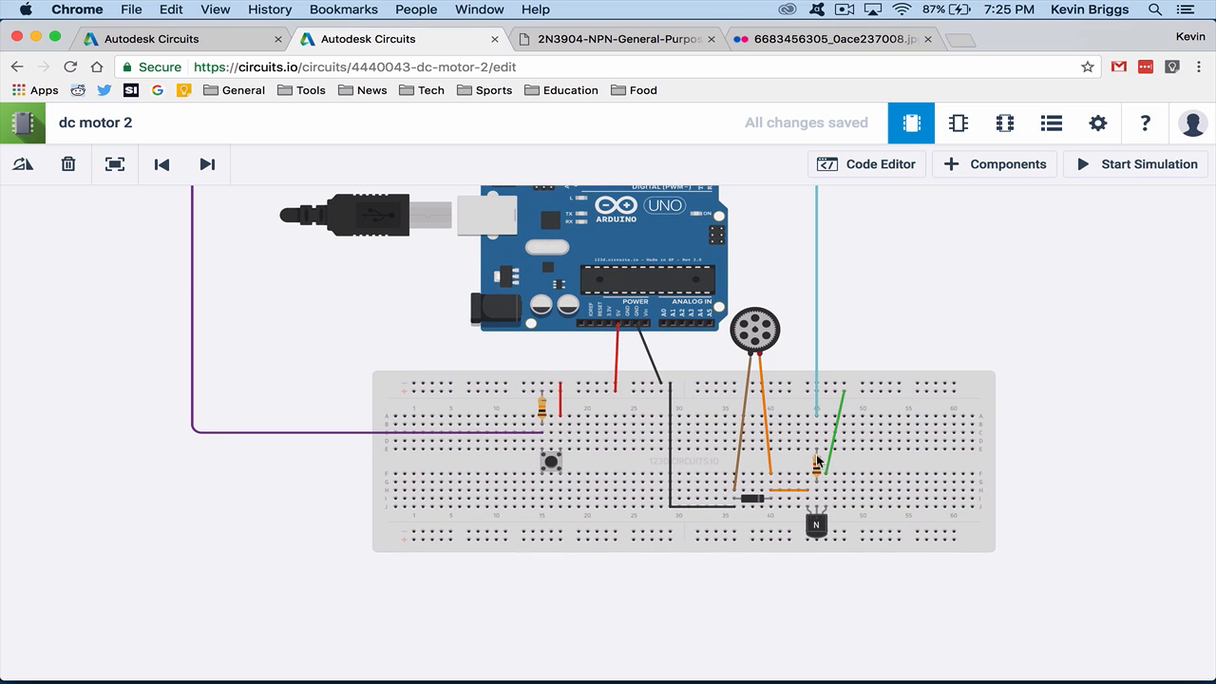
mouse_move(825, 509)
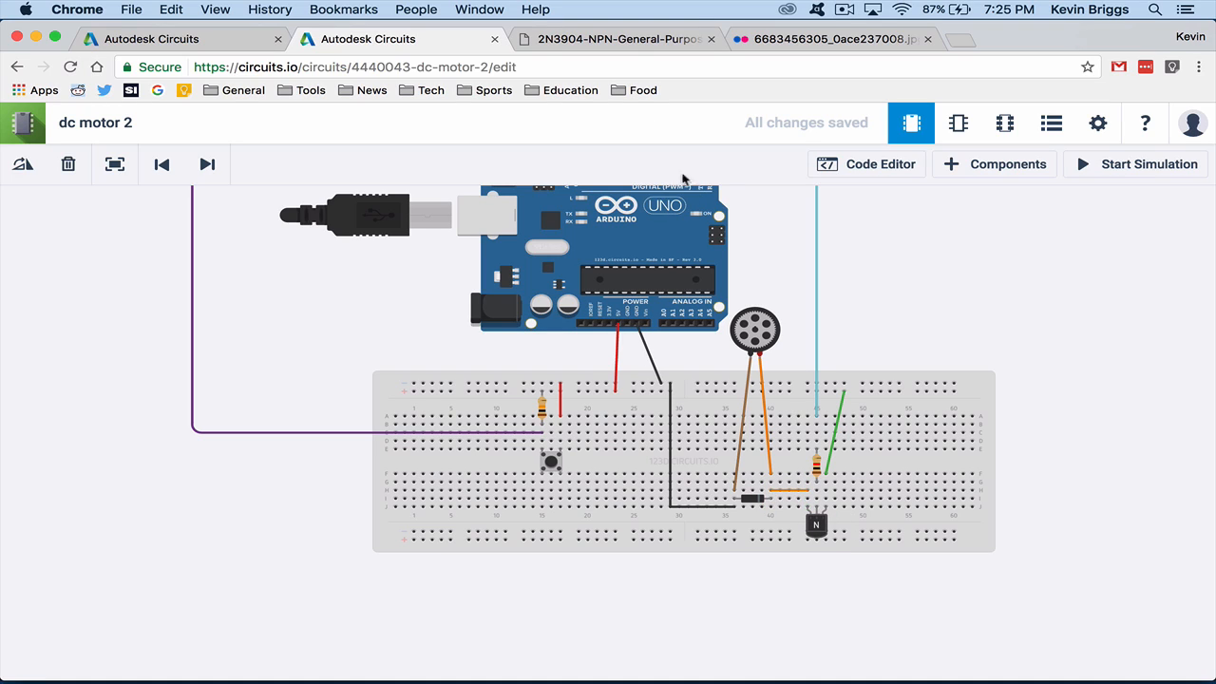
Step: Return to the 2N3904 pinout image showing emitter, base and collector legs
left_click(616, 38)
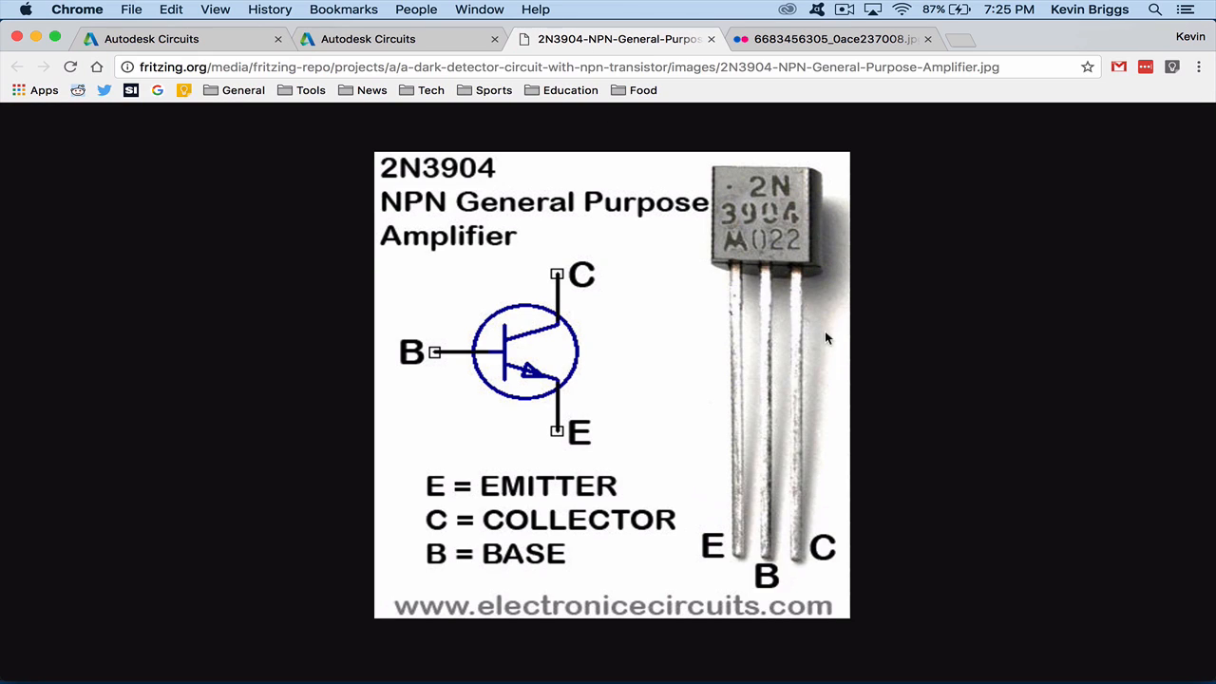
mouse_move(768, 574)
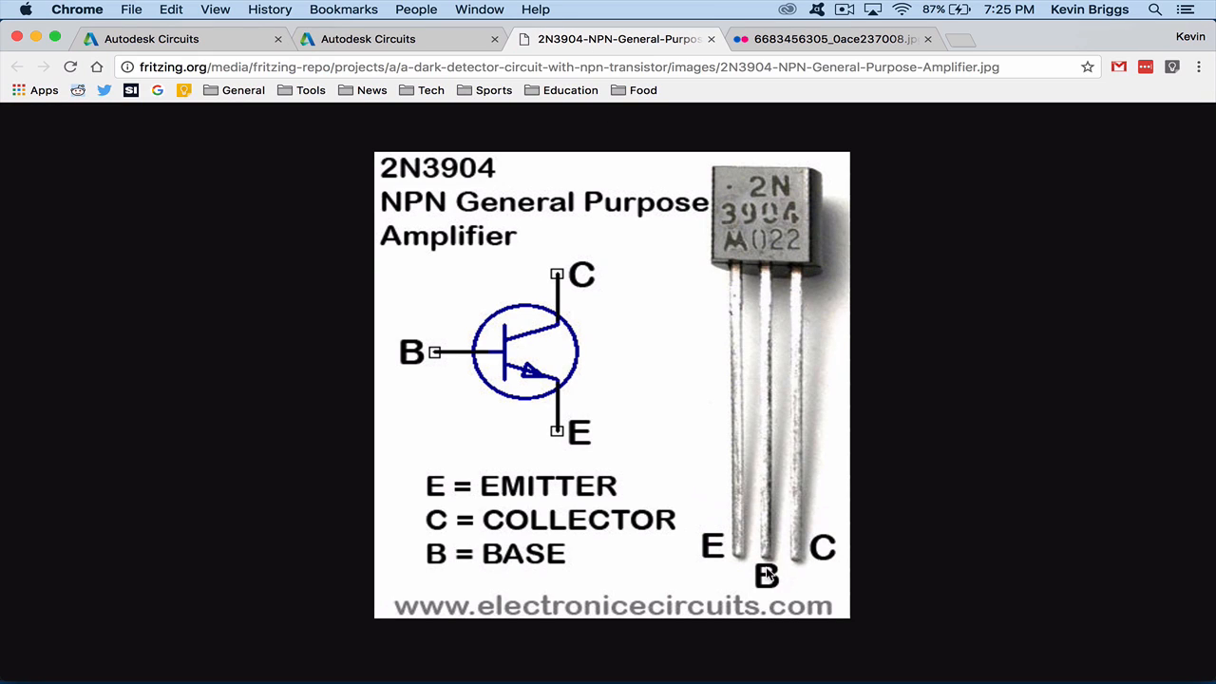
mouse_move(756, 523)
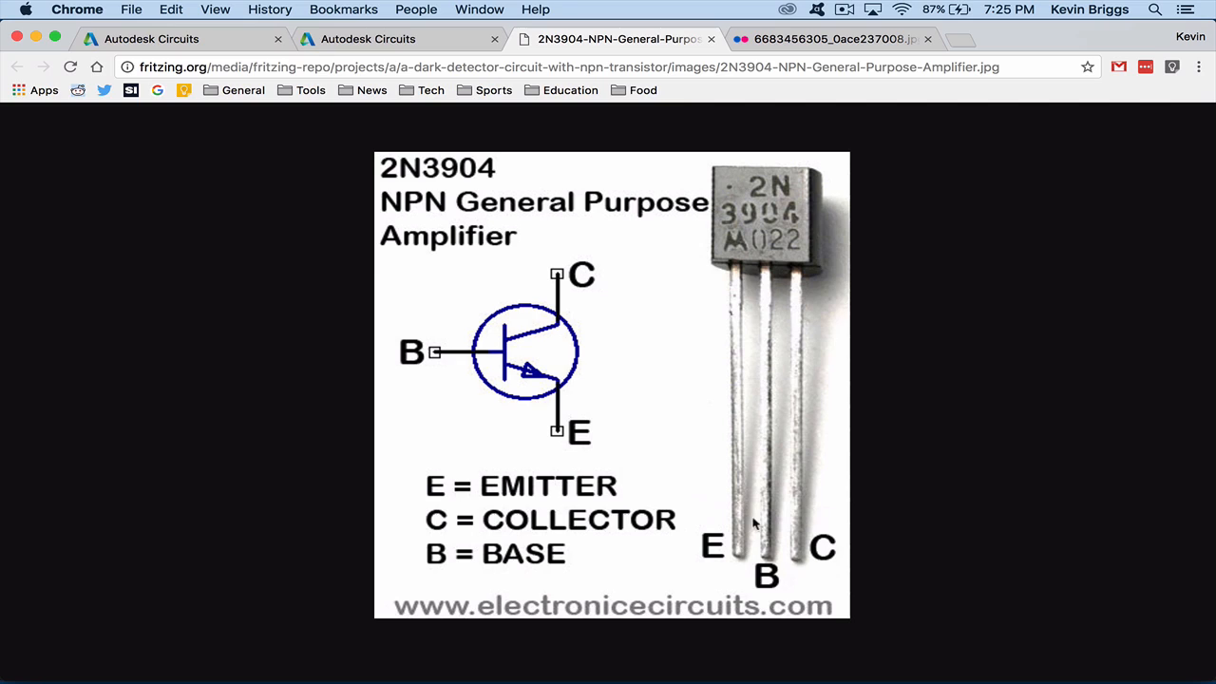
mouse_move(551, 471)
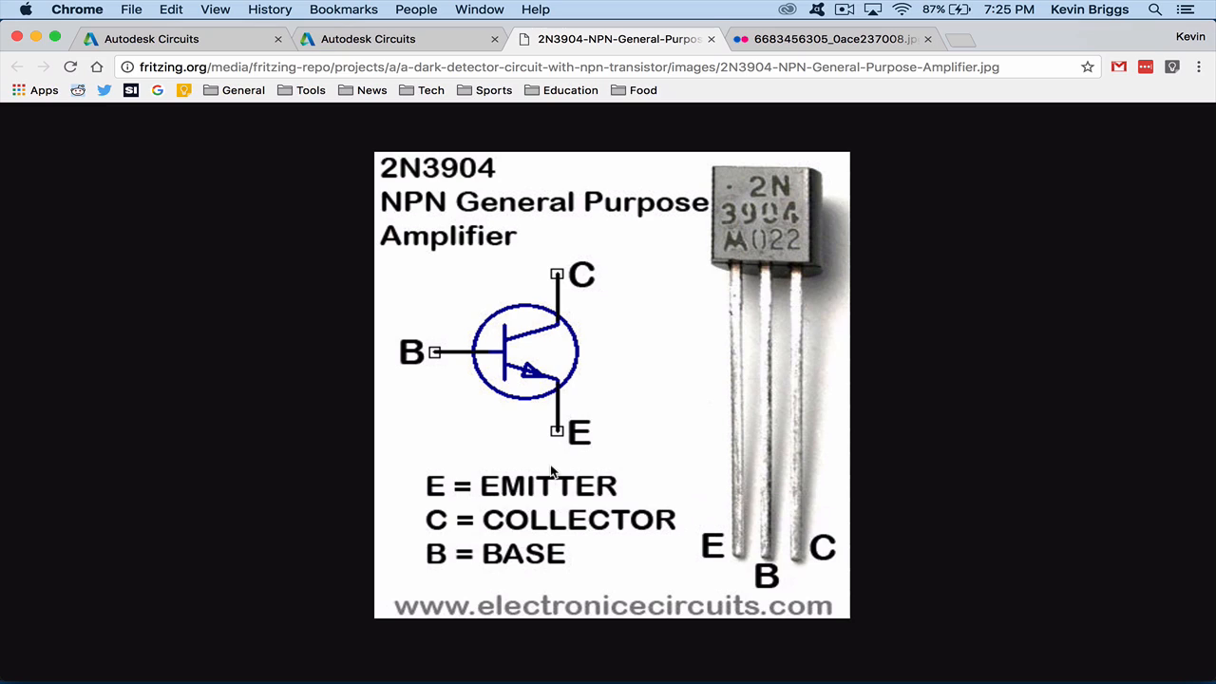
mouse_move(775, 551)
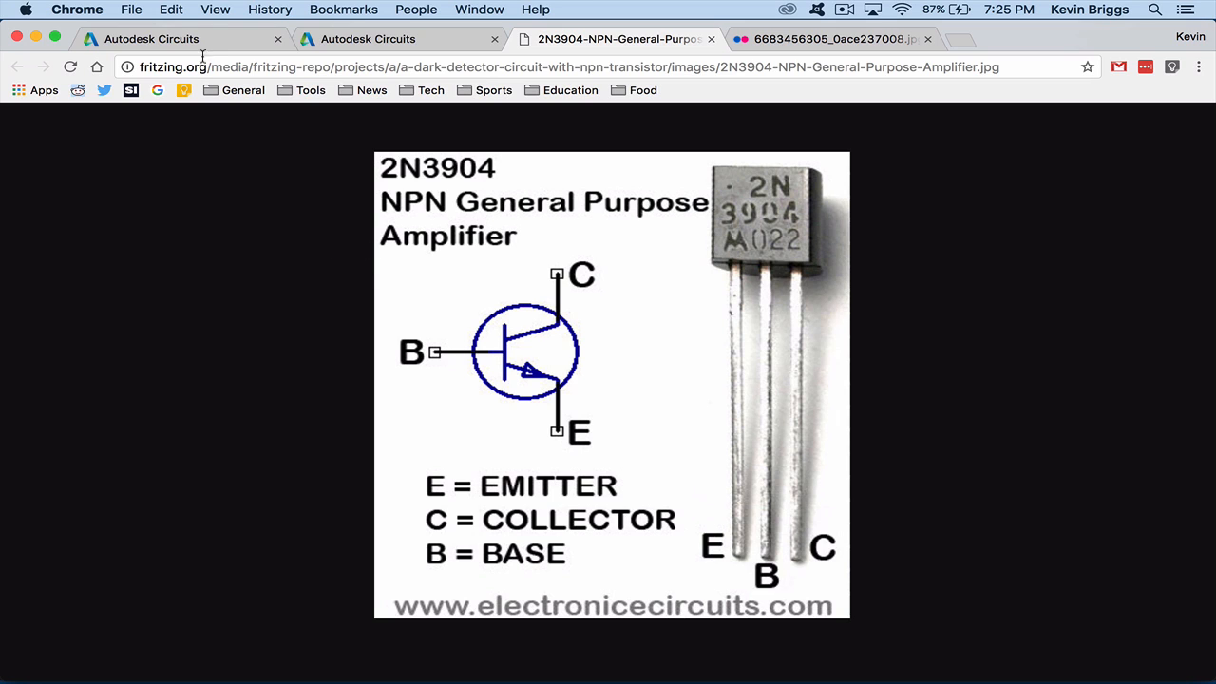
Step: Return to the dc motor 2 circuit after briefly checking the running dc motor 1 simulation
left_click(390, 38)
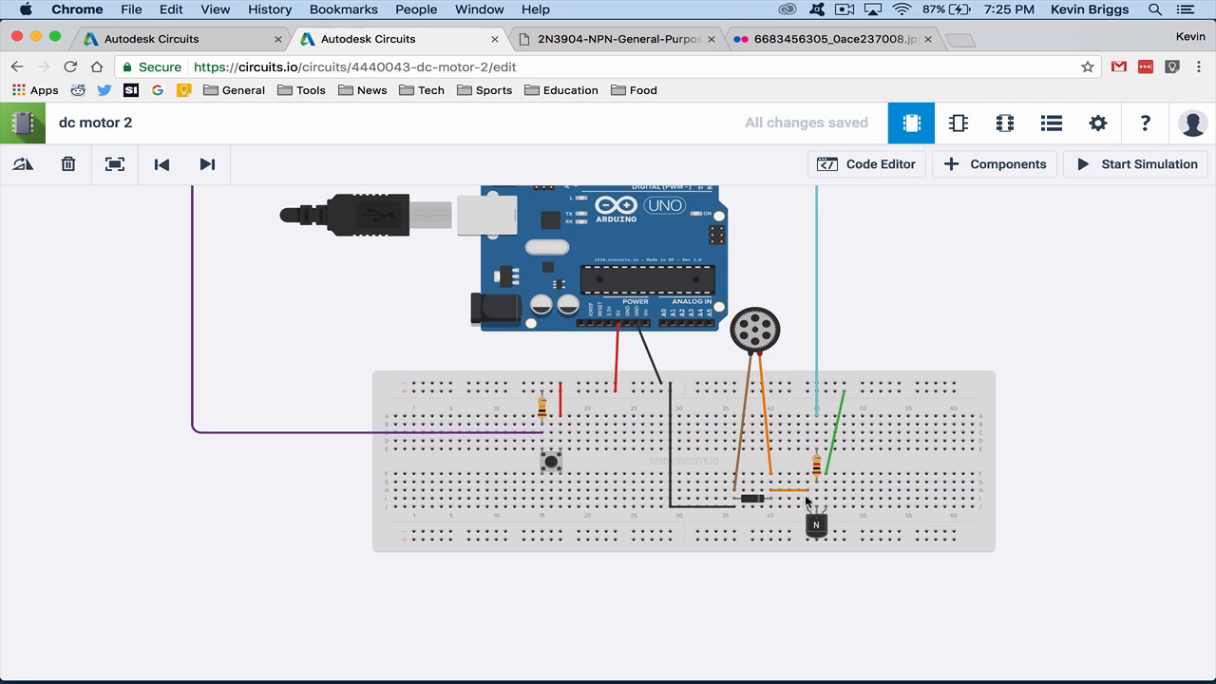
mouse_move(787, 490)
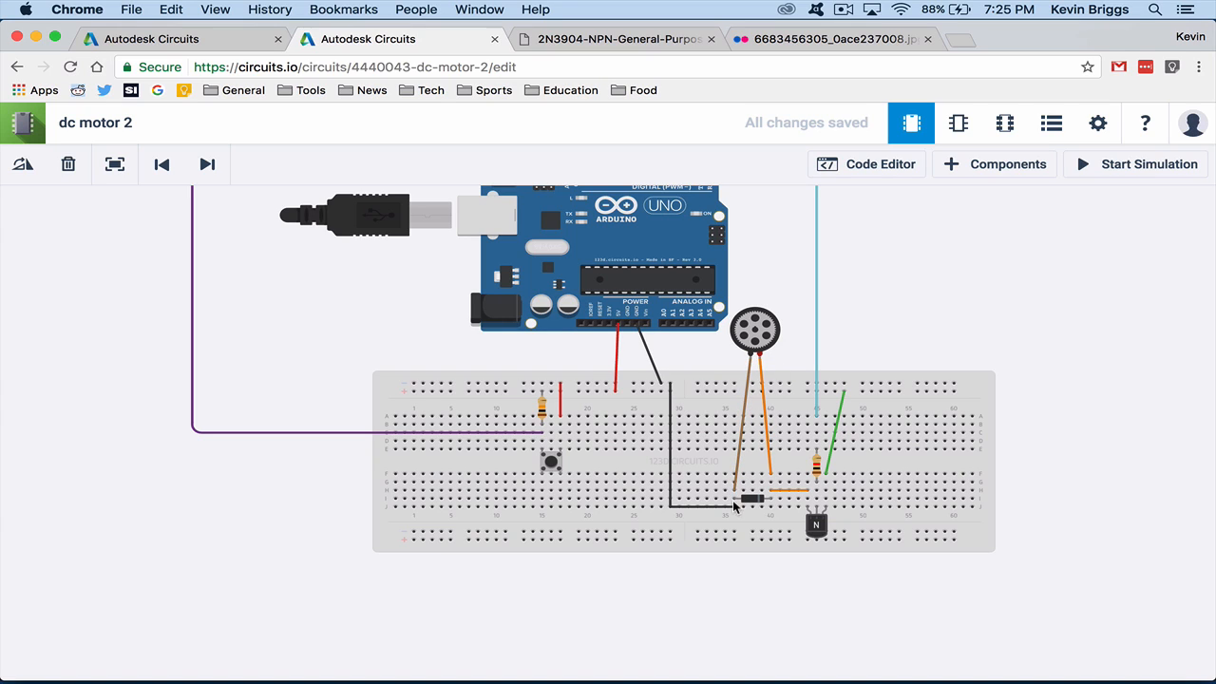
mouse_move(148, 108)
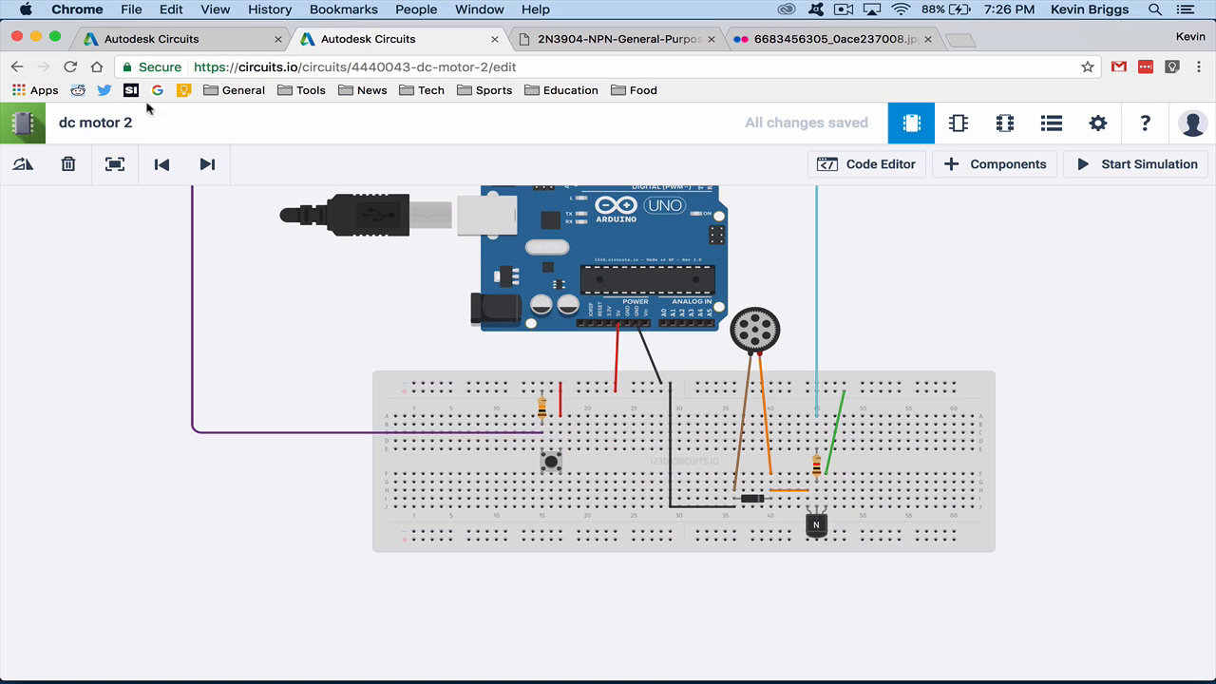
left_click(1137, 164)
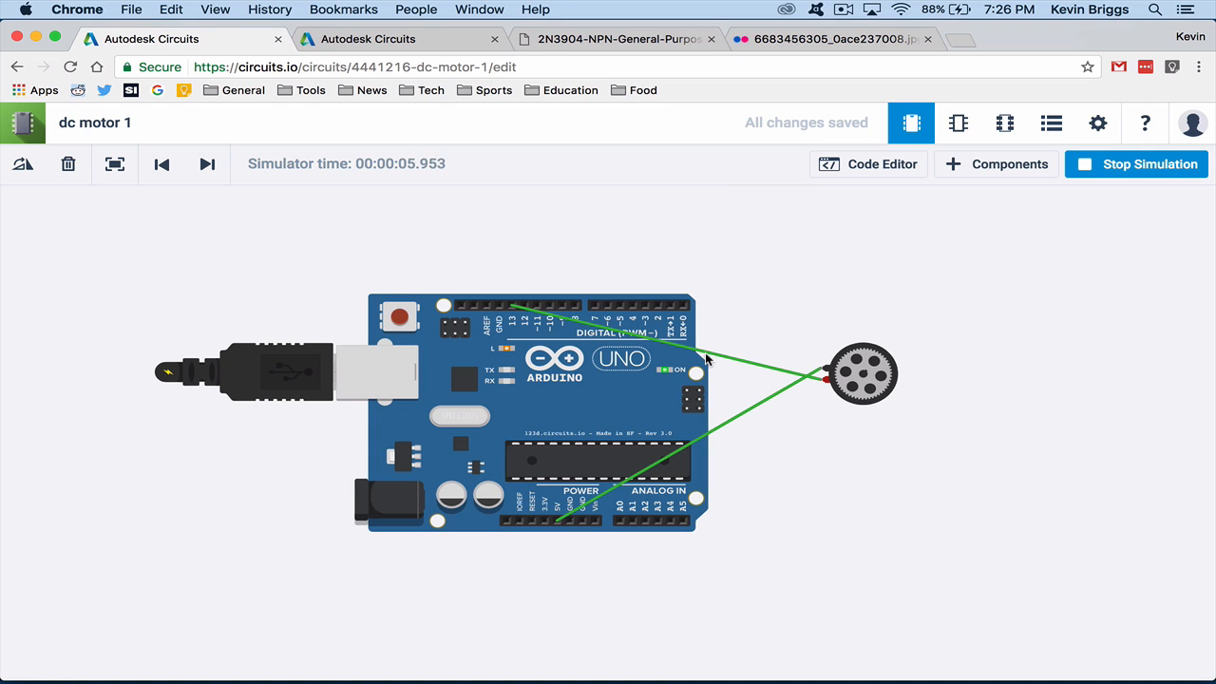
left_click(389, 38)
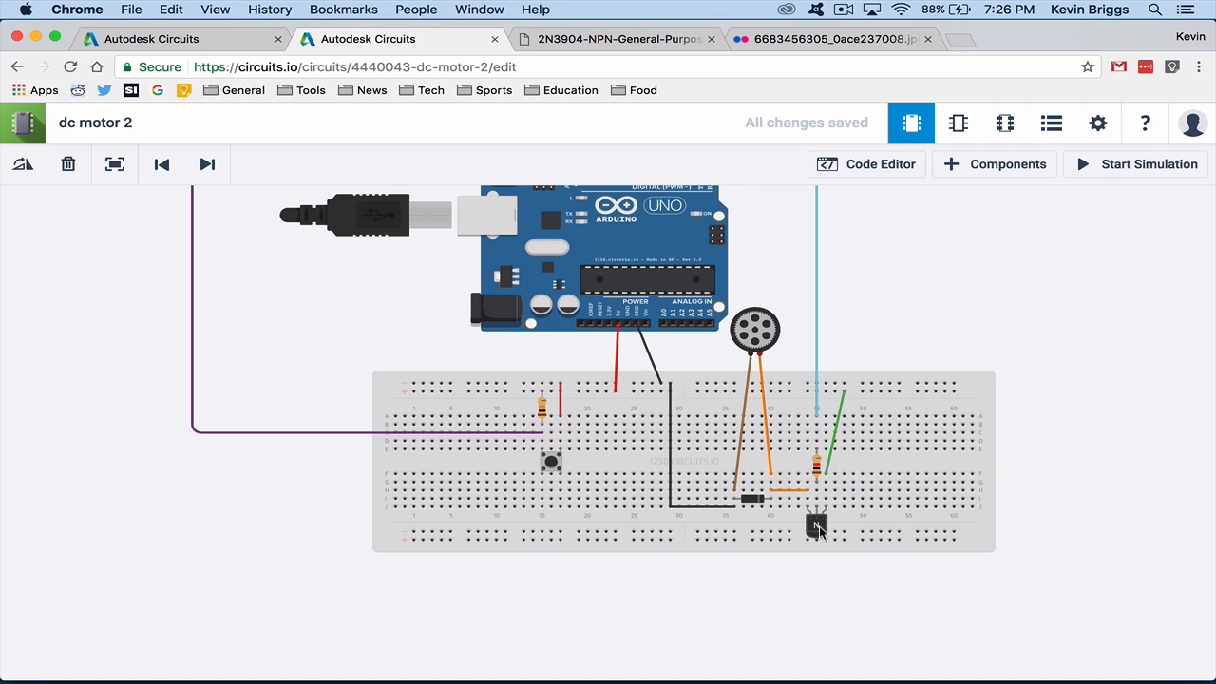
mouse_move(825, 520)
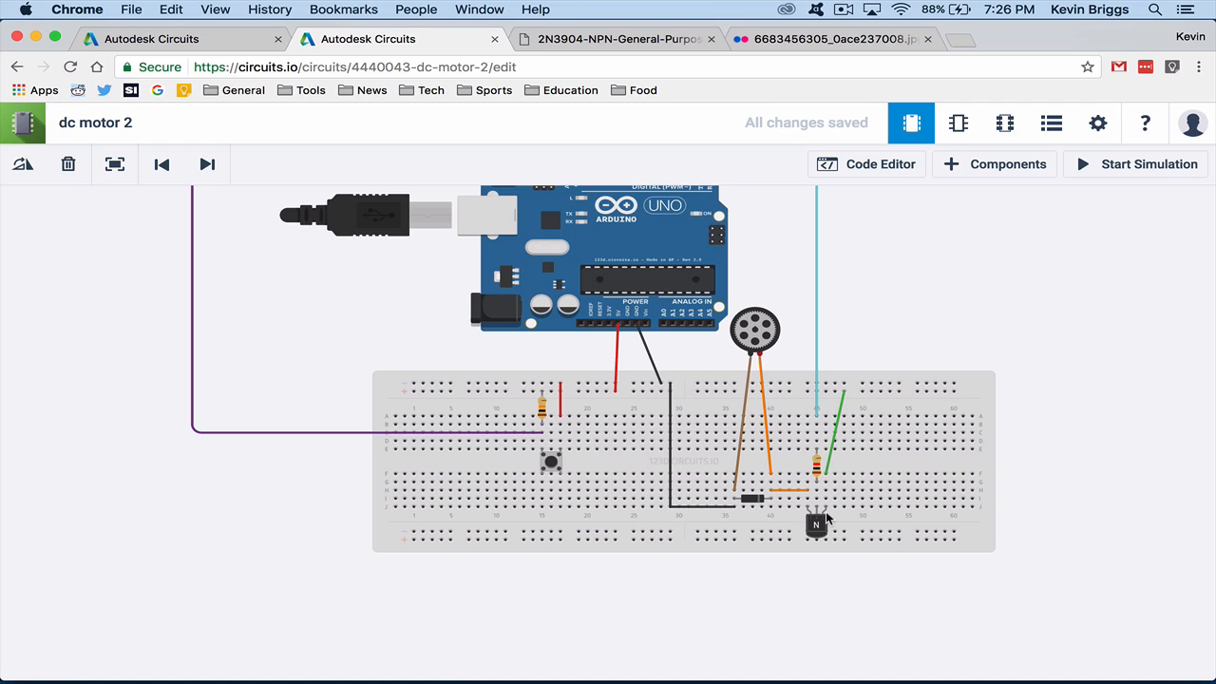
mouse_move(819, 530)
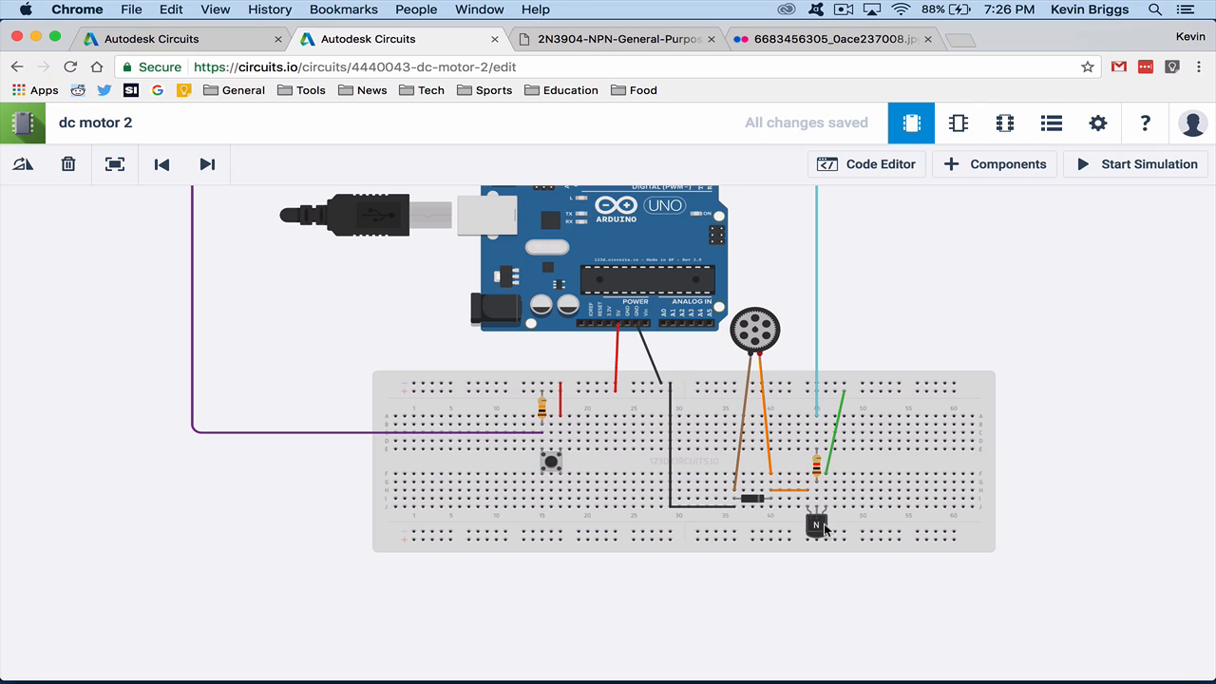
mouse_move(625, 12)
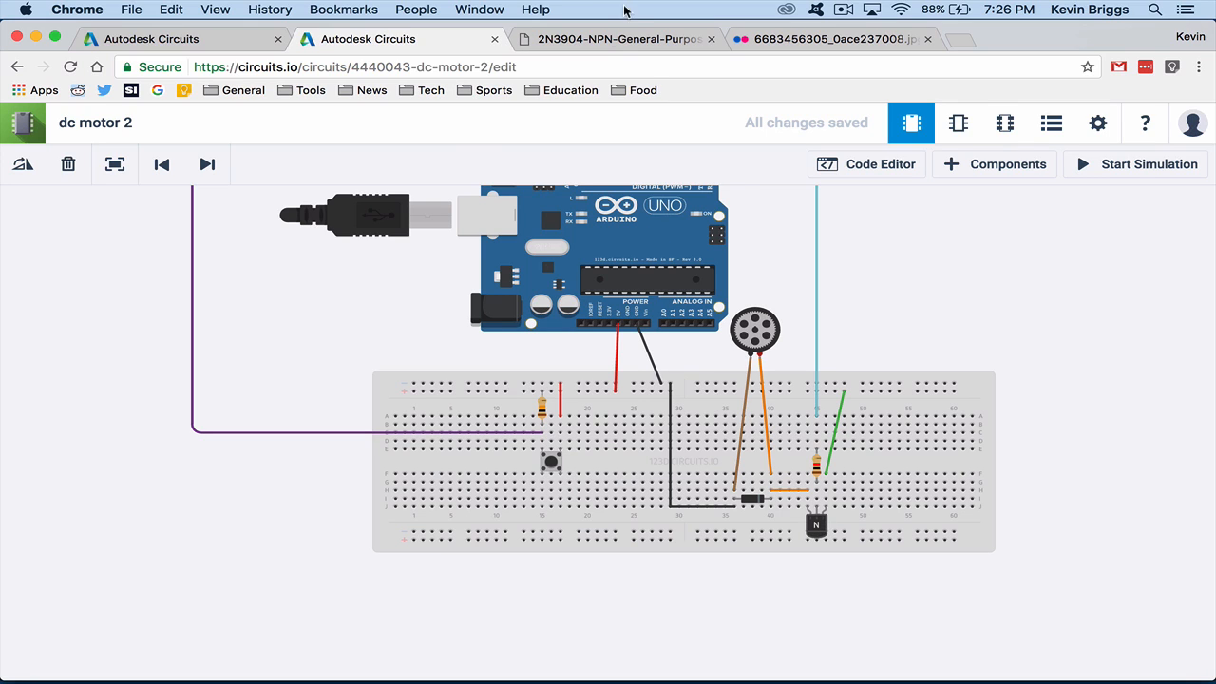
Step: Glance at the 2N3904 pinout image, then return to the dc motor 2 circuit
left_click(617, 38)
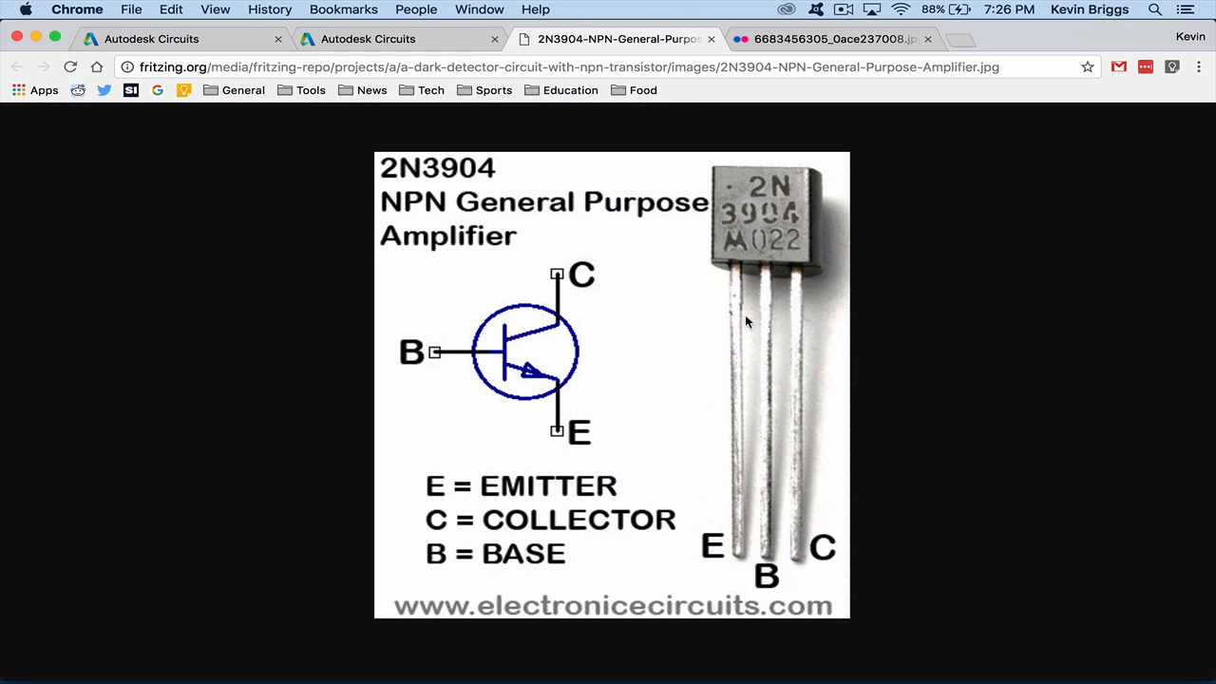
mouse_move(767, 285)
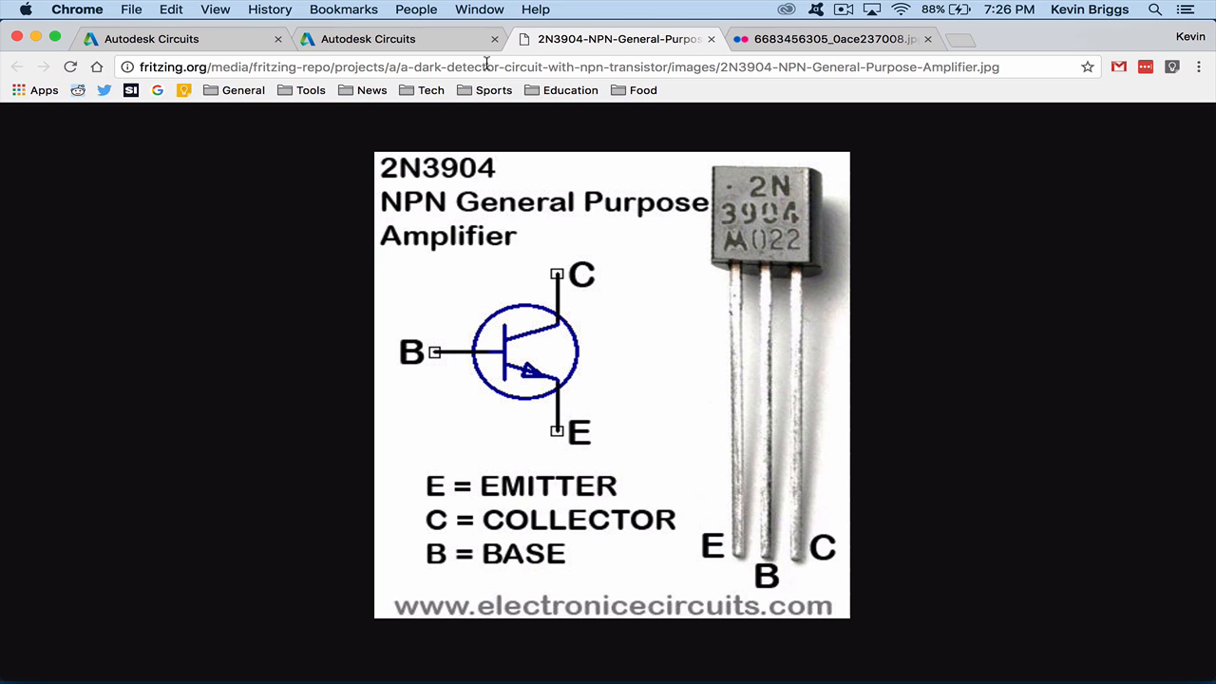
left_click(396, 38)
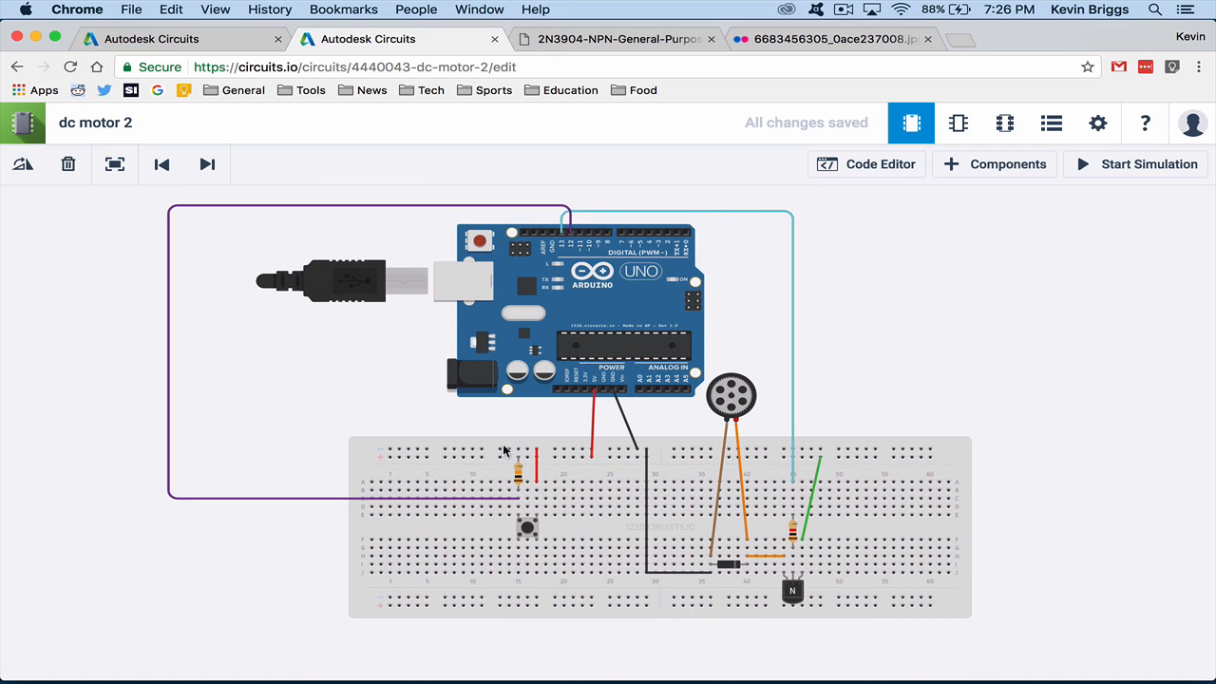
mouse_move(510, 466)
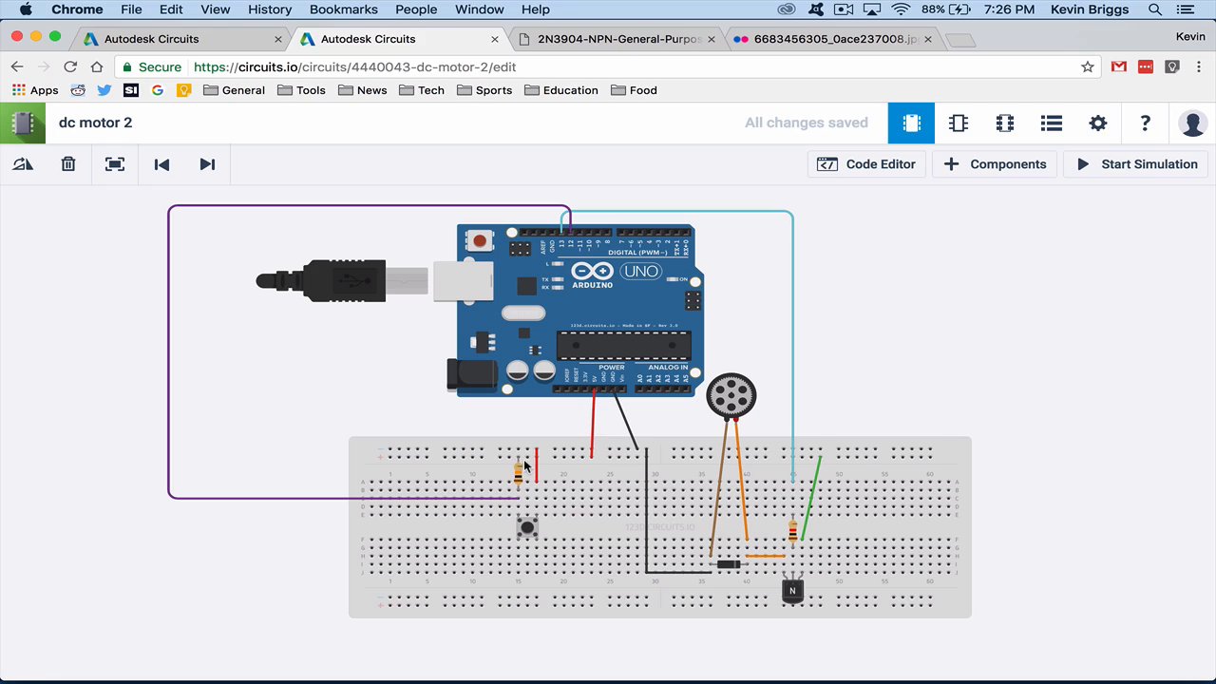
Step: Realign the resistor beside the pushbutton on the dc motor 2 breadboard
left_click(528, 458)
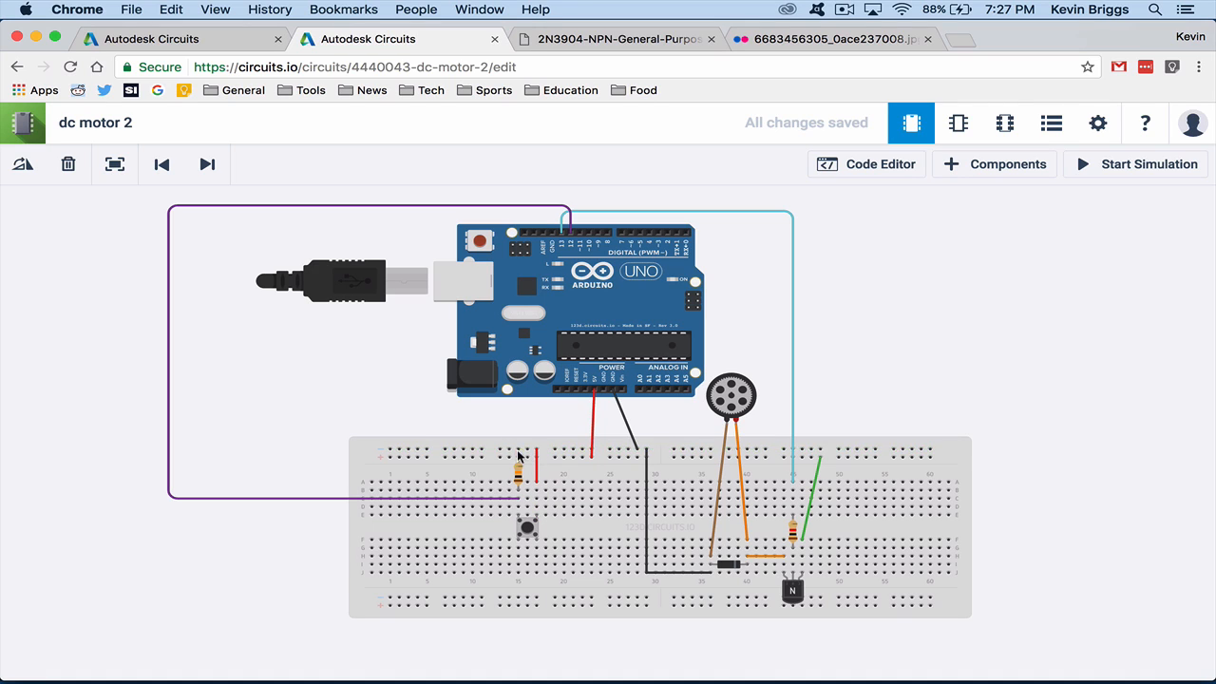
mouse_move(530, 451)
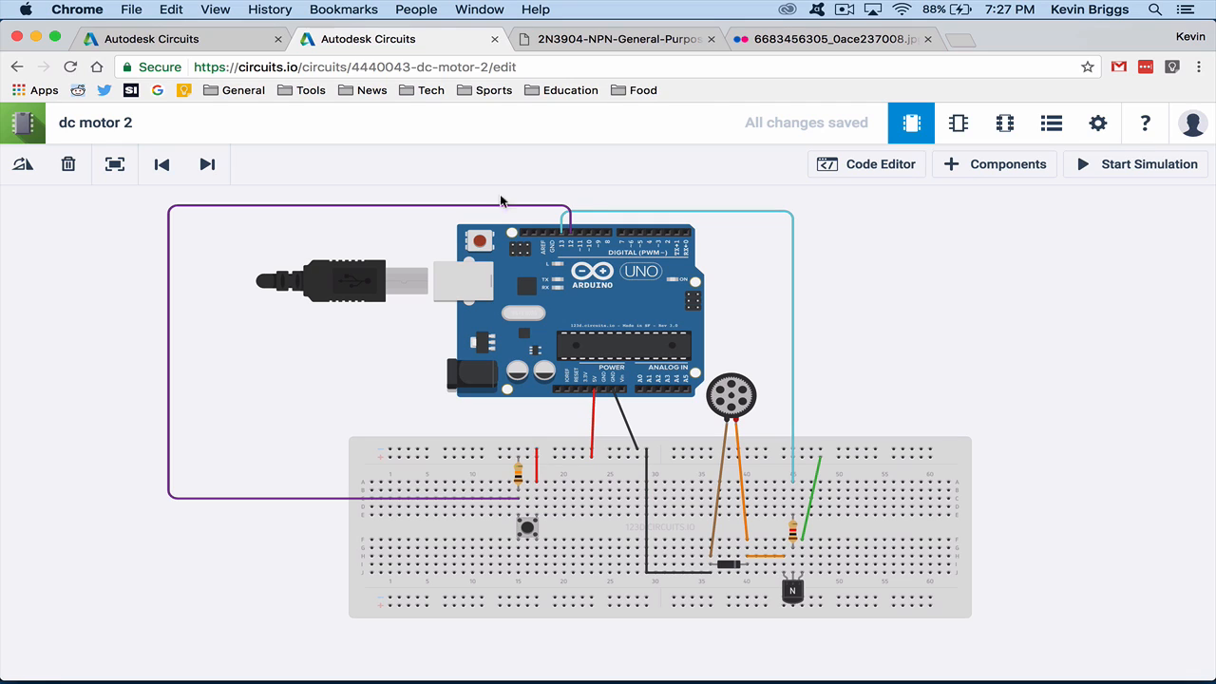
mouse_move(544, 234)
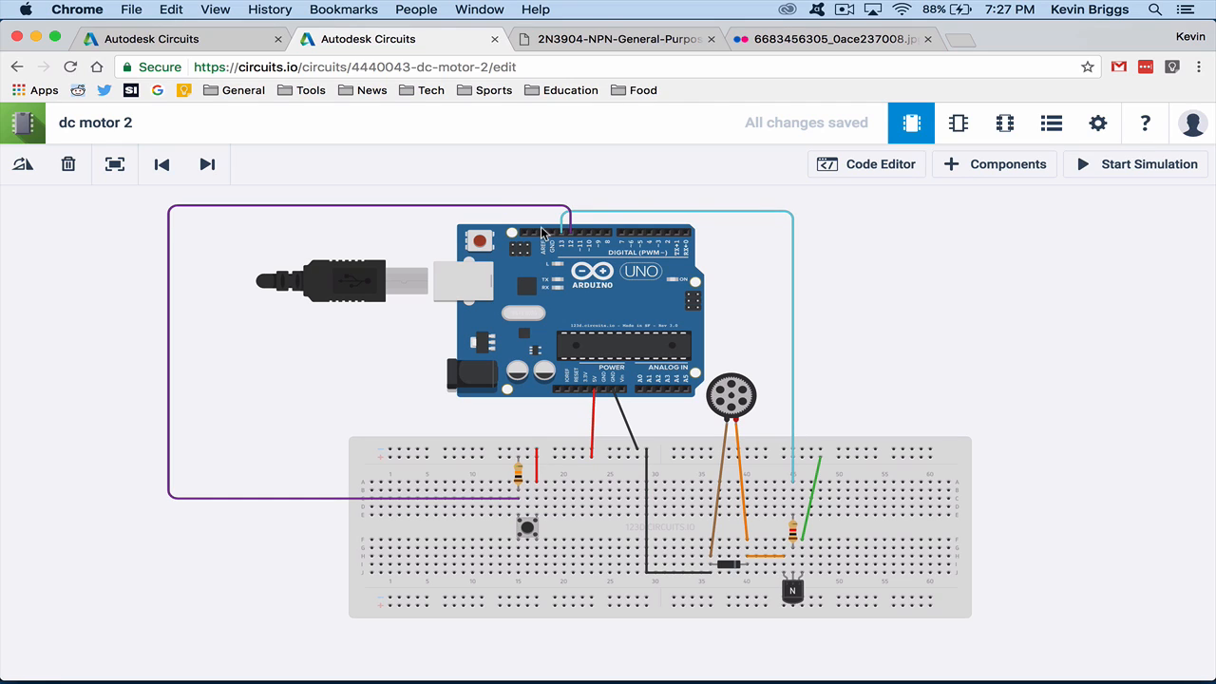
mouse_move(604, 435)
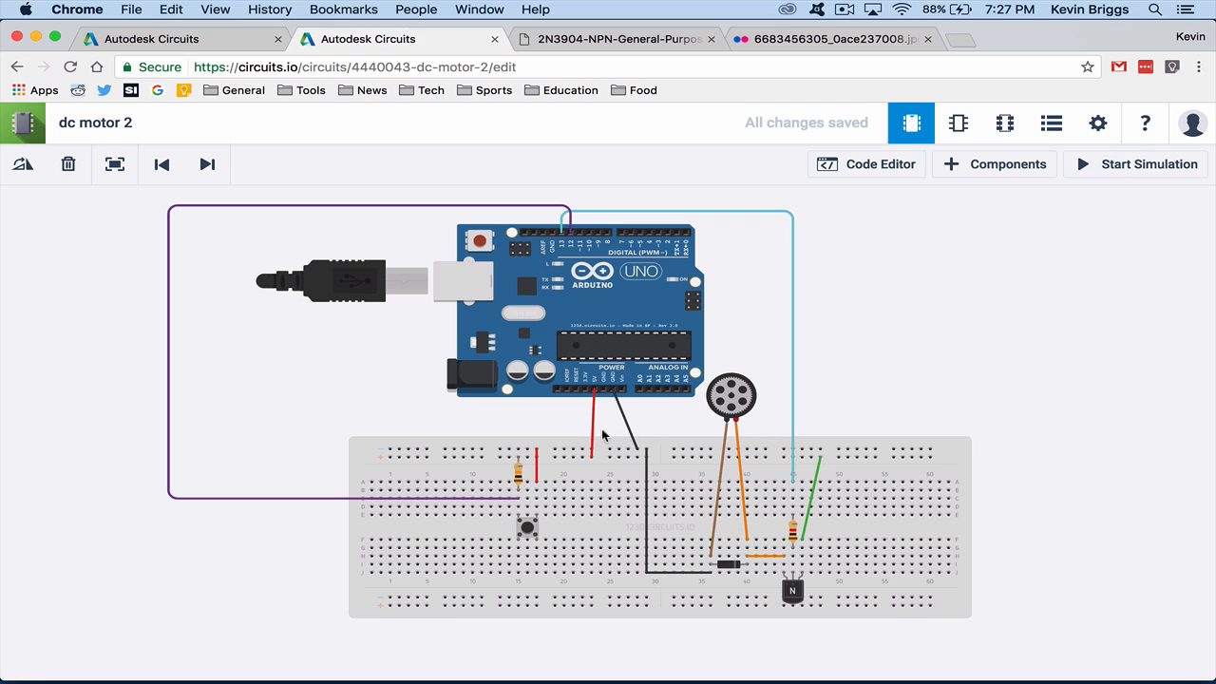
mouse_move(517, 475)
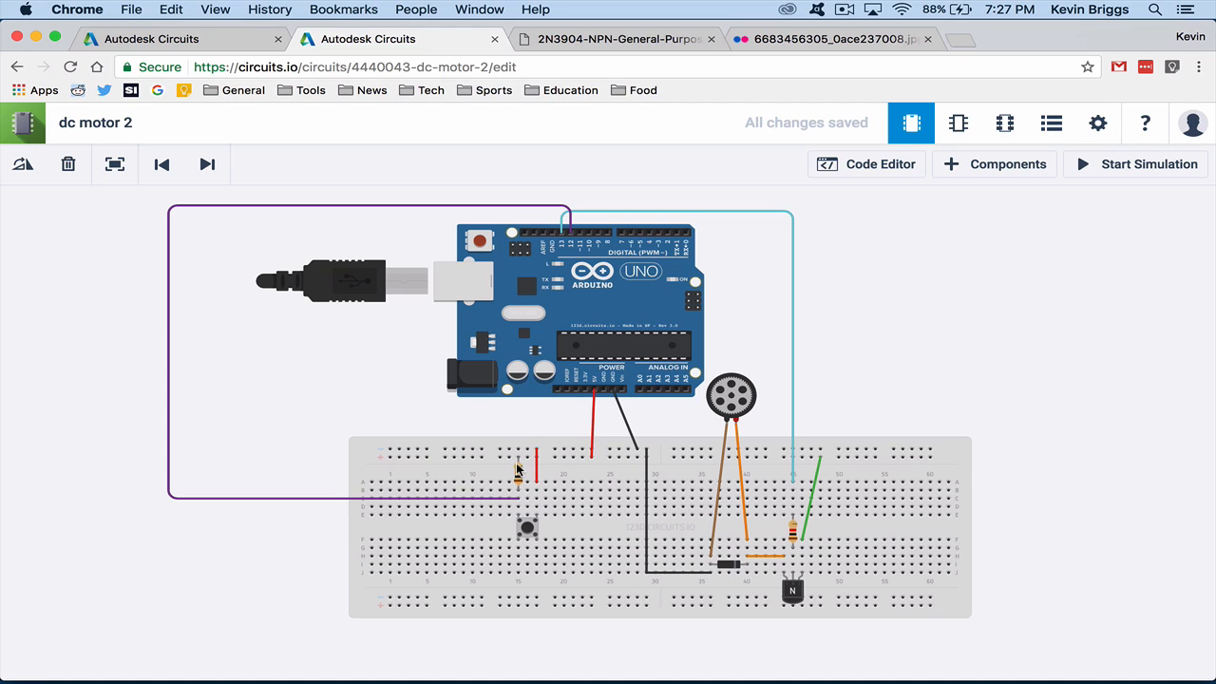
mouse_move(517, 456)
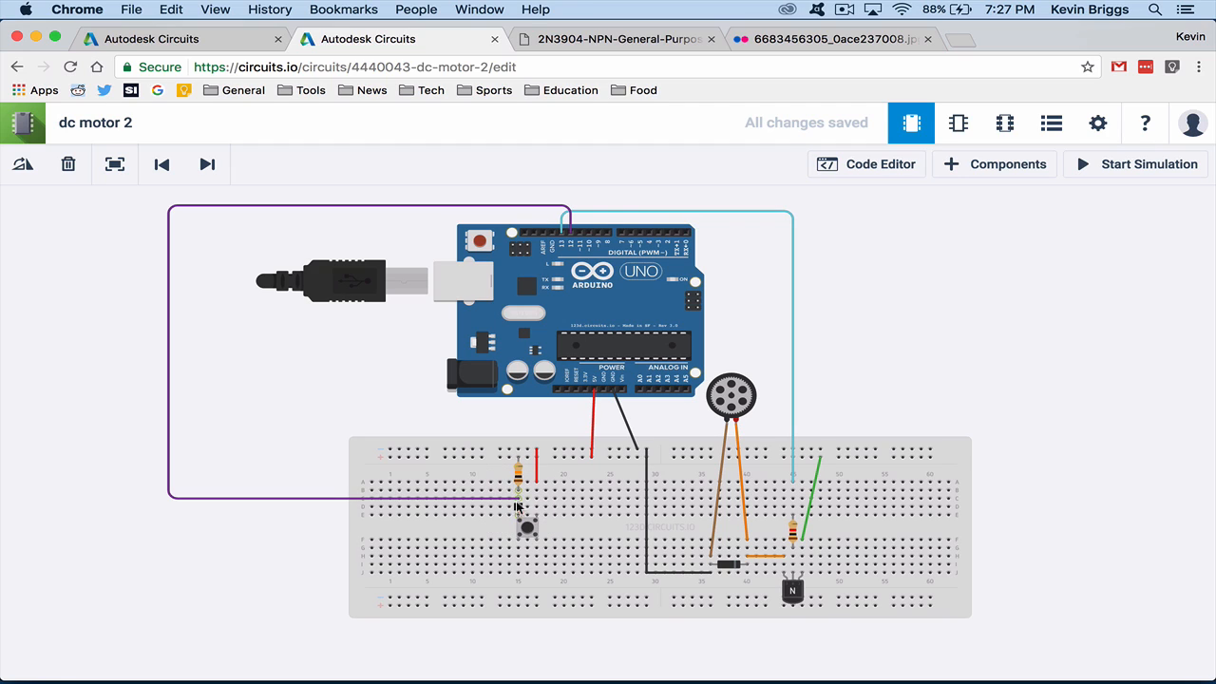
mouse_move(517, 461)
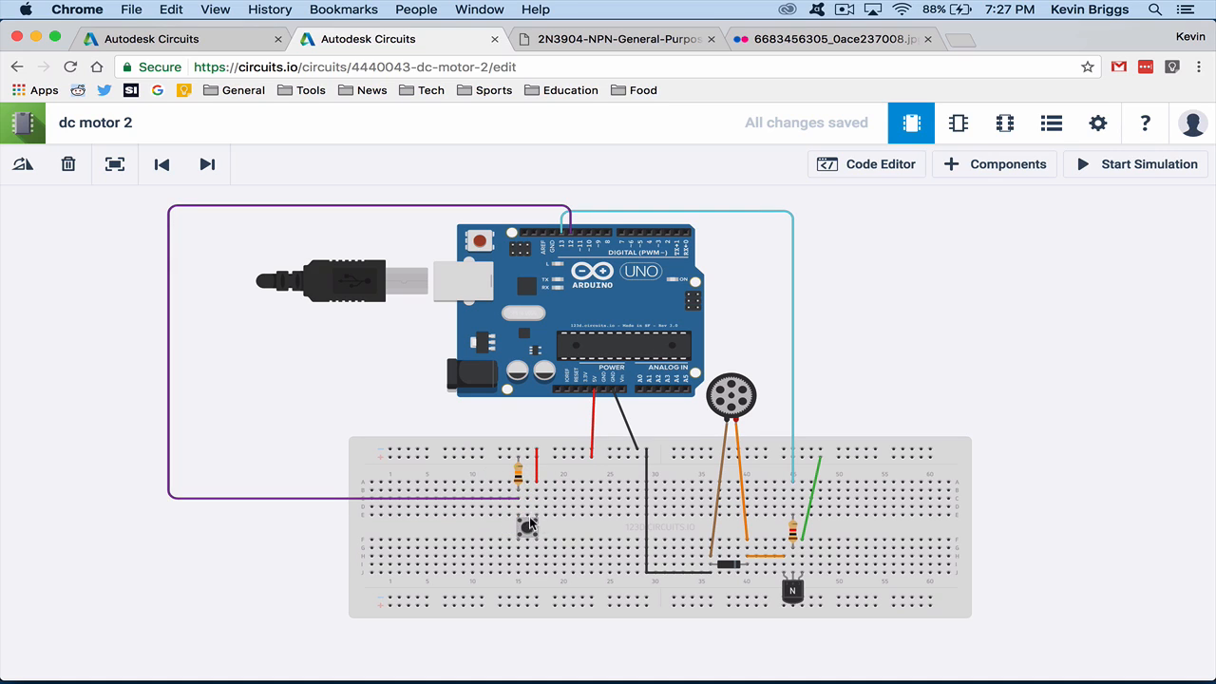
mouse_move(517, 458)
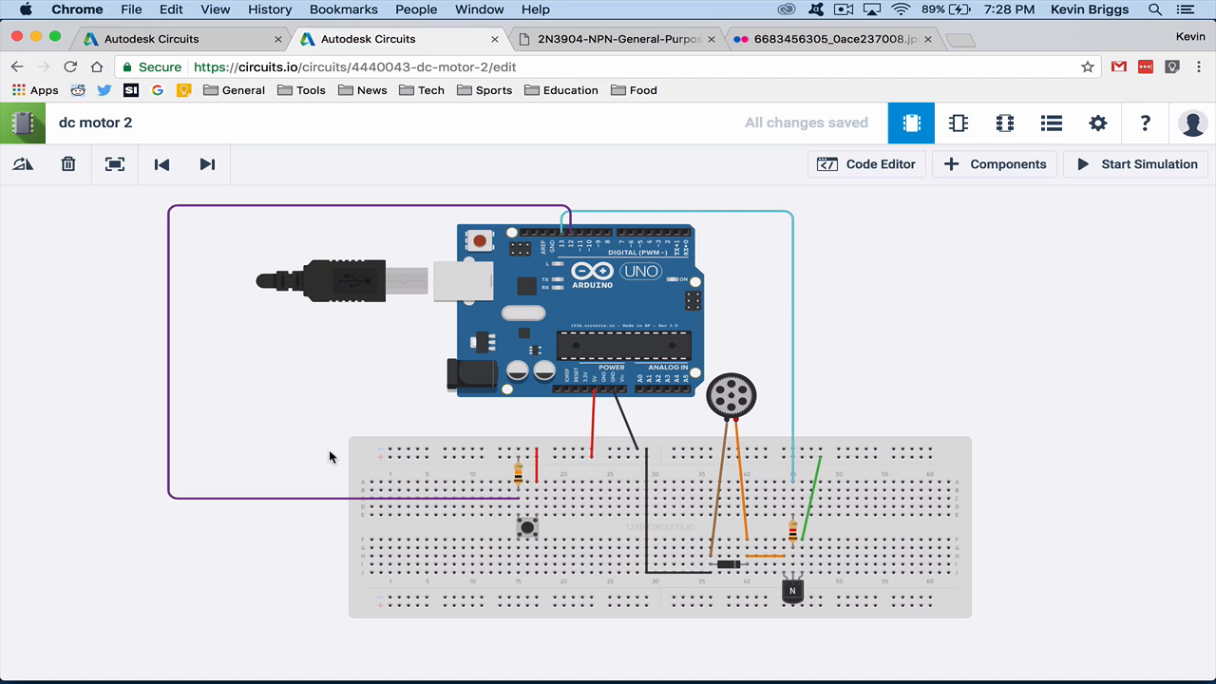
mouse_move(566, 235)
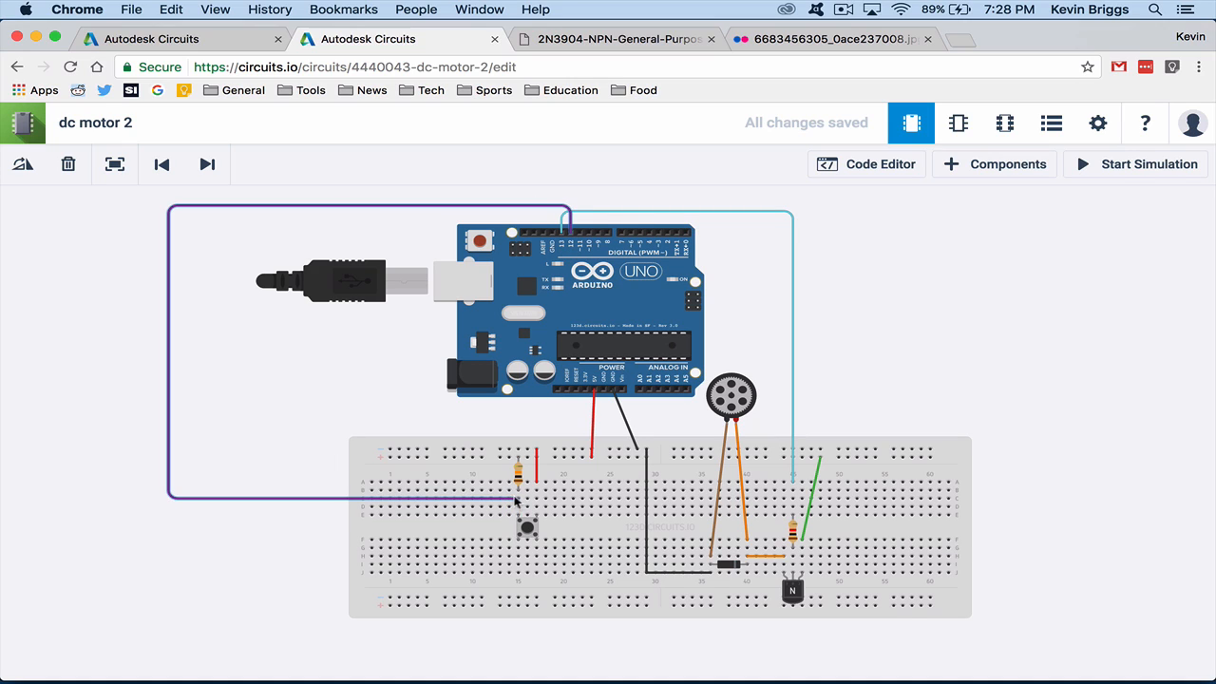
mouse_move(570, 232)
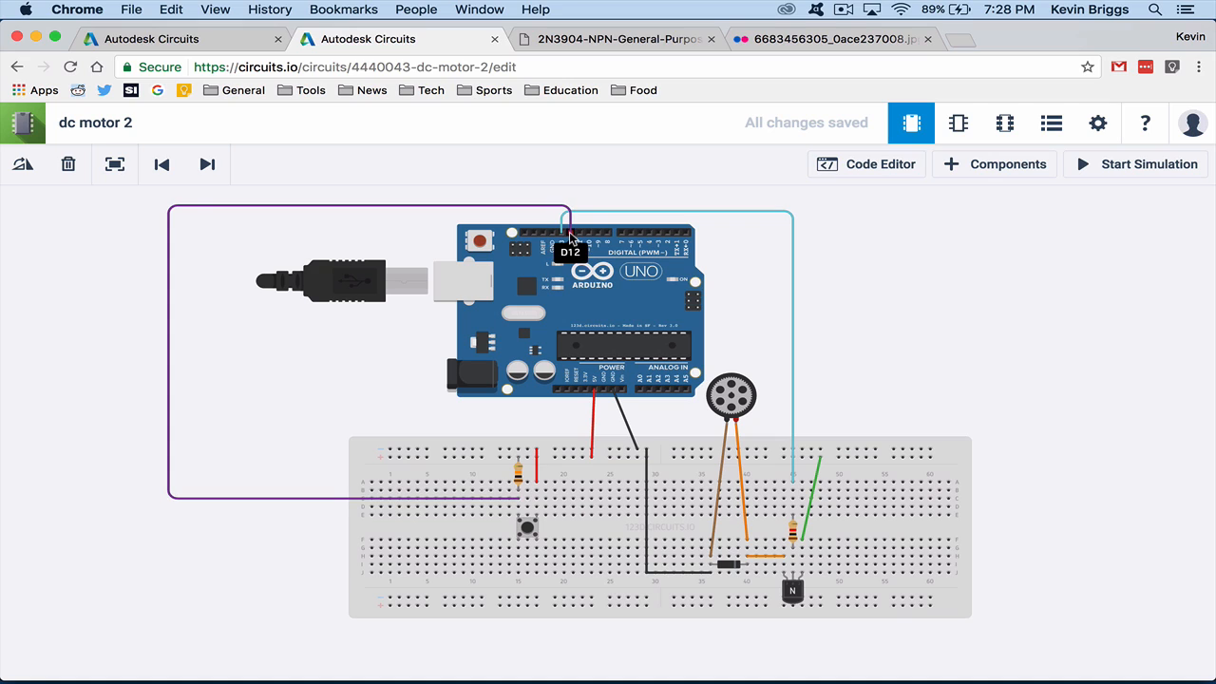
mouse_move(530, 448)
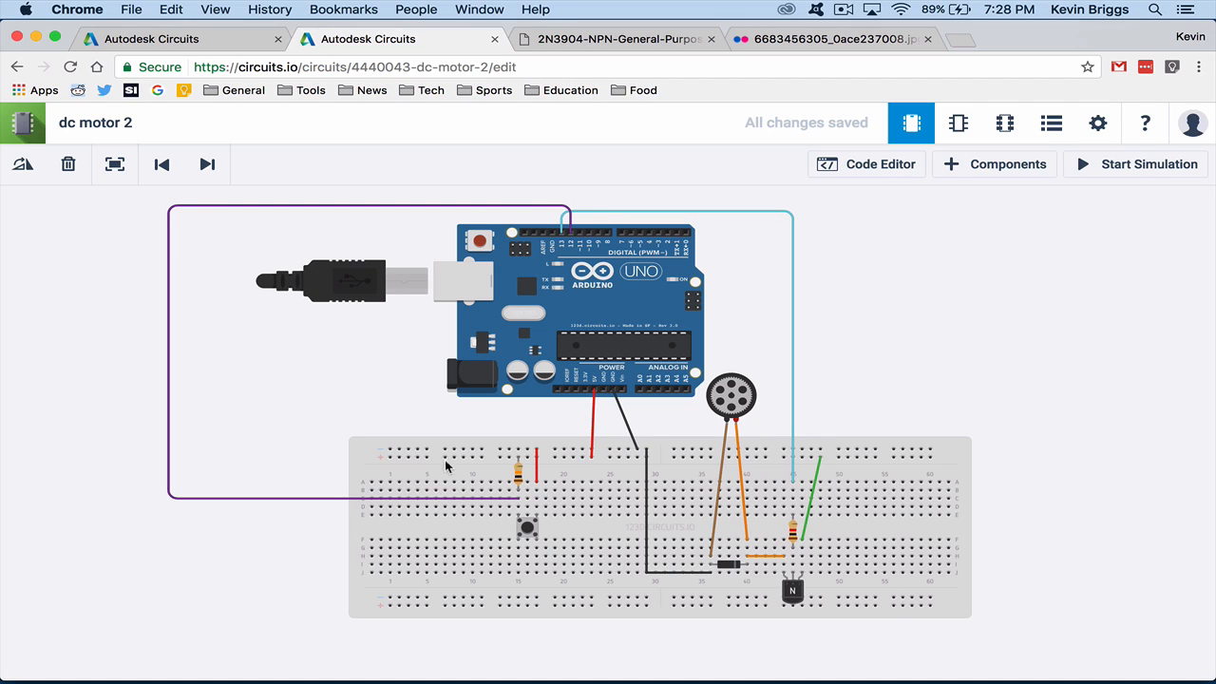
mouse_move(627, 509)
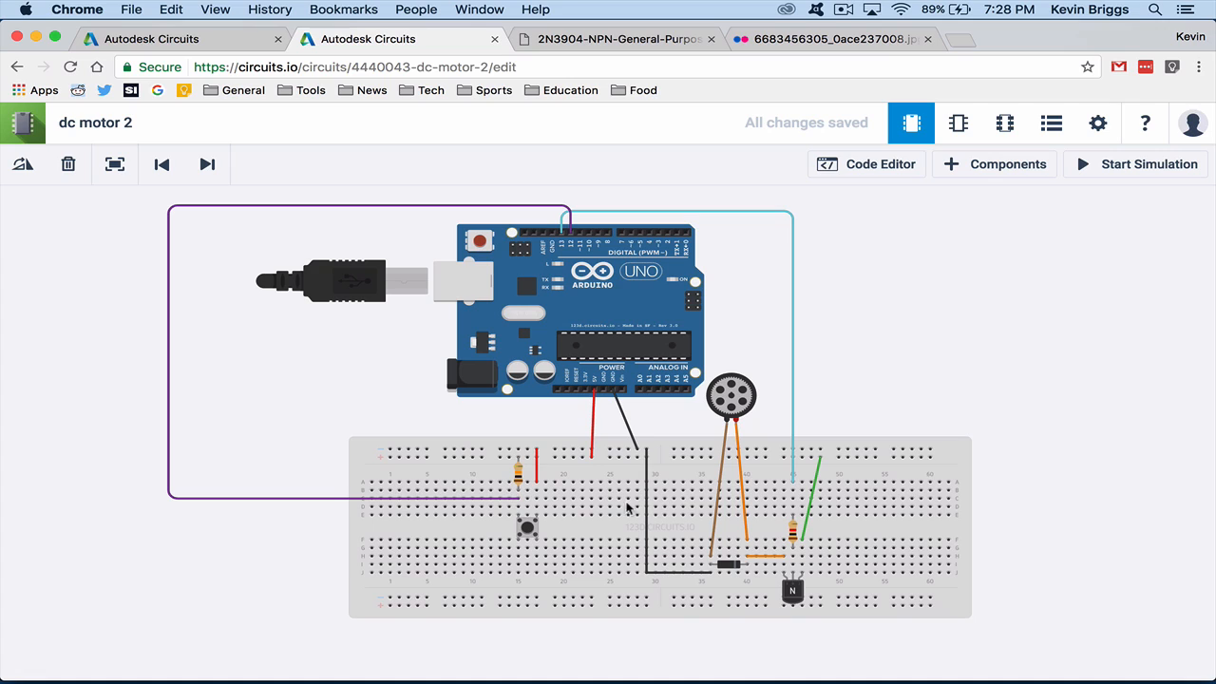
mouse_move(725, 569)
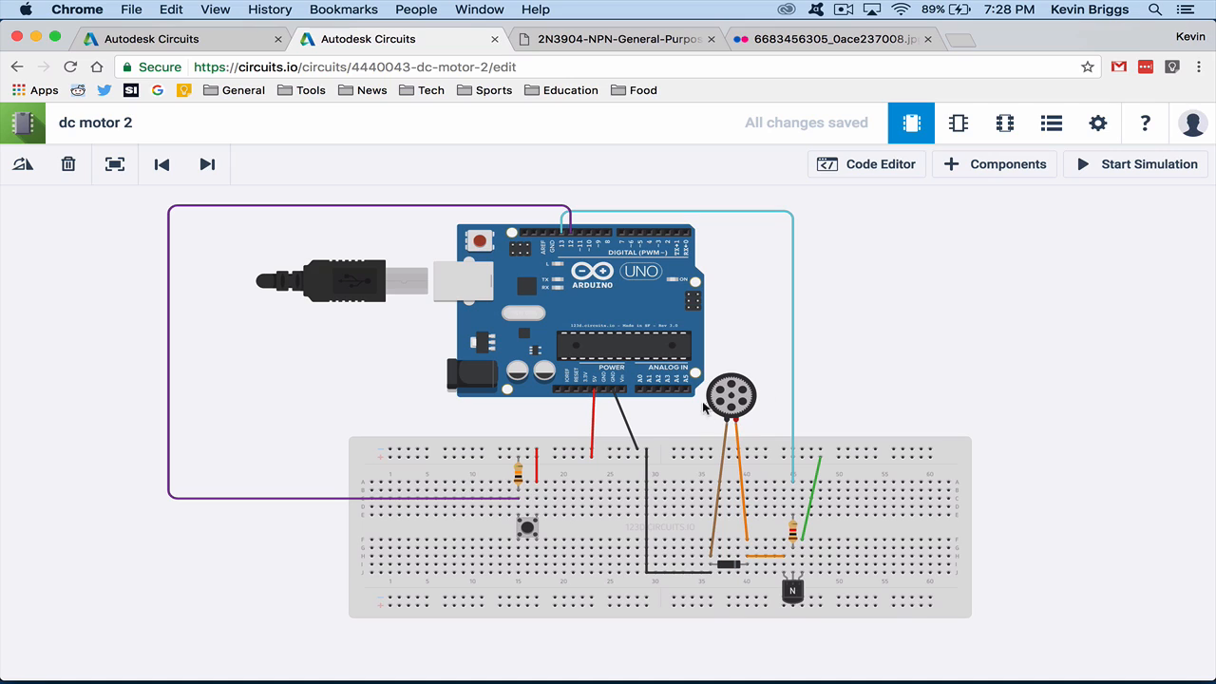
mouse_move(733, 370)
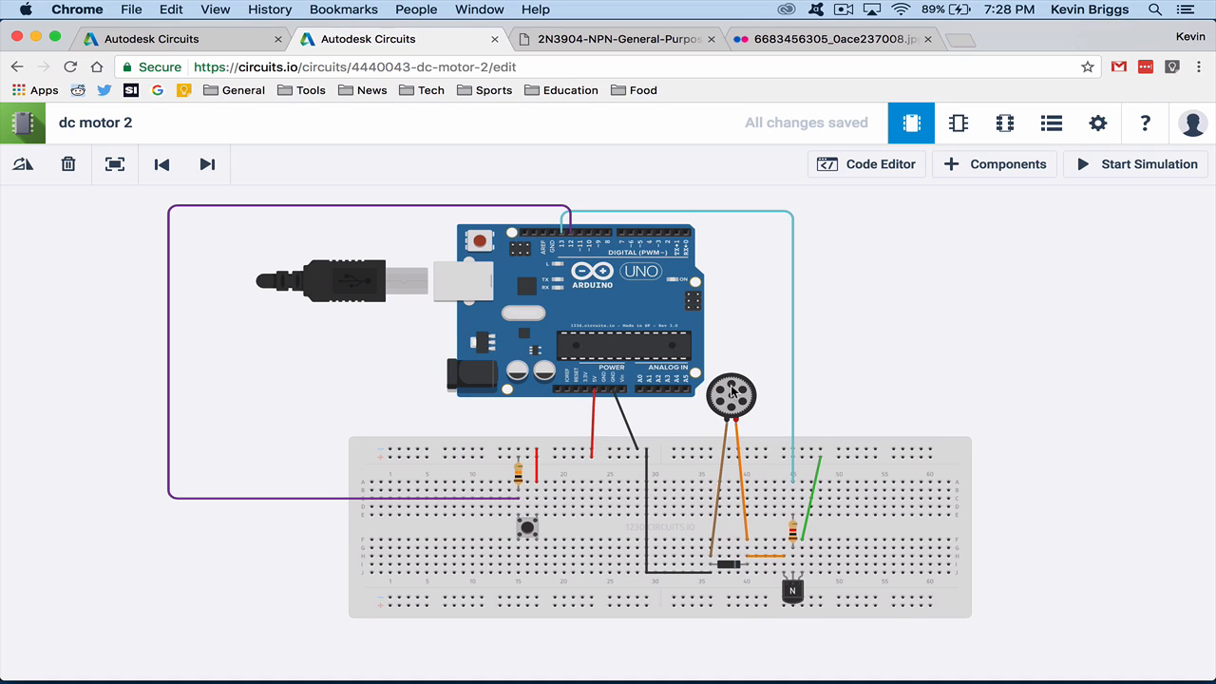
mouse_move(726, 402)
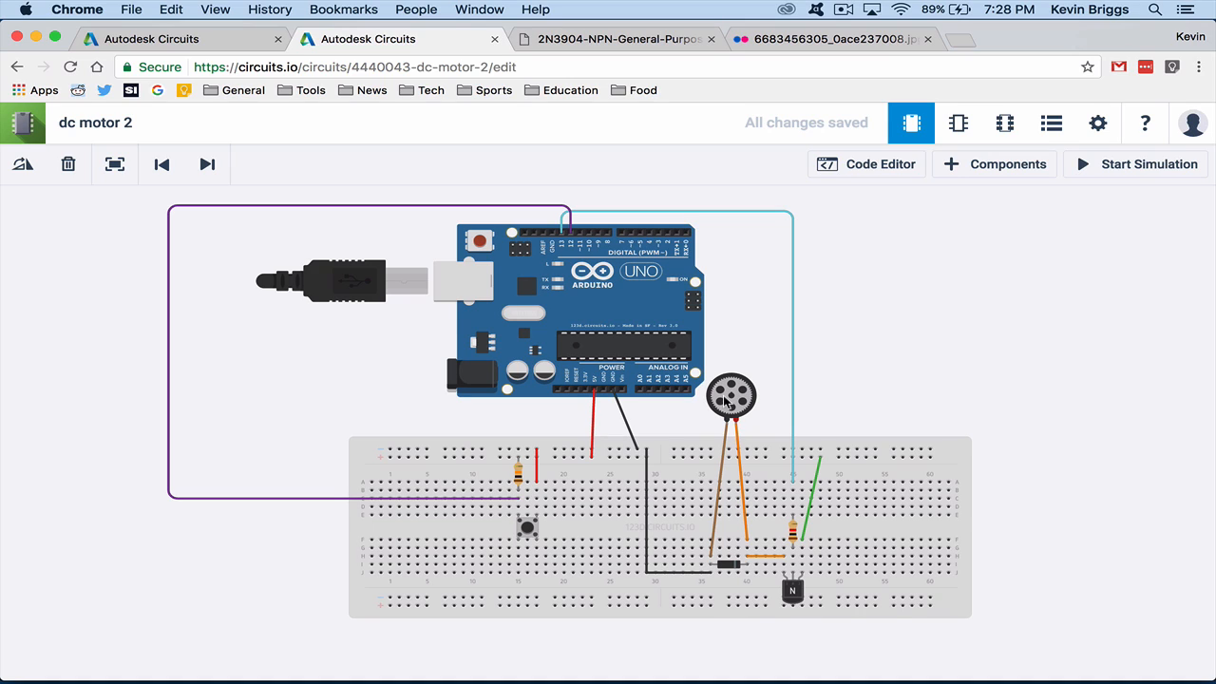
mouse_move(741, 444)
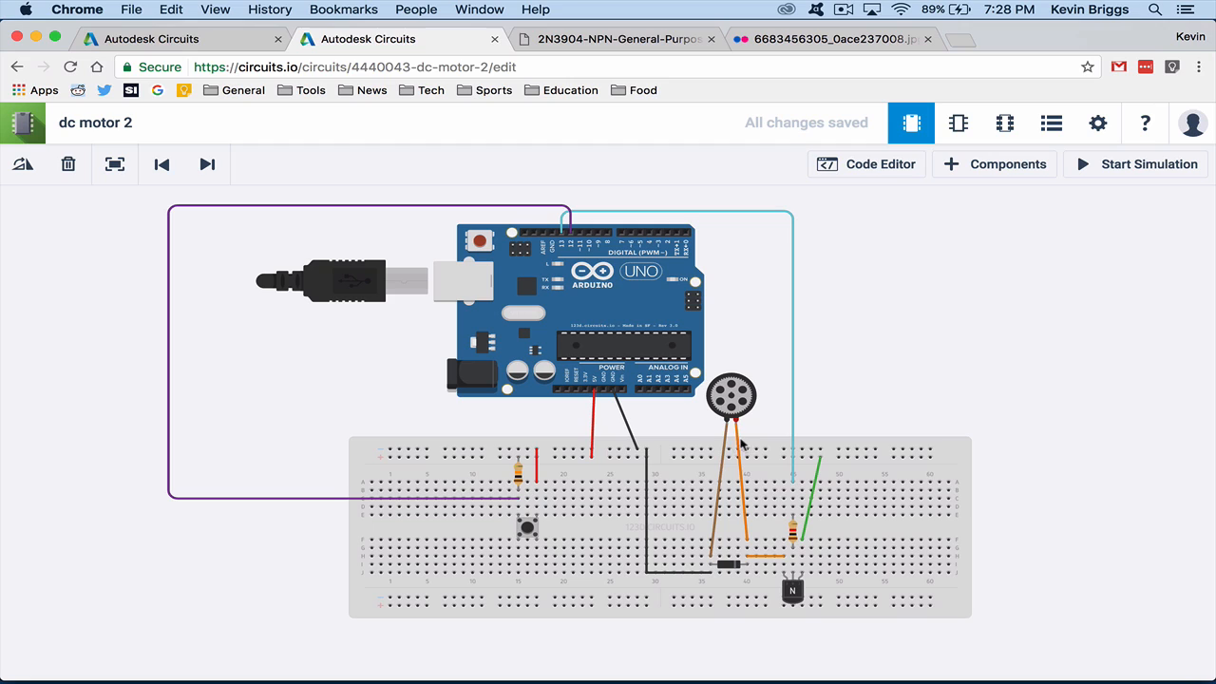
mouse_move(741, 524)
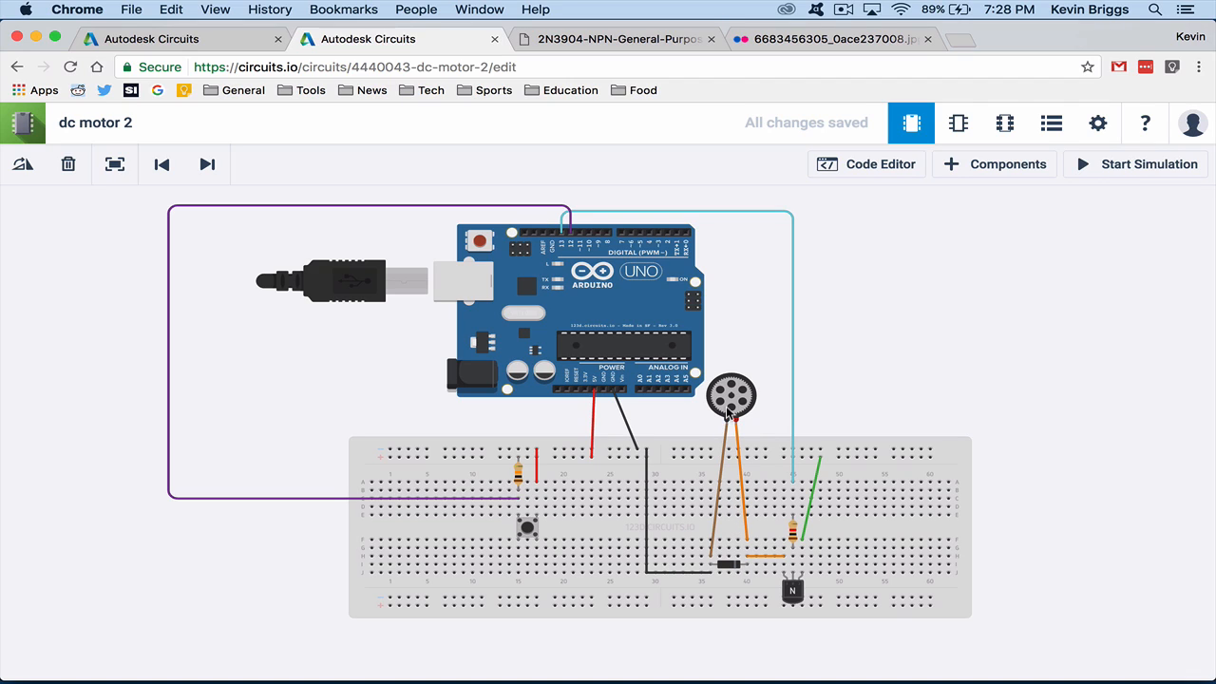
mouse_move(719, 486)
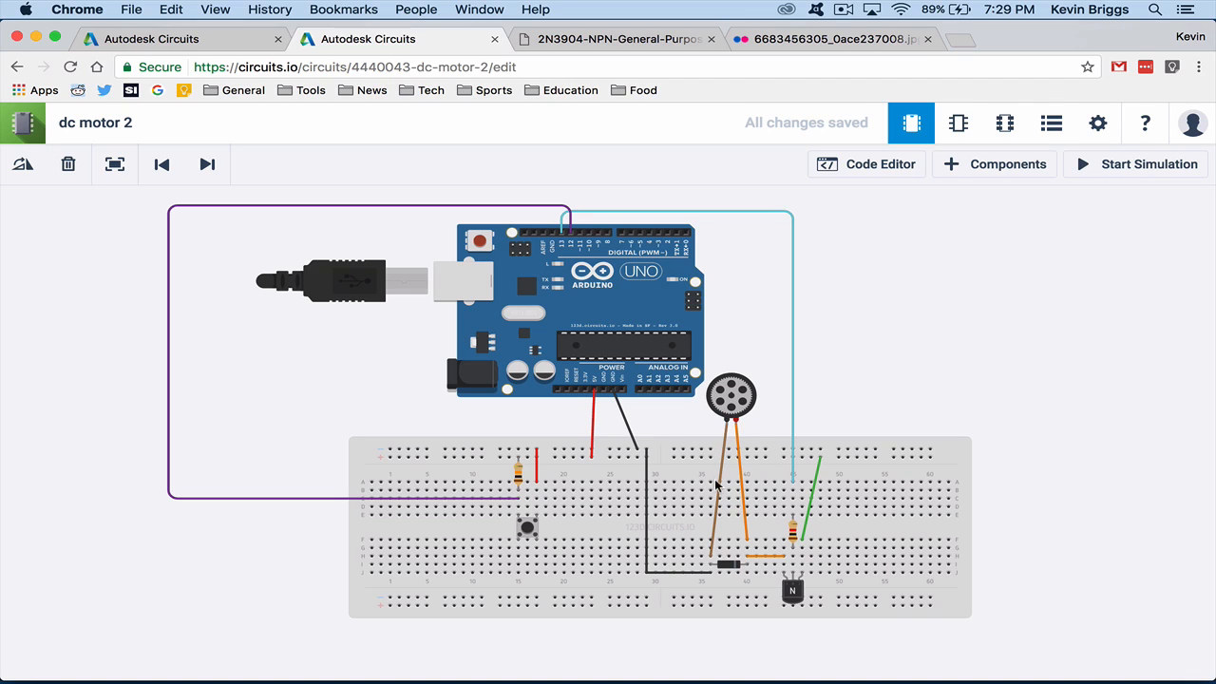
mouse_move(744, 568)
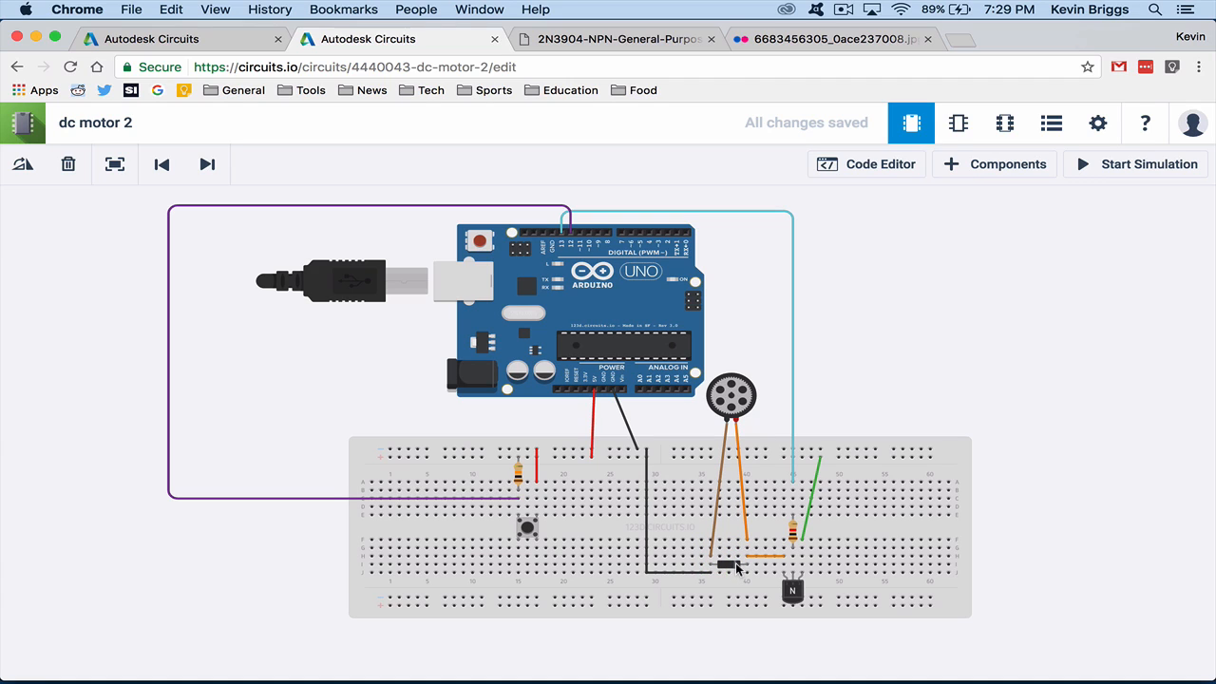
mouse_move(739, 568)
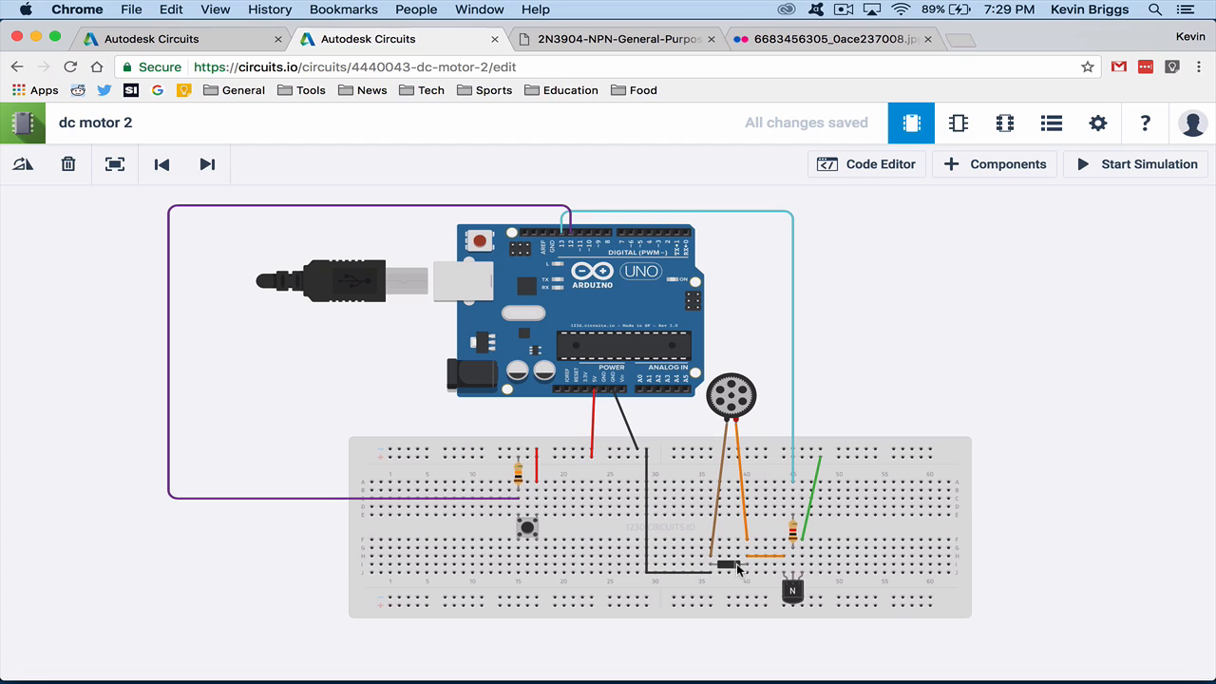
mouse_move(741, 566)
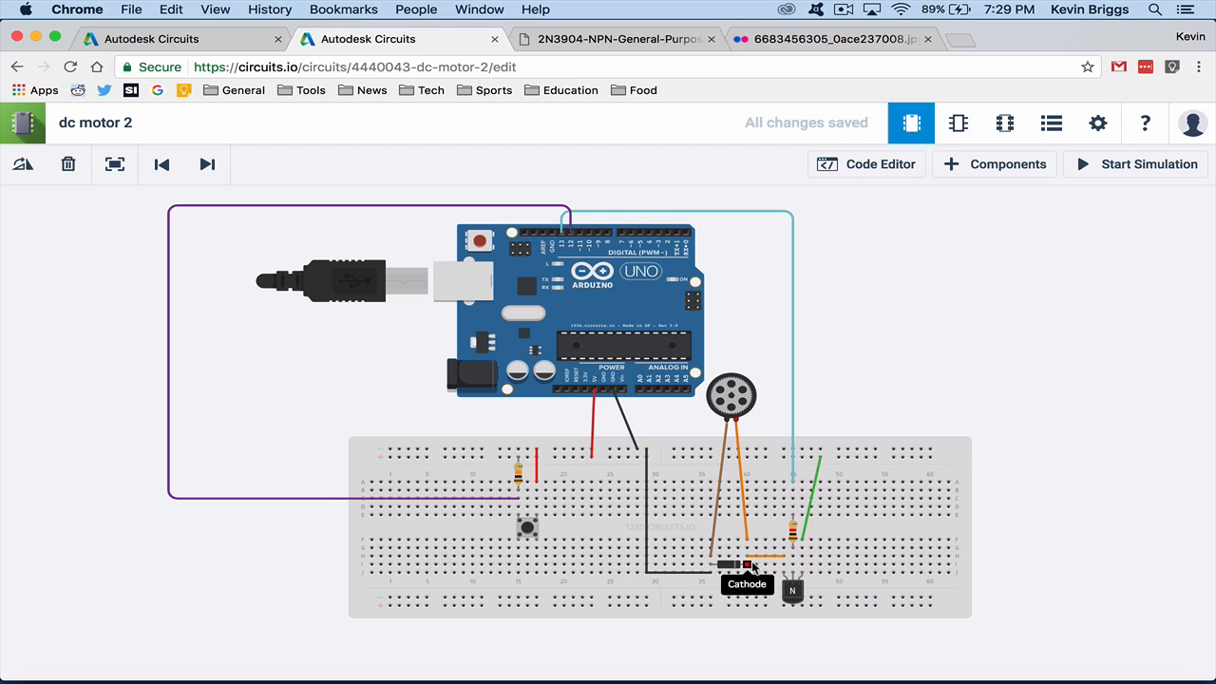
mouse_move(731, 566)
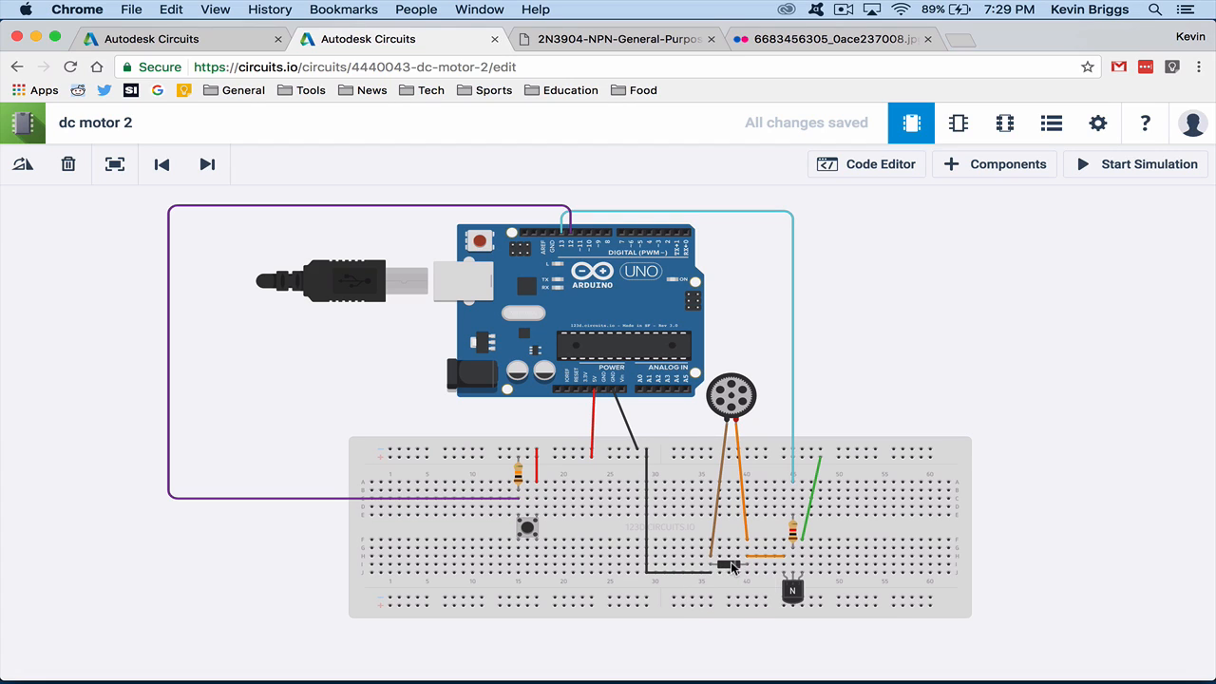
mouse_move(802, 573)
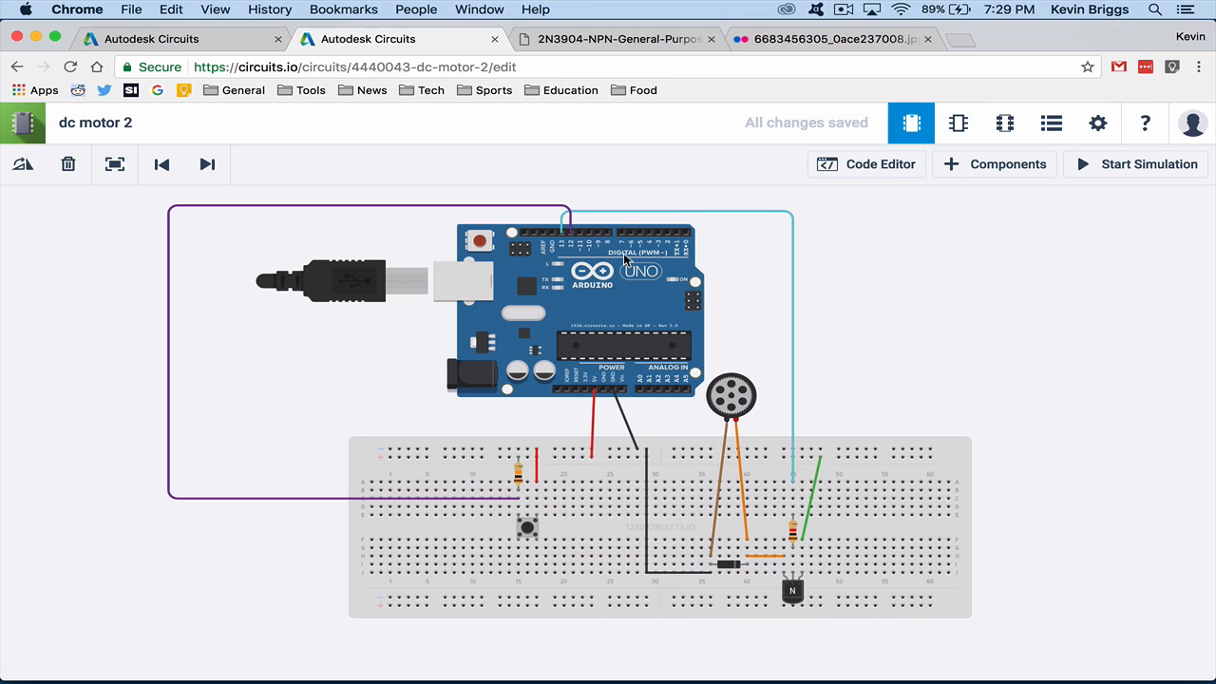
Step: Show the 2N3904 transistor pinout reference after checking the diode's cathode
left_click(618, 38)
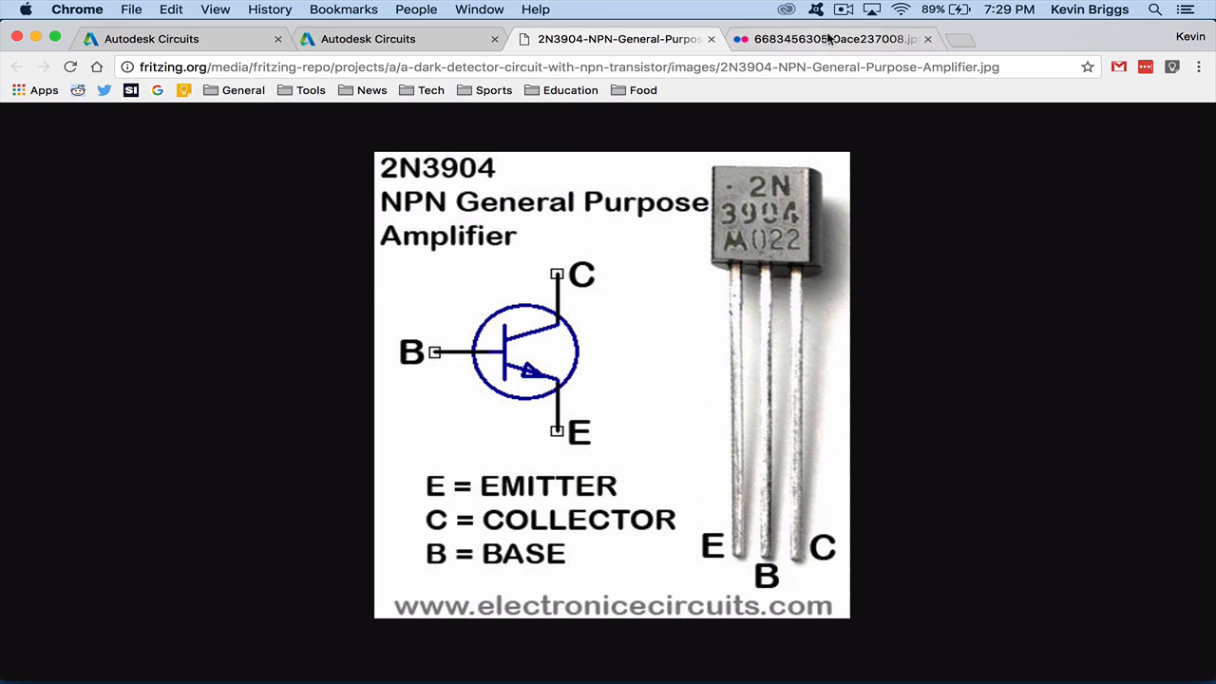
Step: View the diode current-flow diagram, then return to the circuit design
left_click(829, 38)
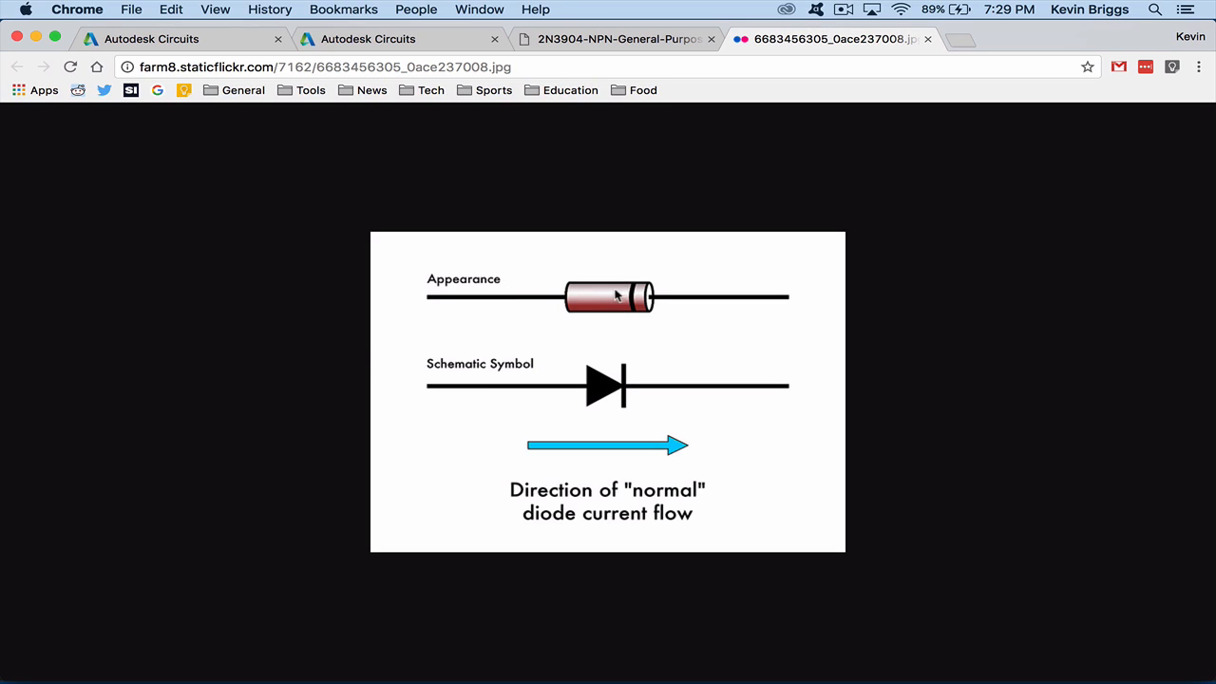
mouse_move(625, 302)
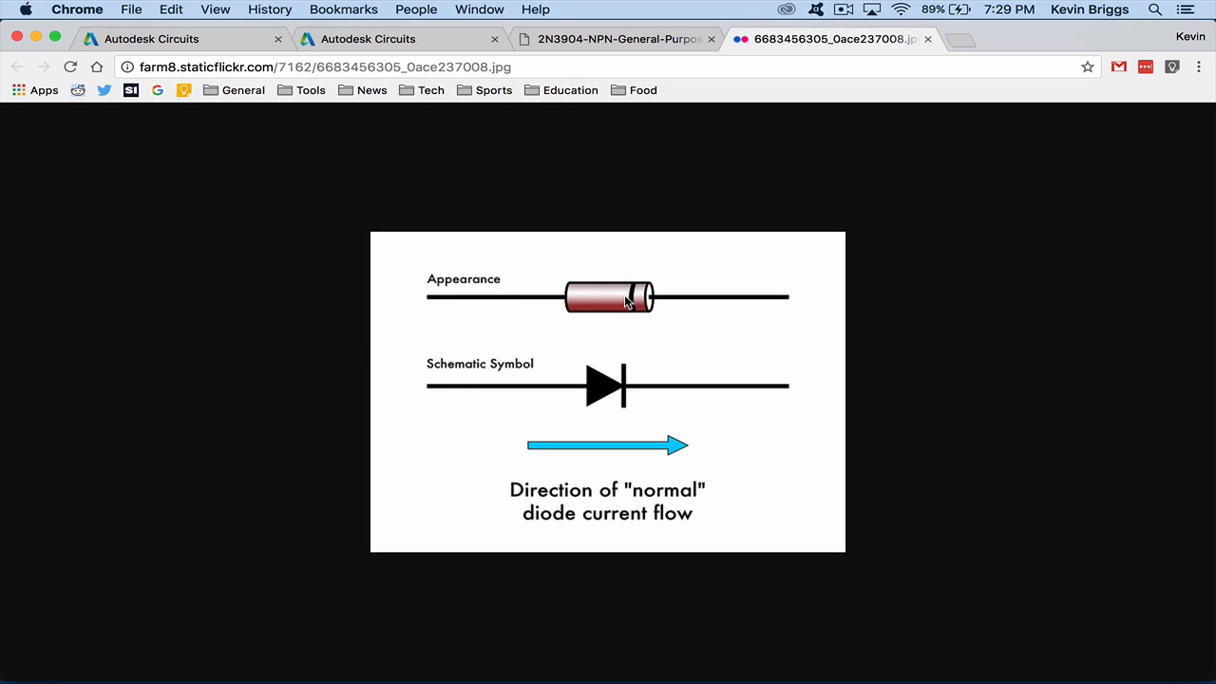
mouse_move(644, 302)
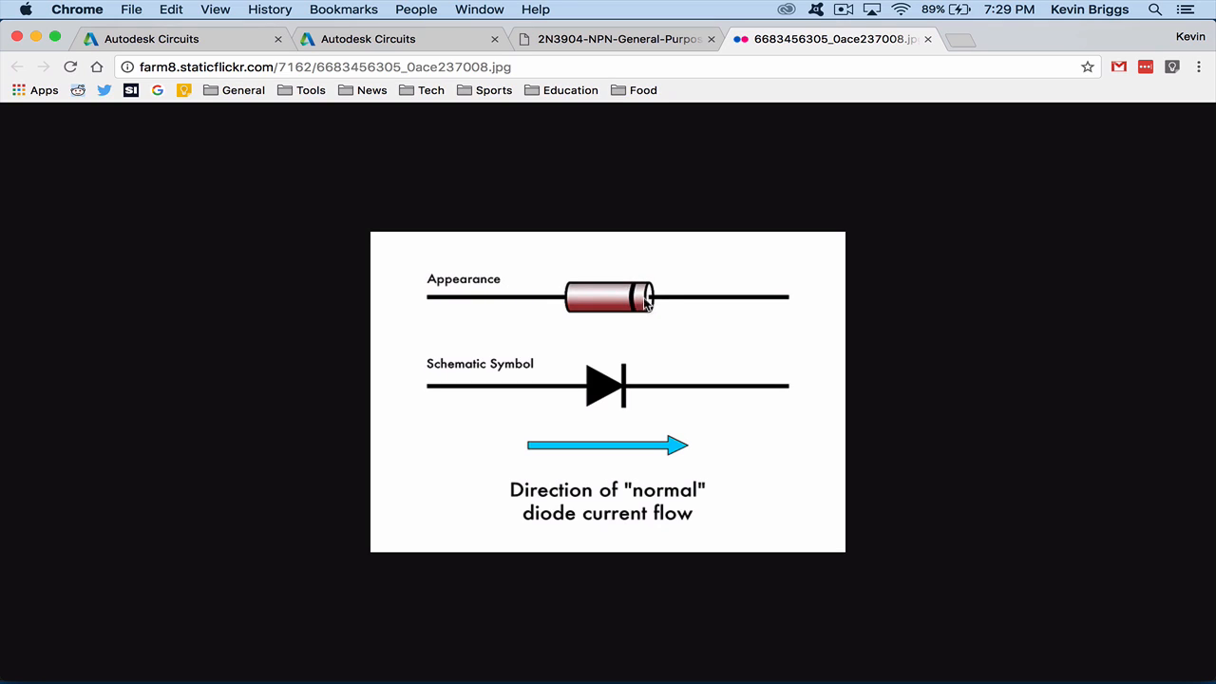
mouse_move(589, 314)
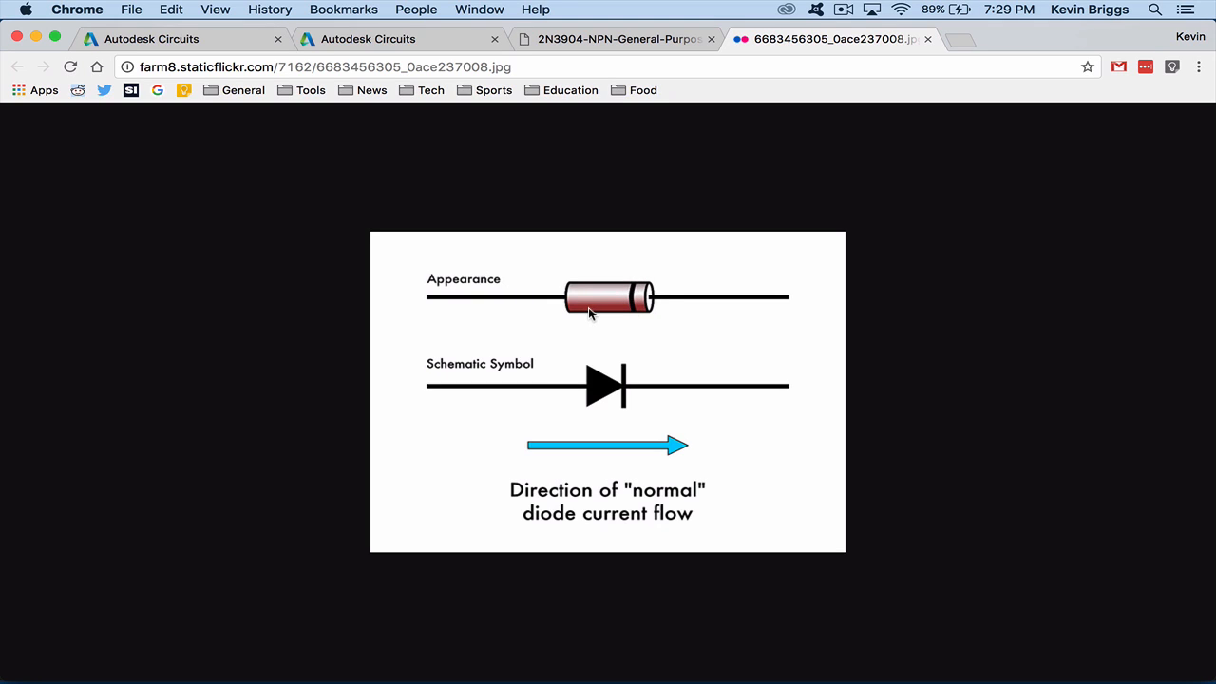
mouse_move(415, 302)
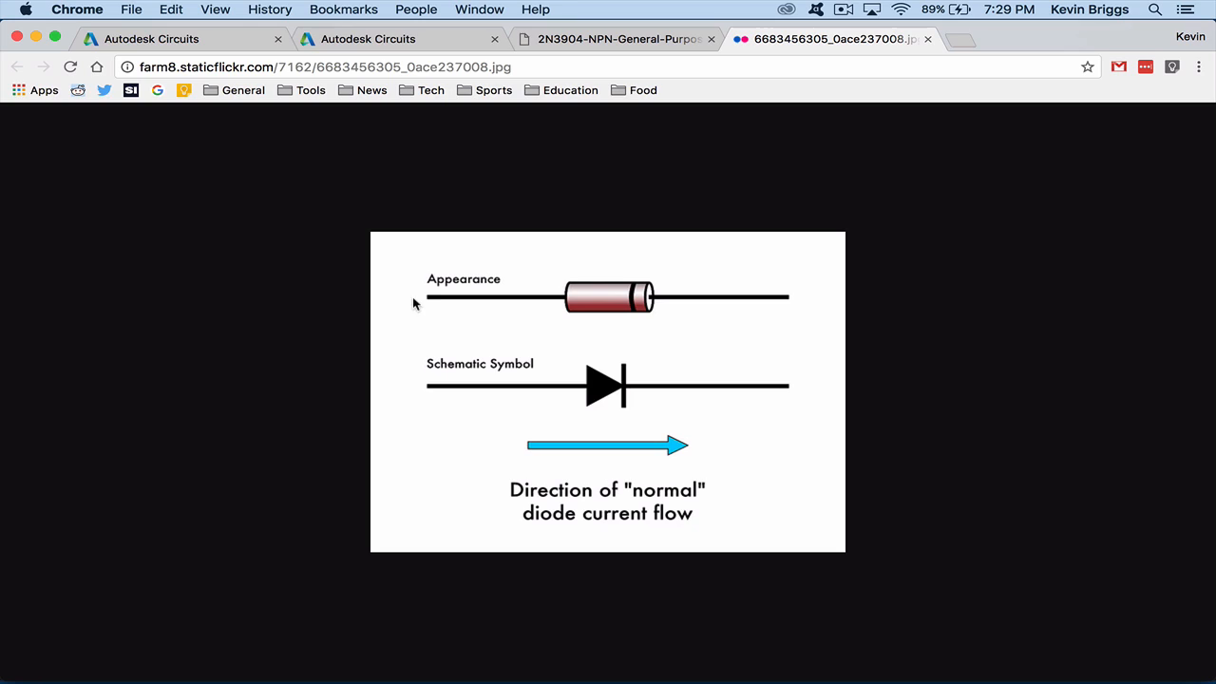
mouse_move(661, 293)
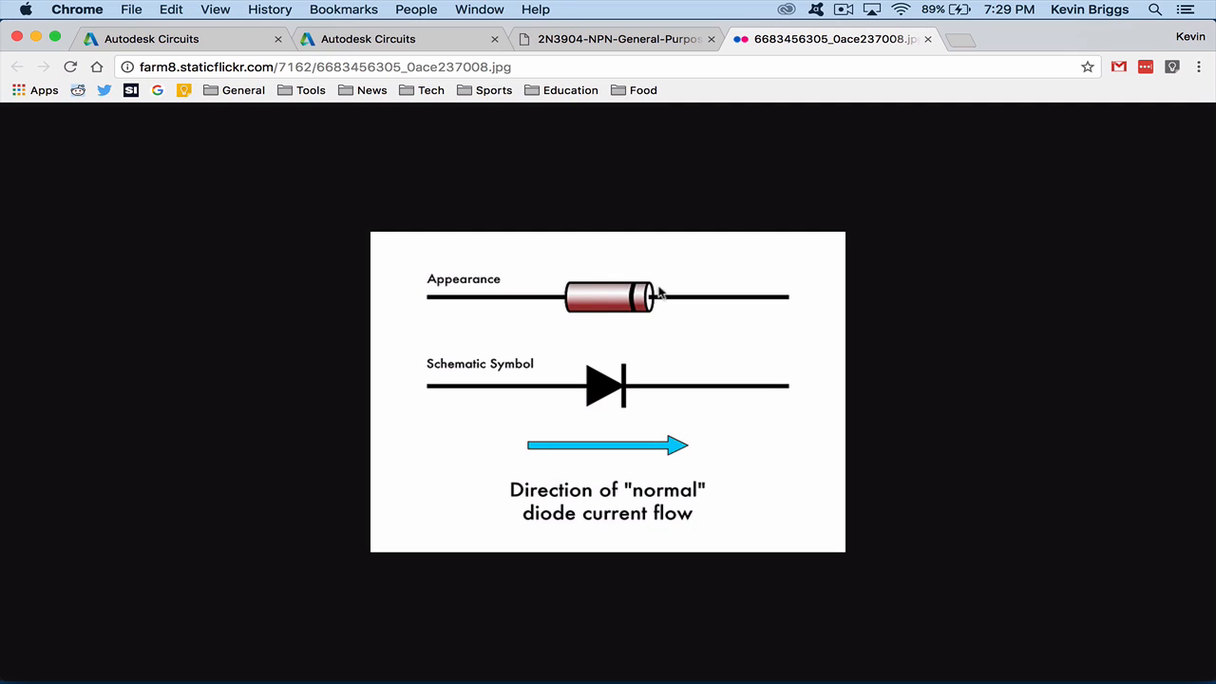
mouse_move(631, 292)
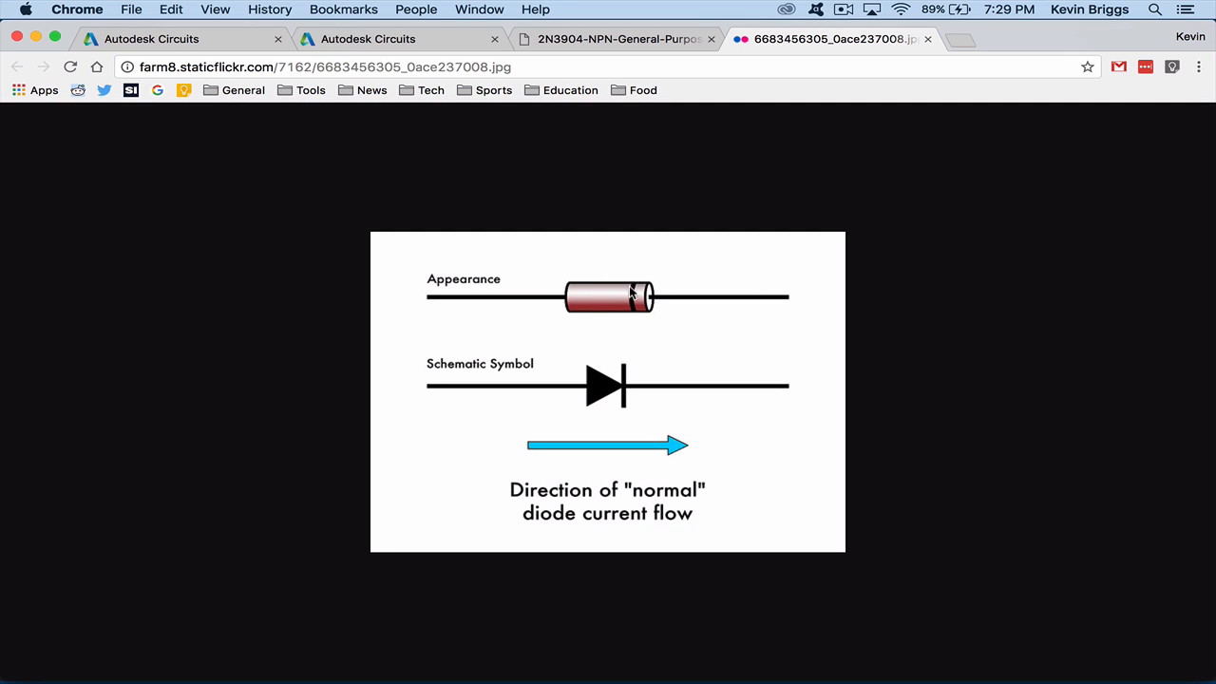
mouse_move(806, 296)
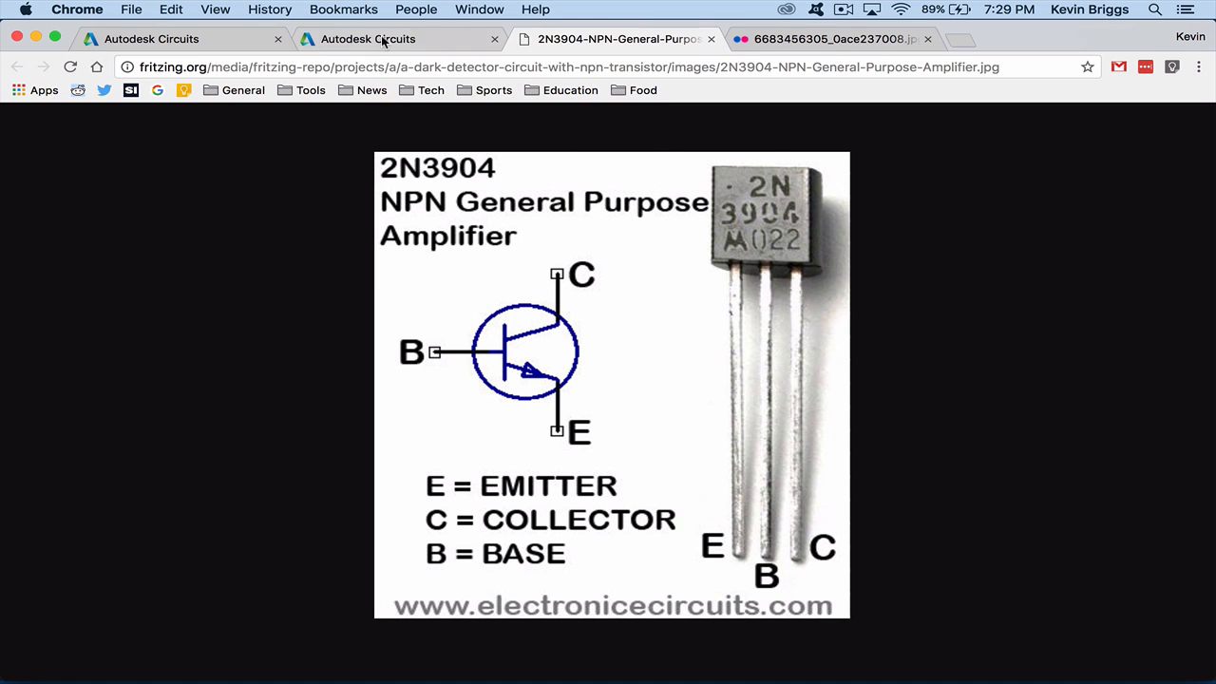
left_click(390, 38)
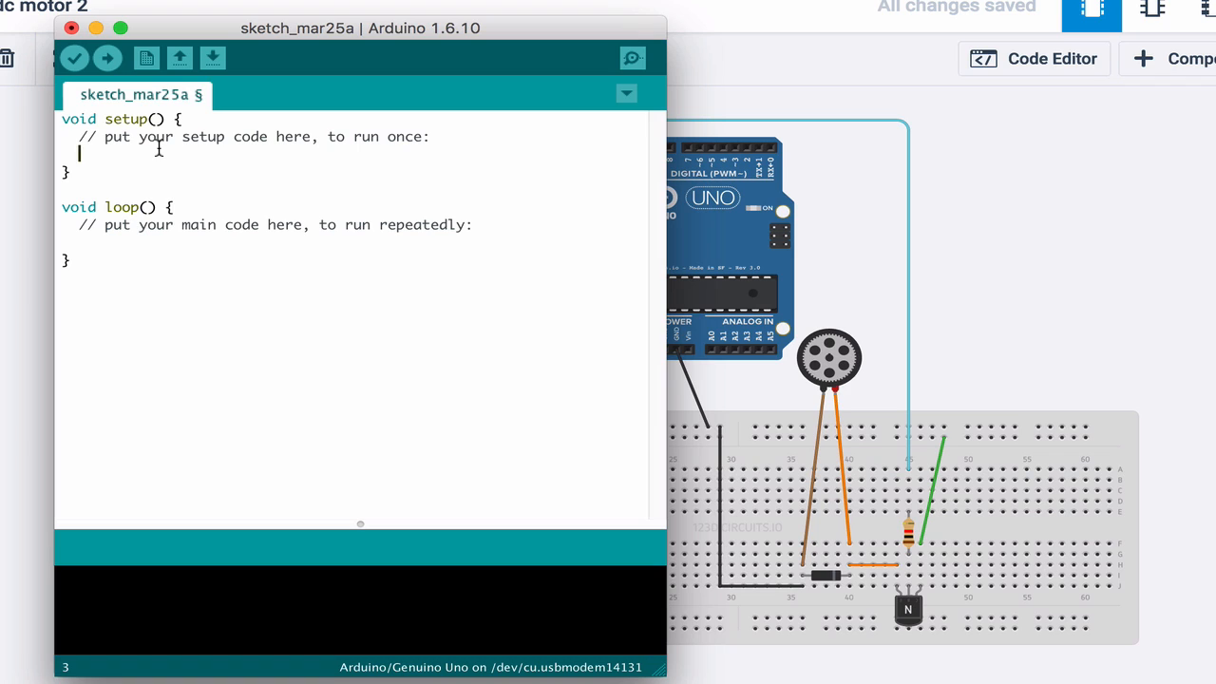
Step: Add pinMode(13, INPUT); in setup to read the button pin
type("pinMode")
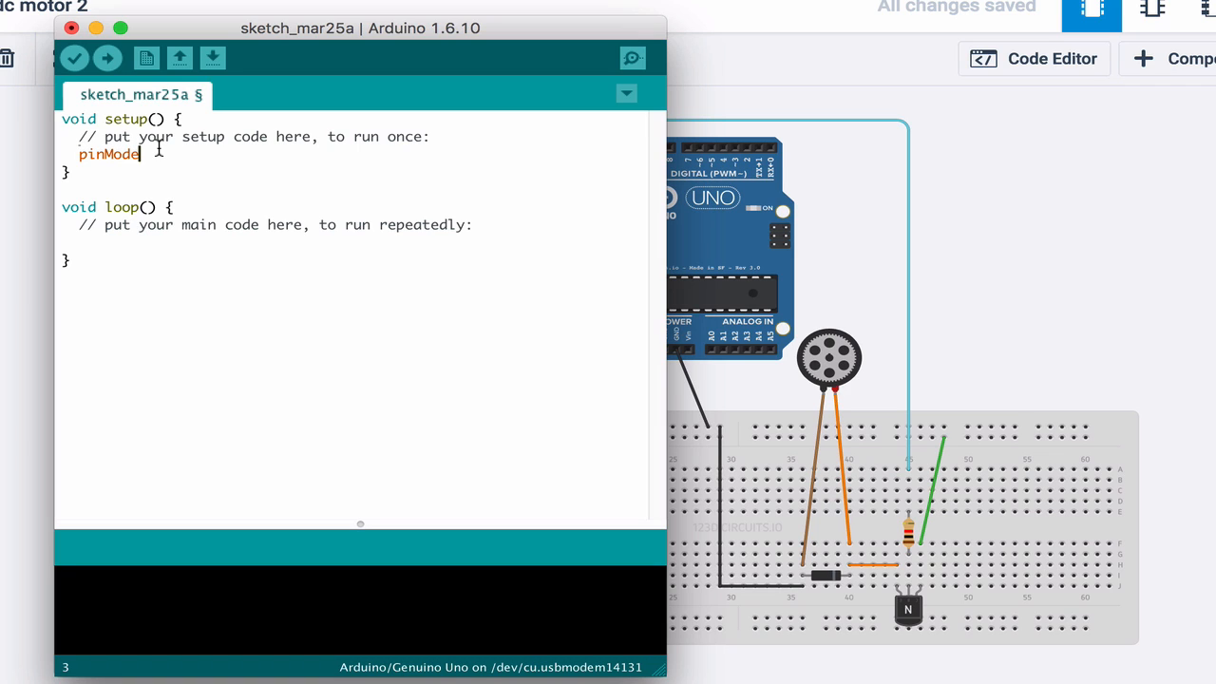
type("(13)")
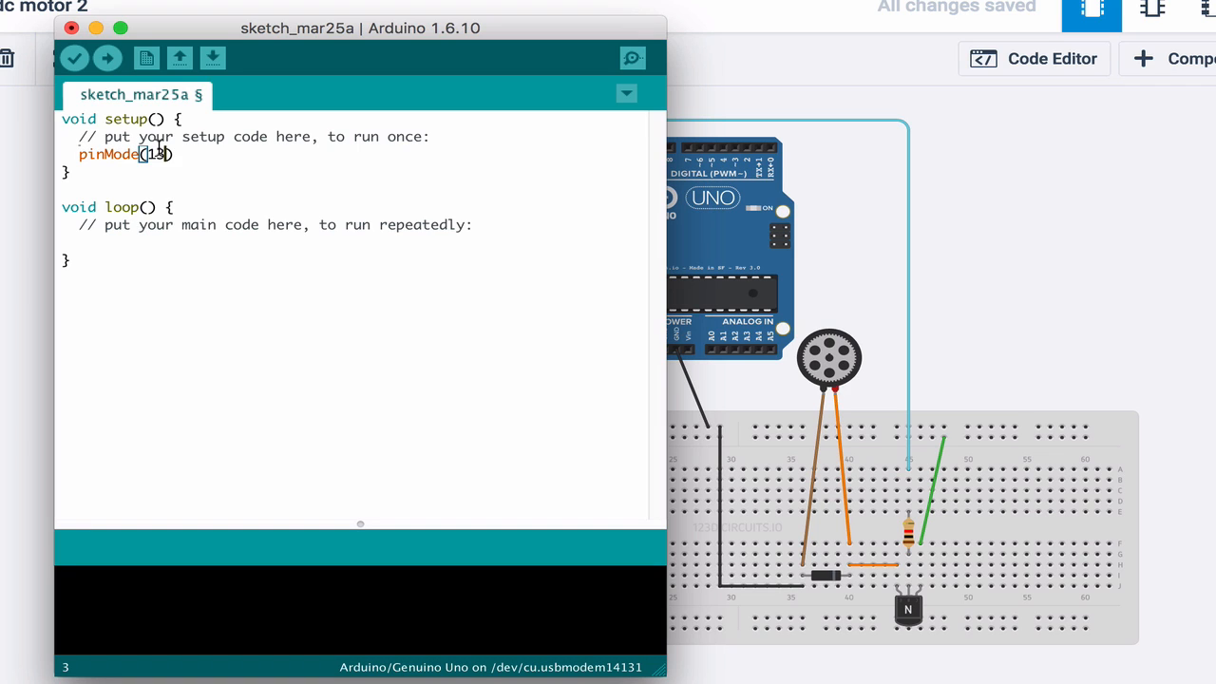
type(", INPUT")
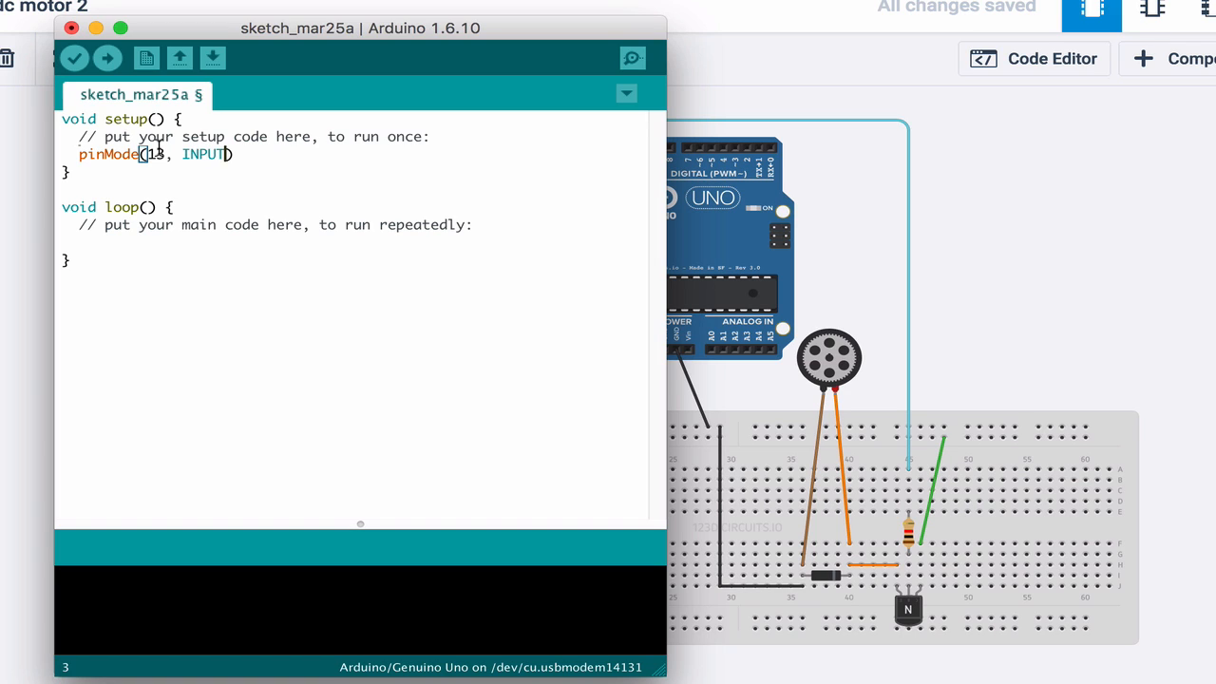
Step: Add pinMode(12, OUTPUT); in setup for the motor pin, fixing the OUTOUT typo
type("pin")
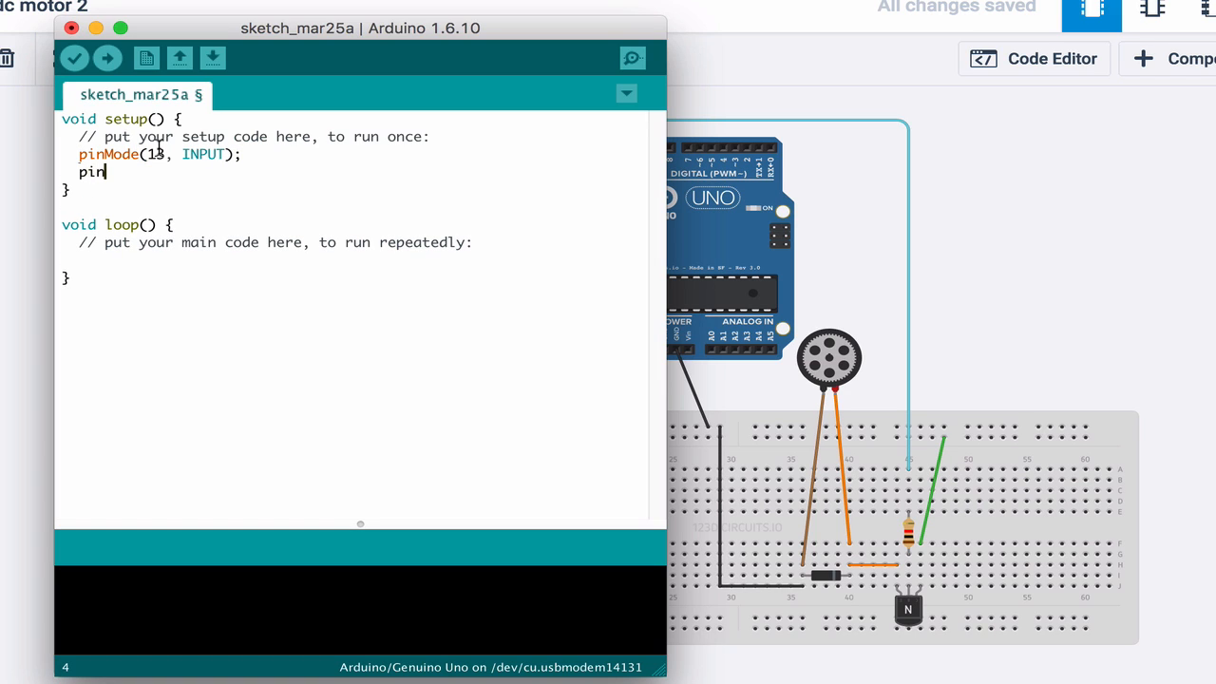
type("Mode(12,")
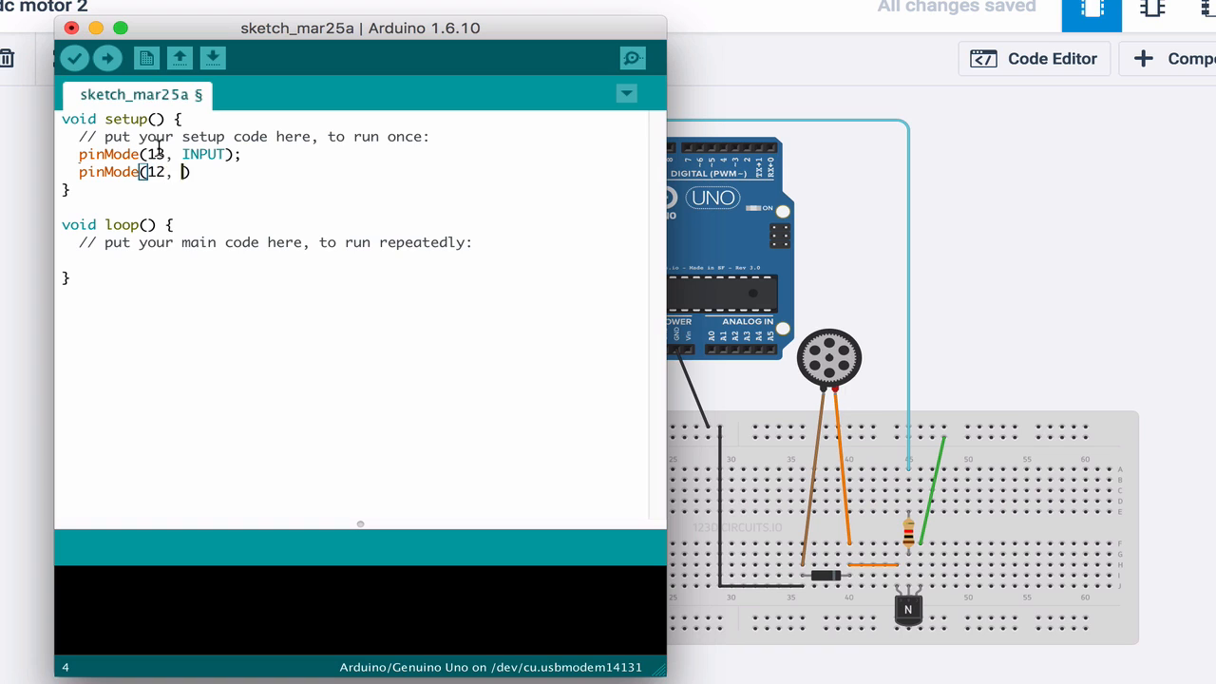
type("OUTOUT")
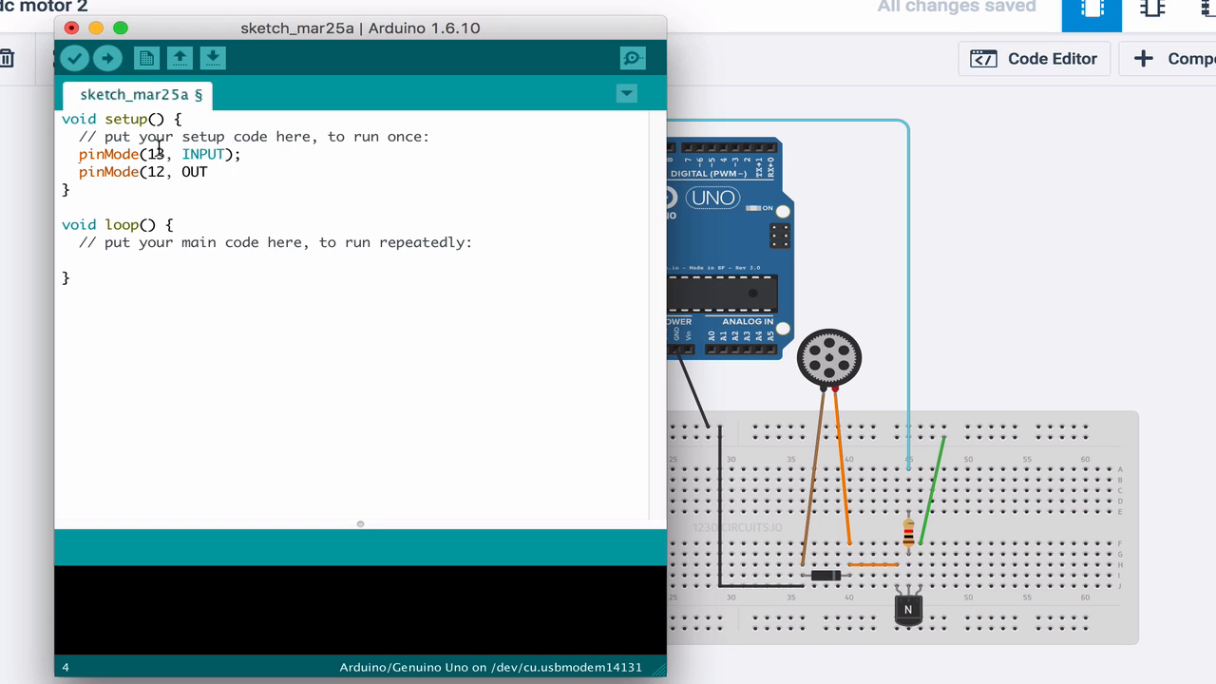
type("PUT")
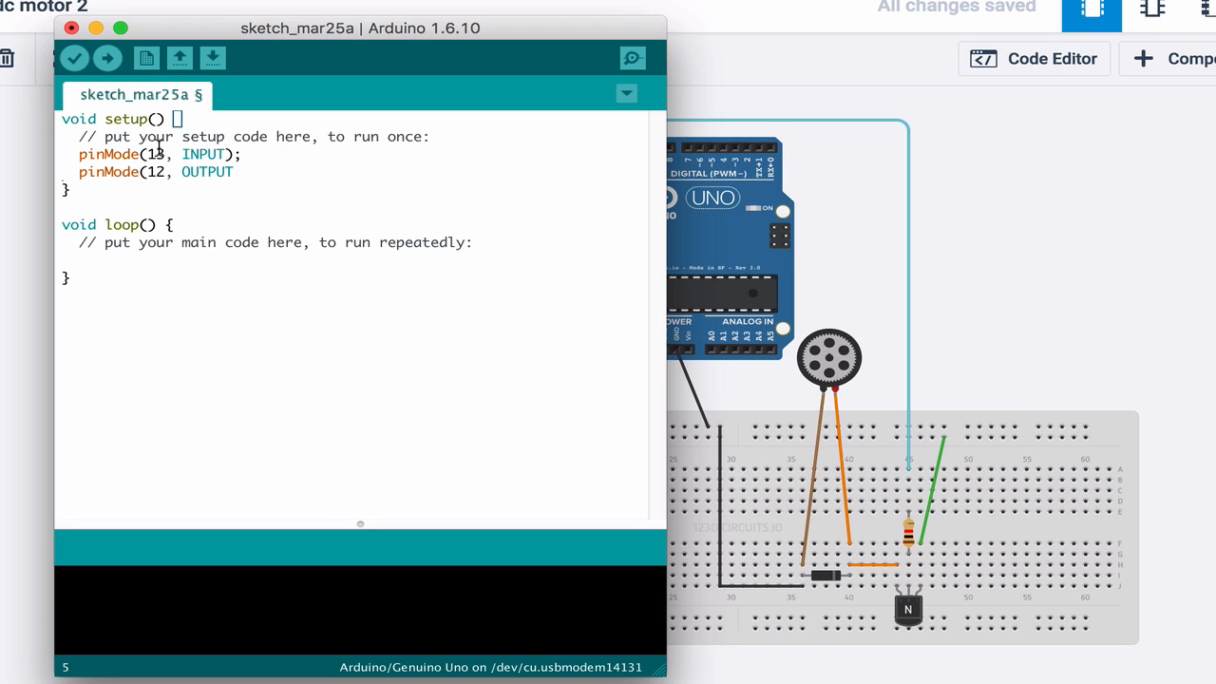
type(";")
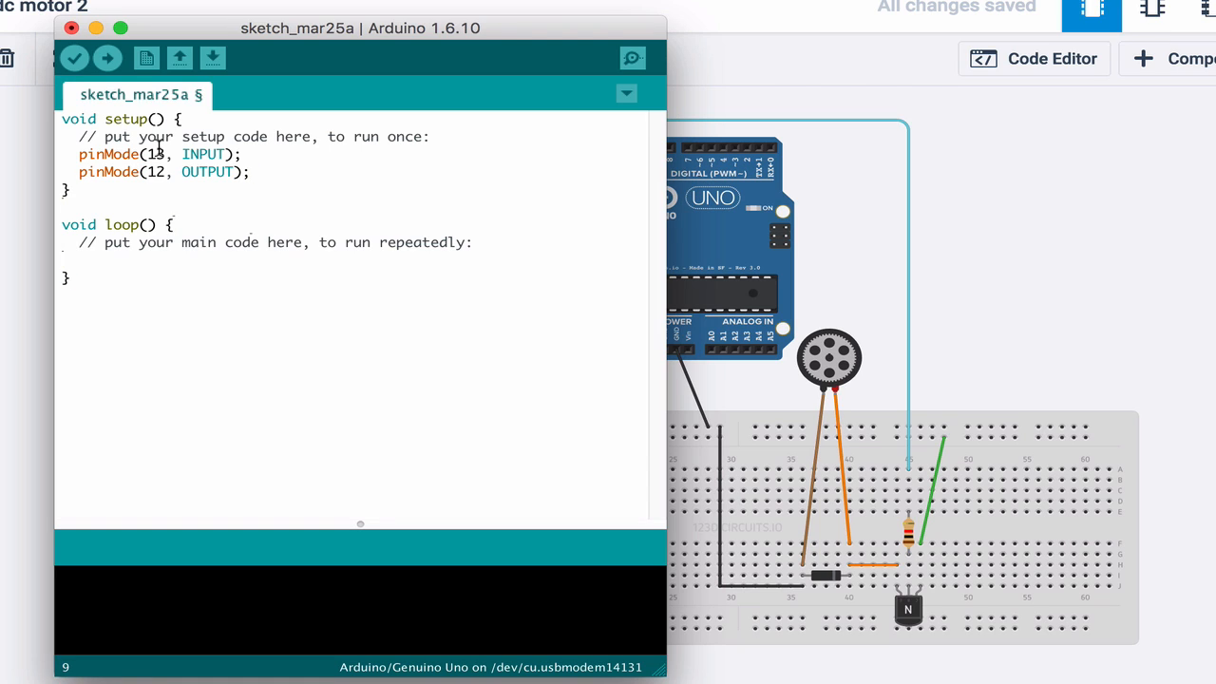
Step: Inside loop, declare int button = digitalRead(13); to read the button
left_click(80, 258)
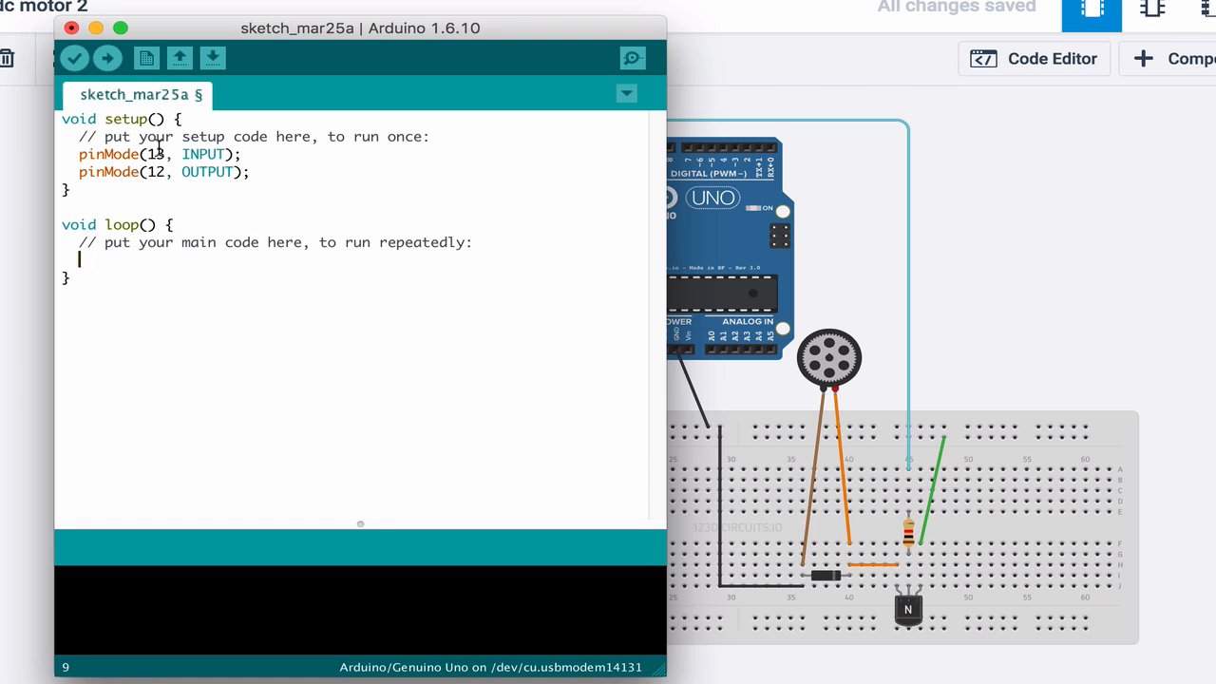
type("int butt")
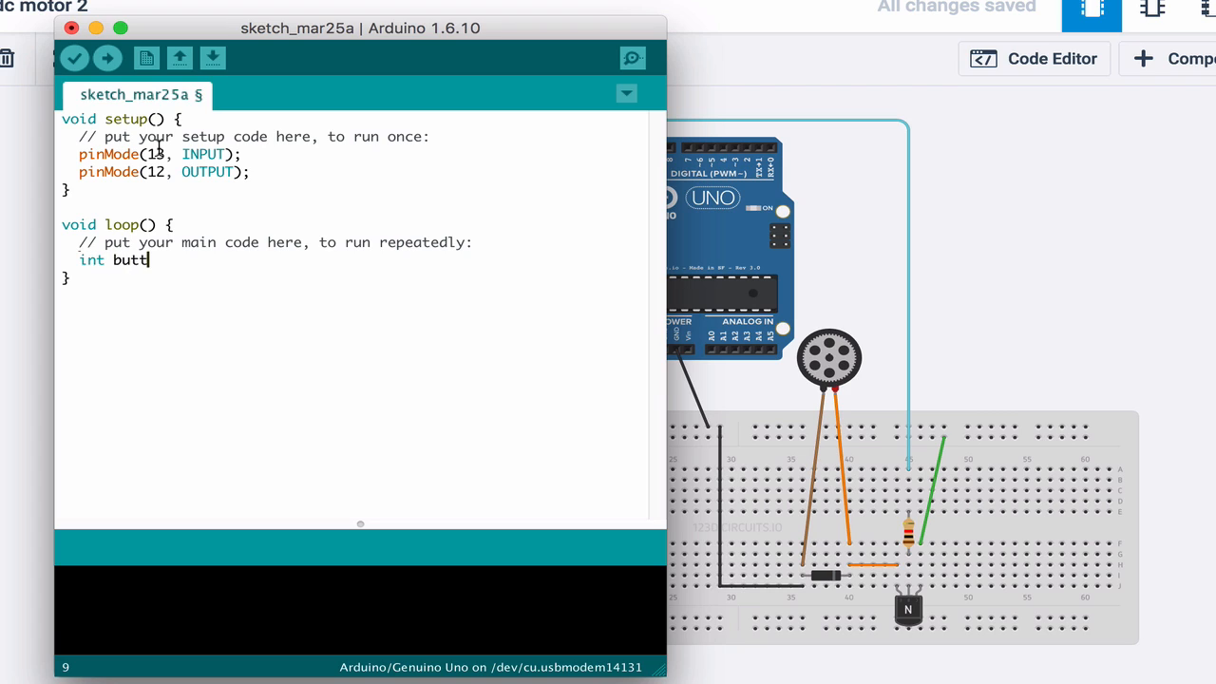
type("on = digitalRead")
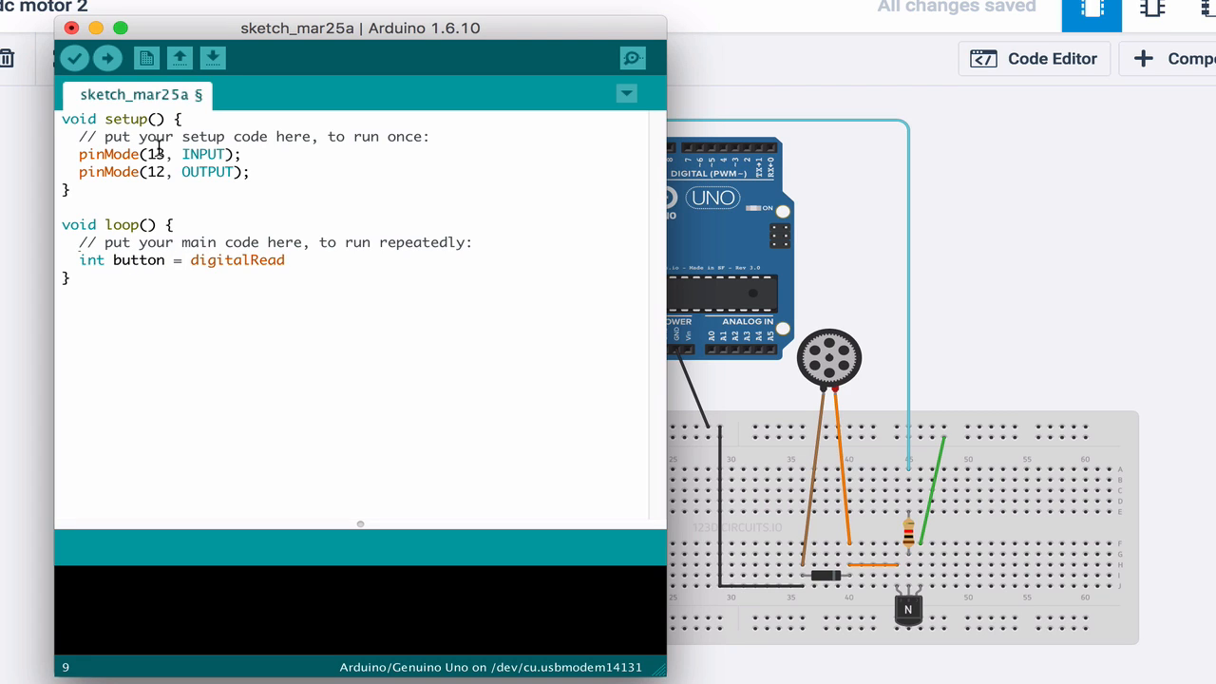
type("()")
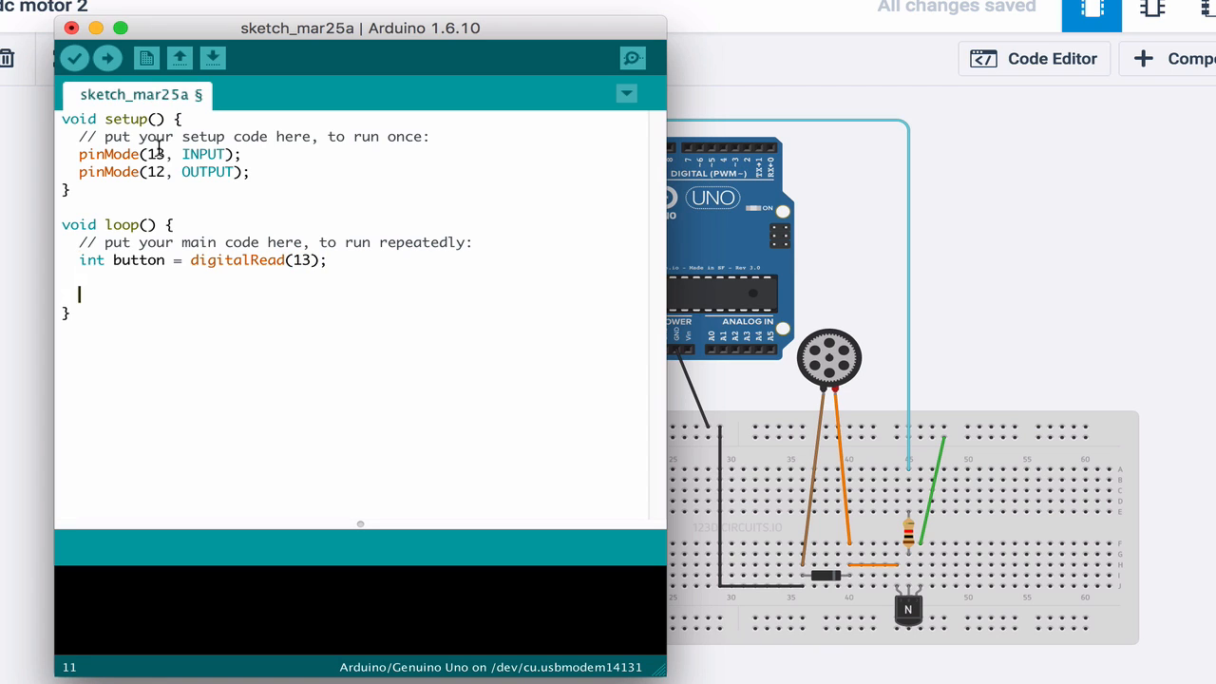
Step: Begin the condition if (button == LOW) testing the button state
type("if (b")
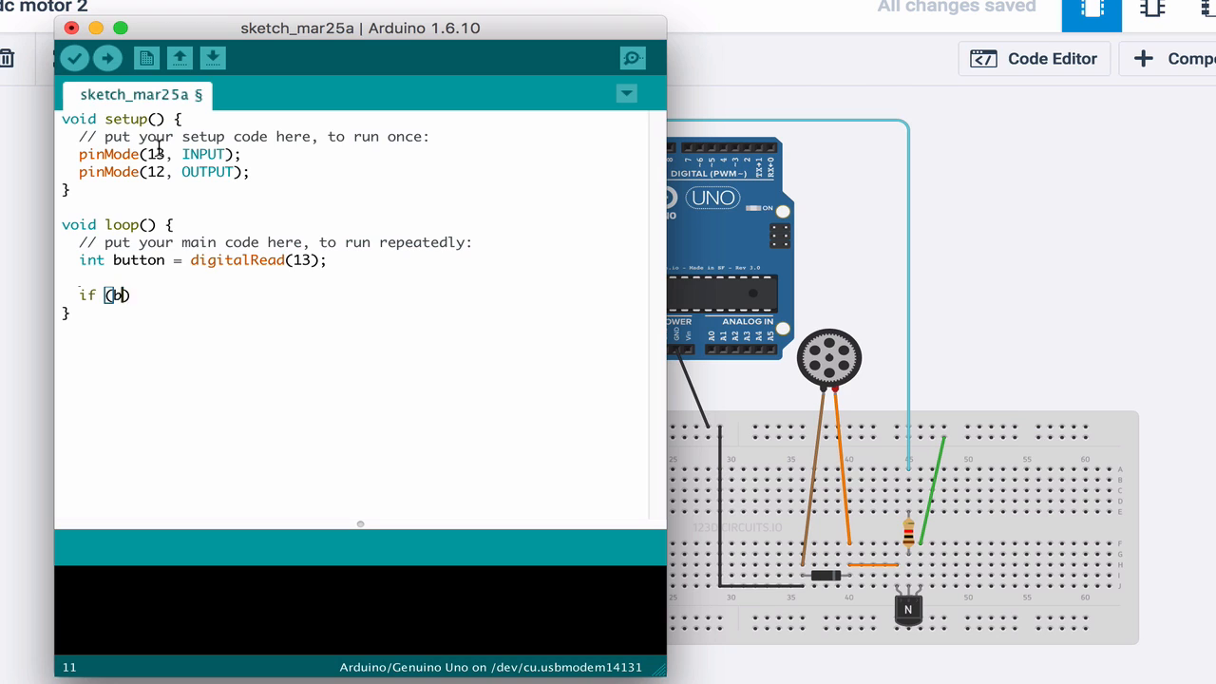
type("button ==")
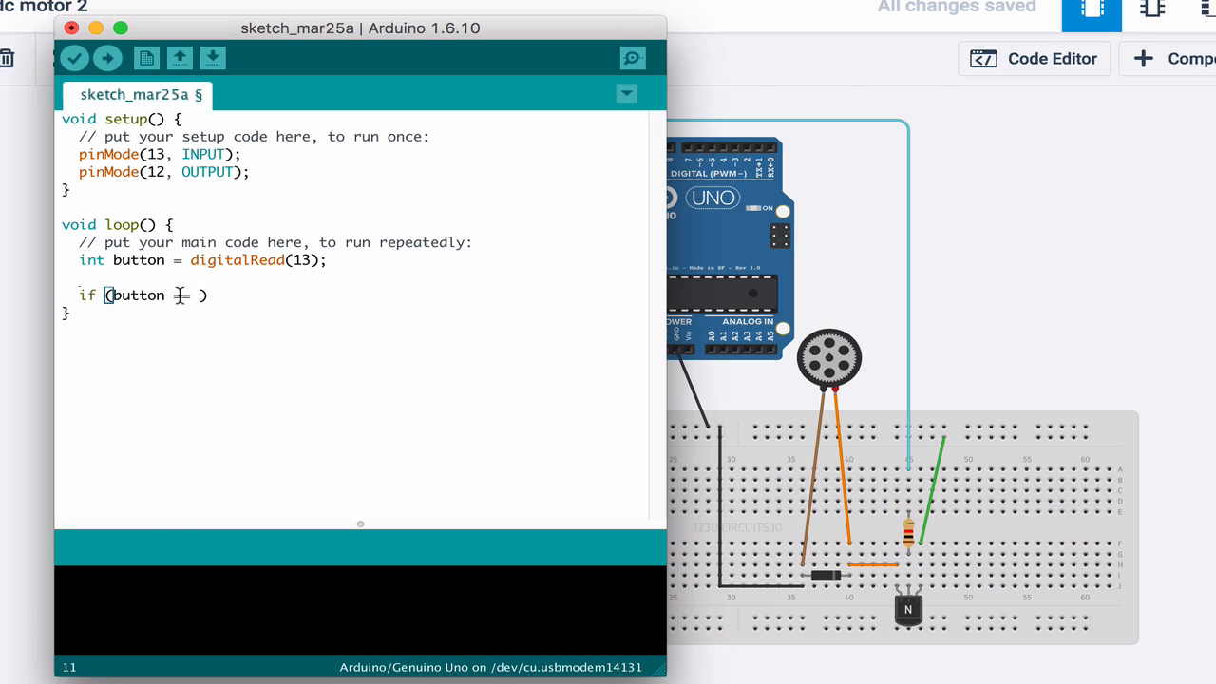
type("=")
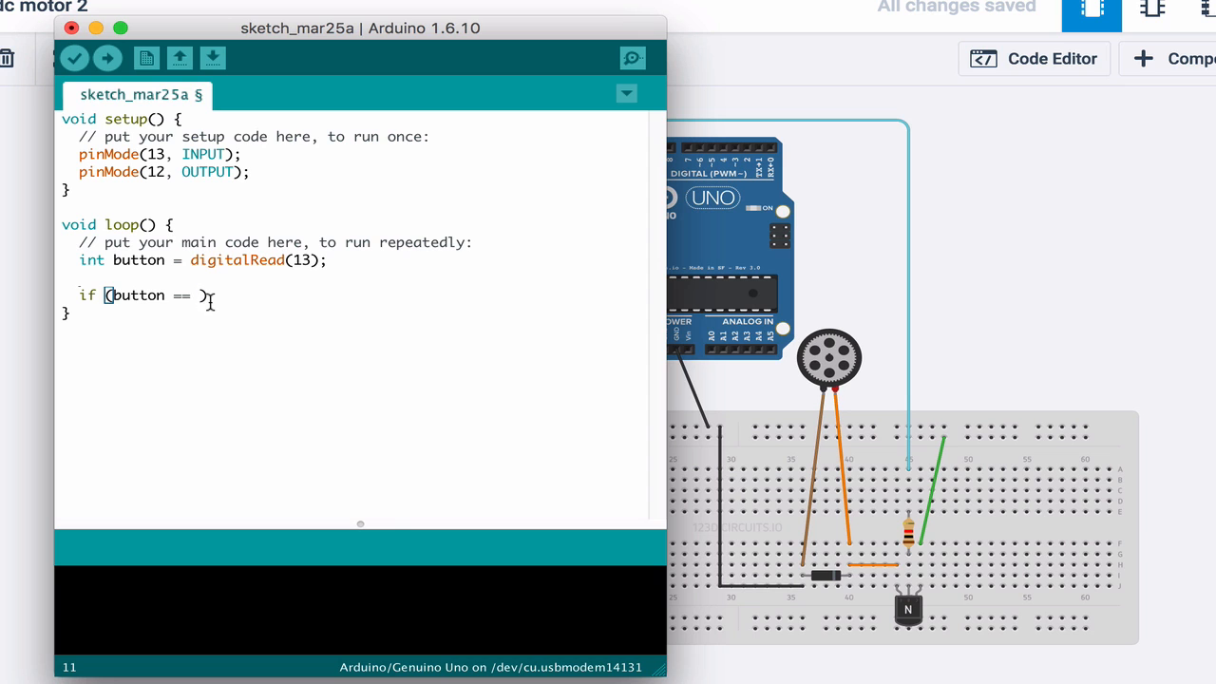
type("LOW")
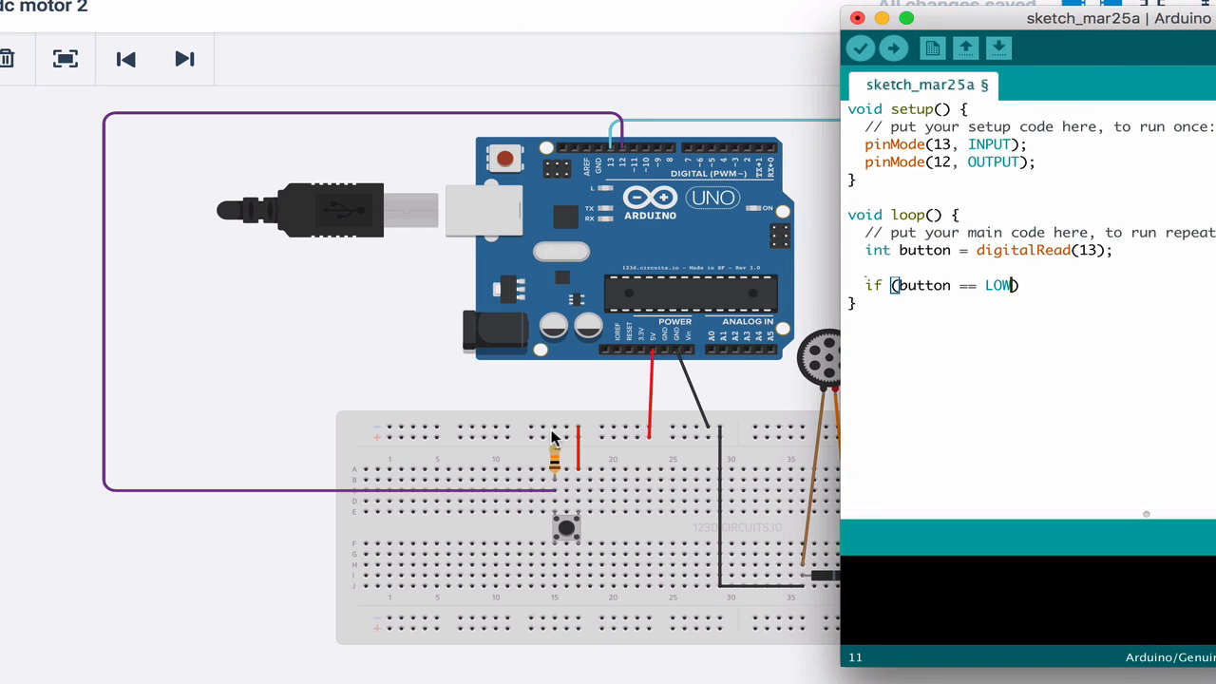
mouse_move(555, 485)
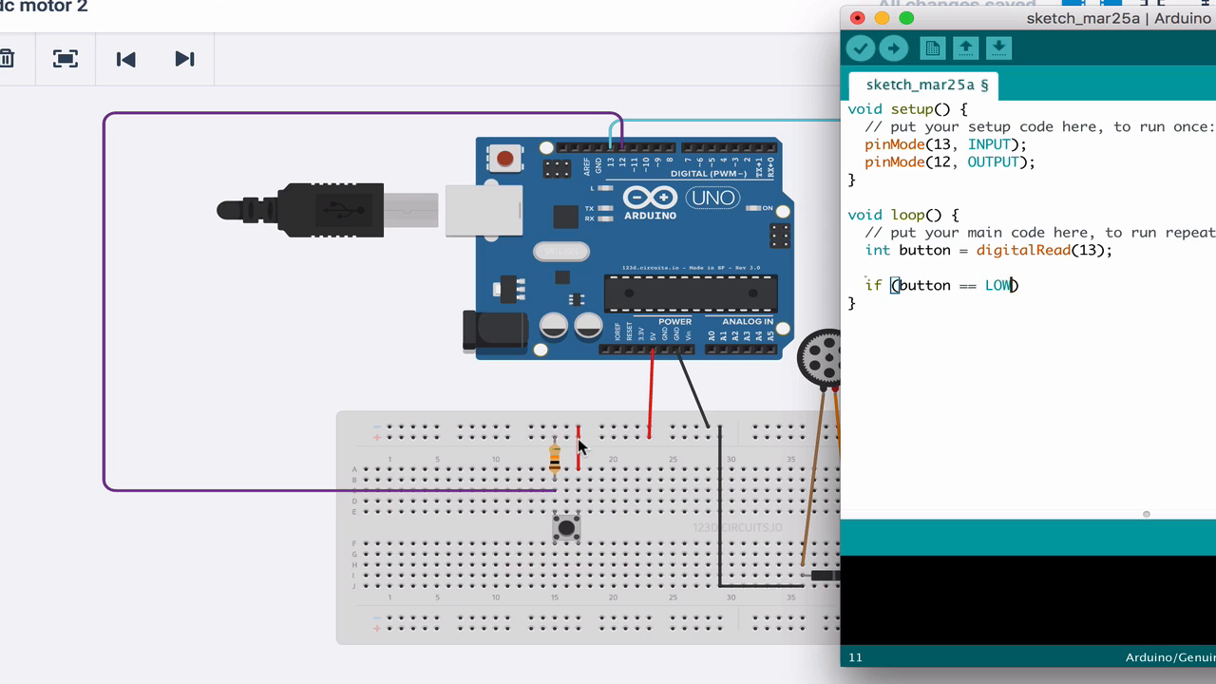
mouse_move(609, 401)
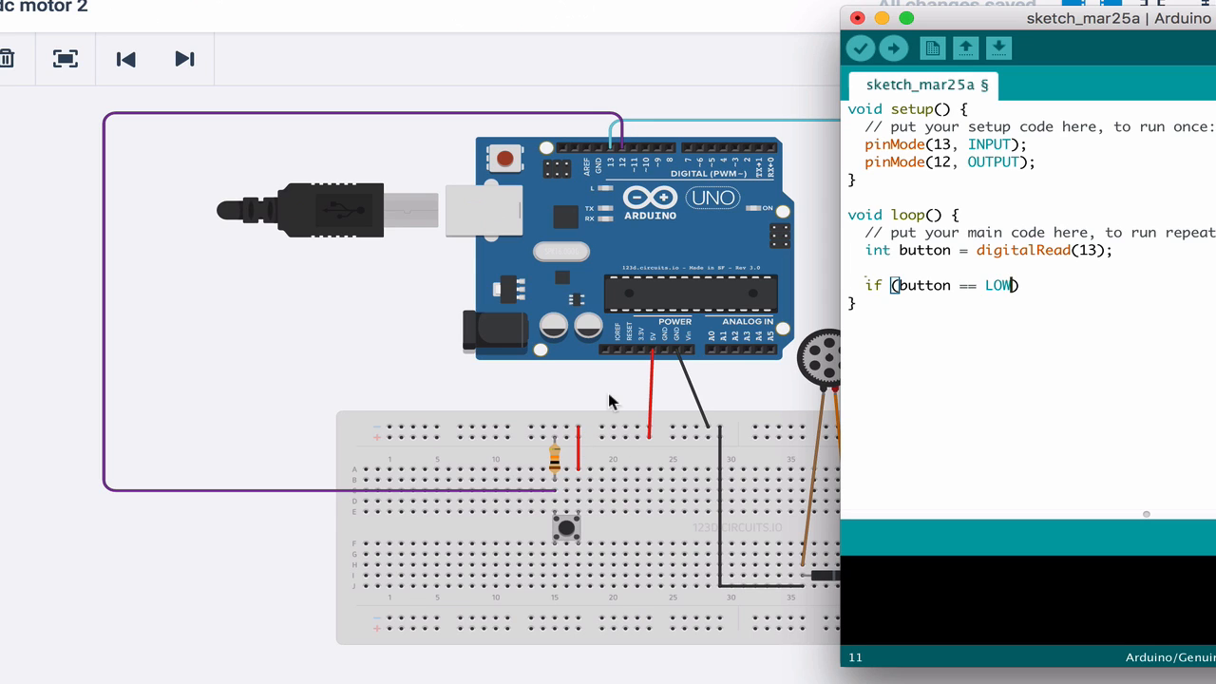
mouse_move(549, 156)
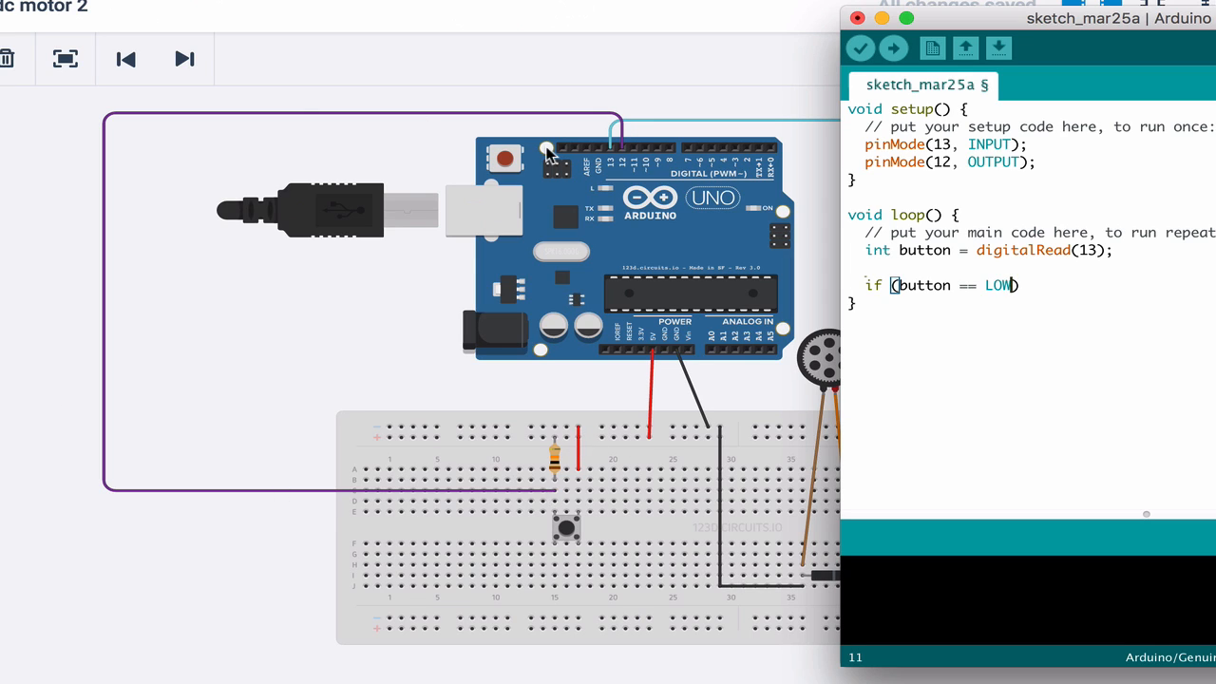
mouse_move(544, 503)
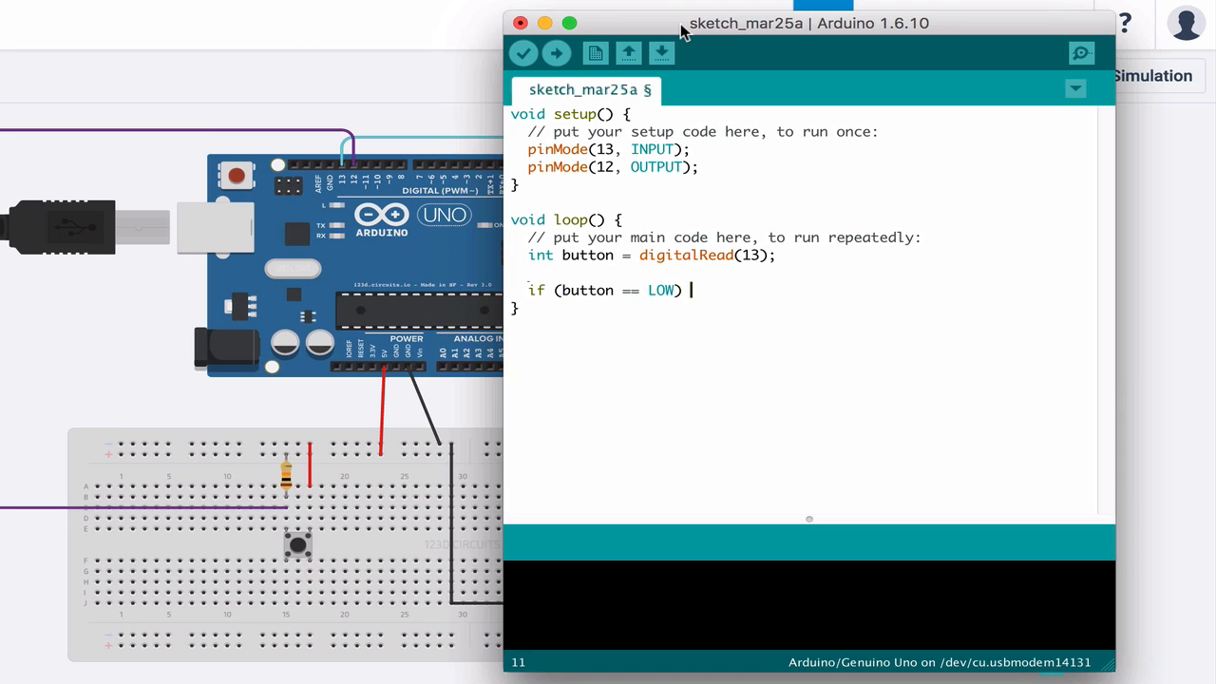
Step: Open the if block and write digitalWrite(13, HIGH); inside it
type("{")
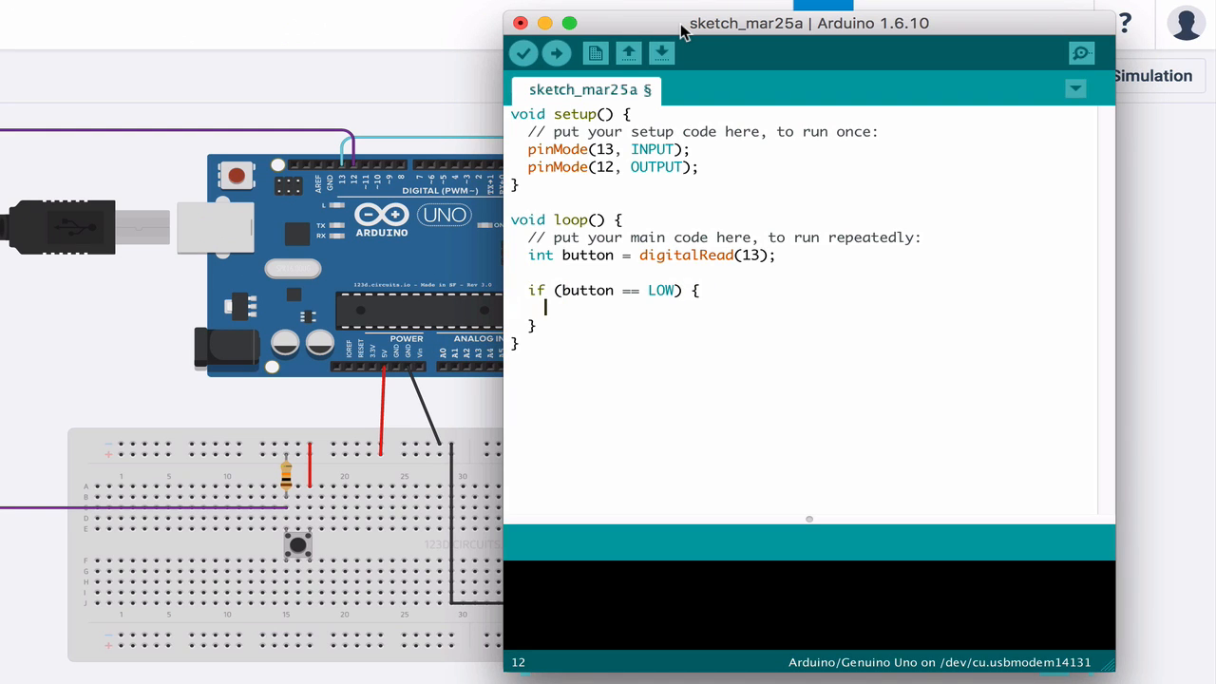
mouse_move(741, 46)
type("digi")
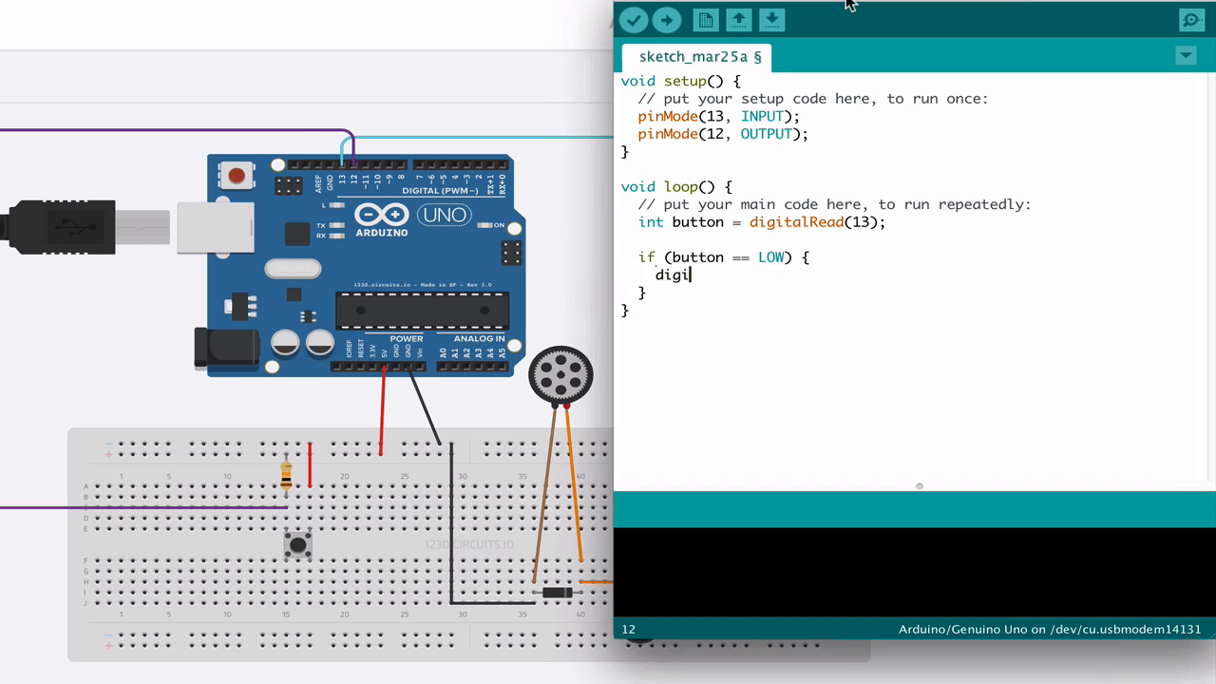
type("talWRite")
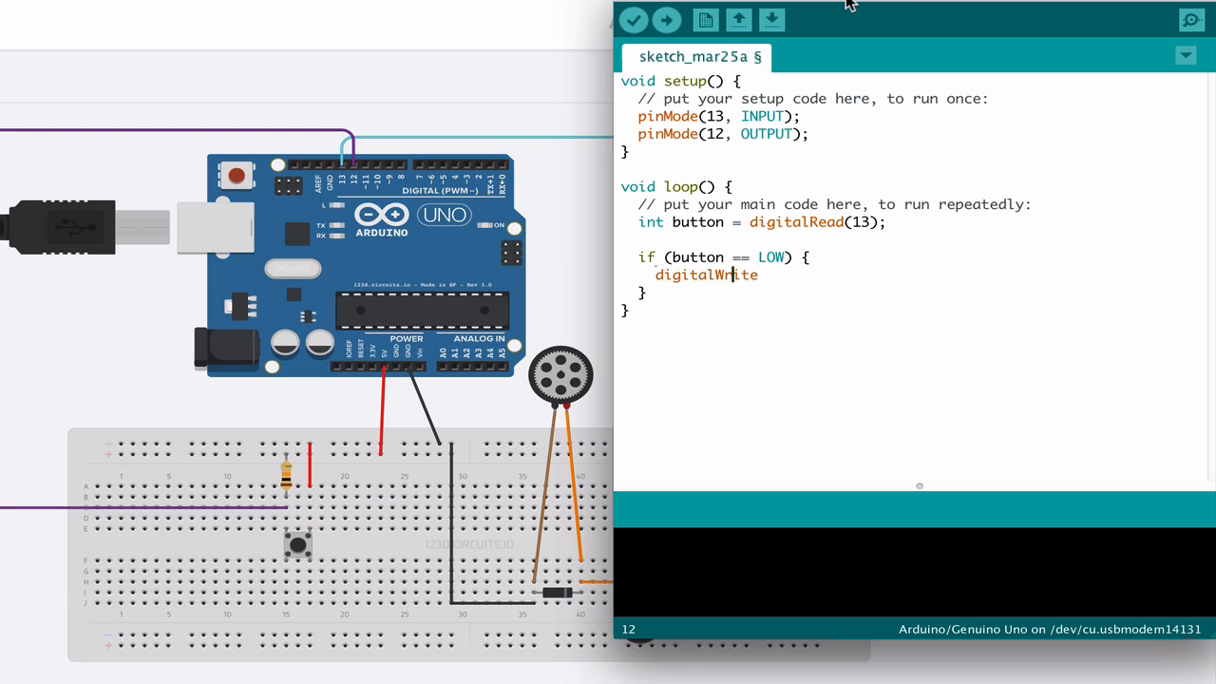
type("()")
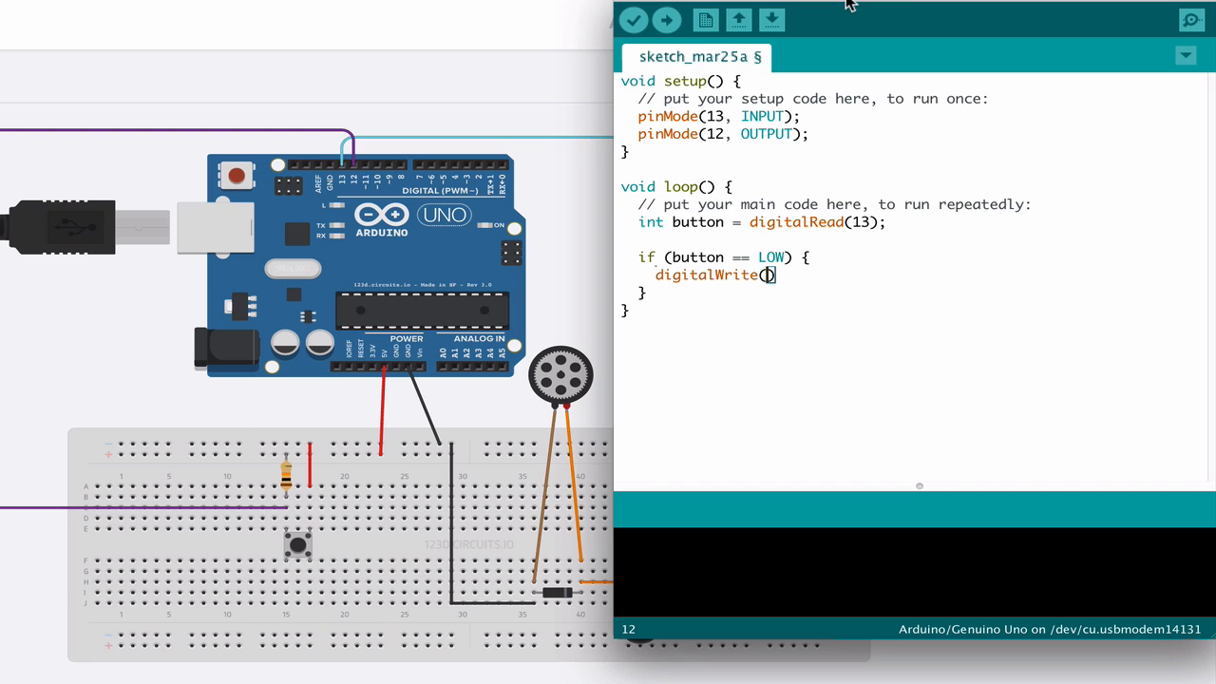
type("13")
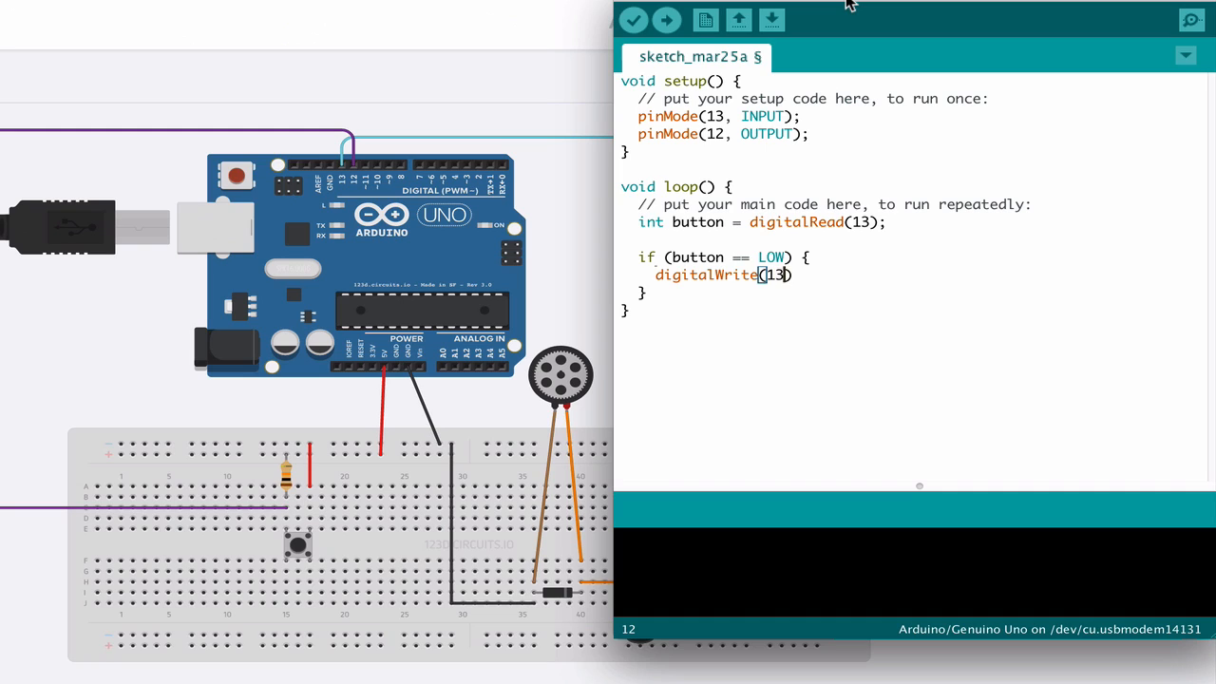
type(", HIGH")
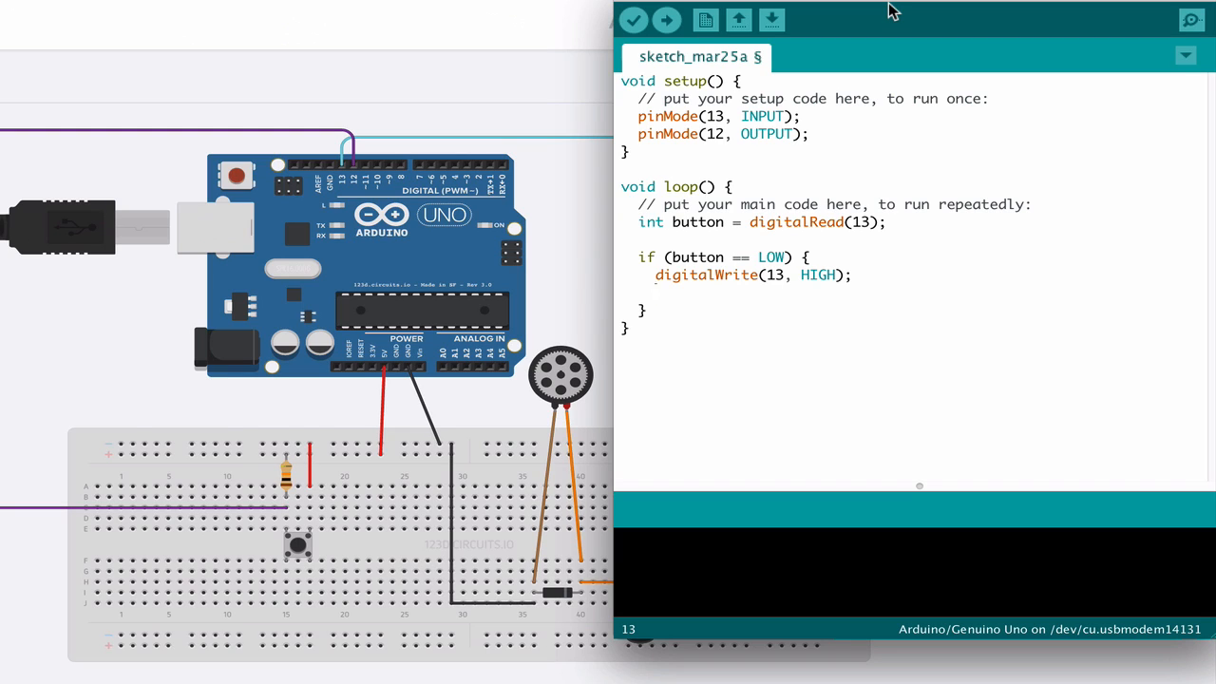
Step: Add delay(4000); then digitalWrite(13, LOW) to switch off after four seconds
type("dela")
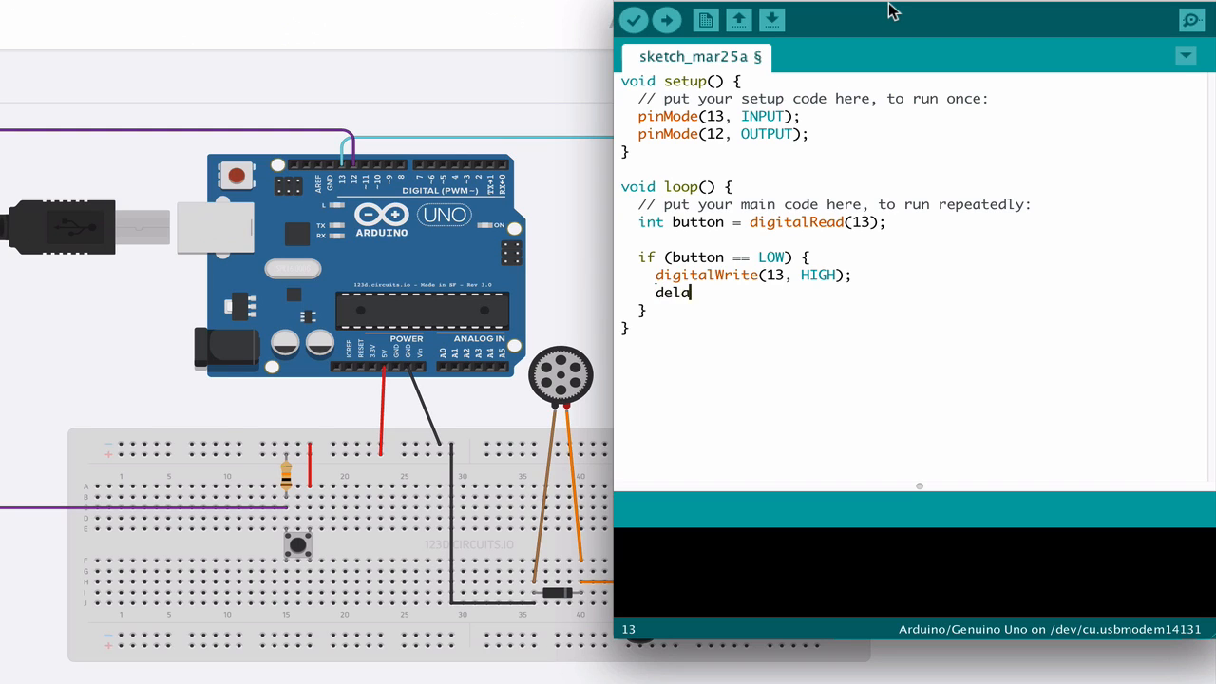
type("y(4)")
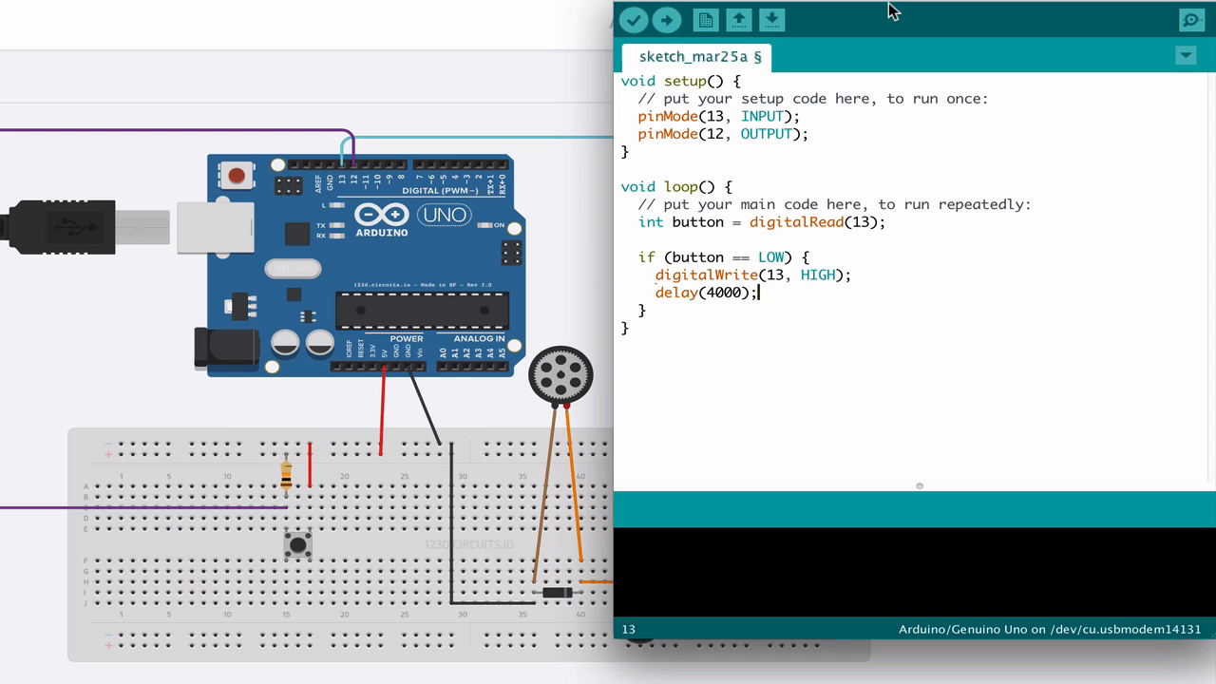
type("didg")
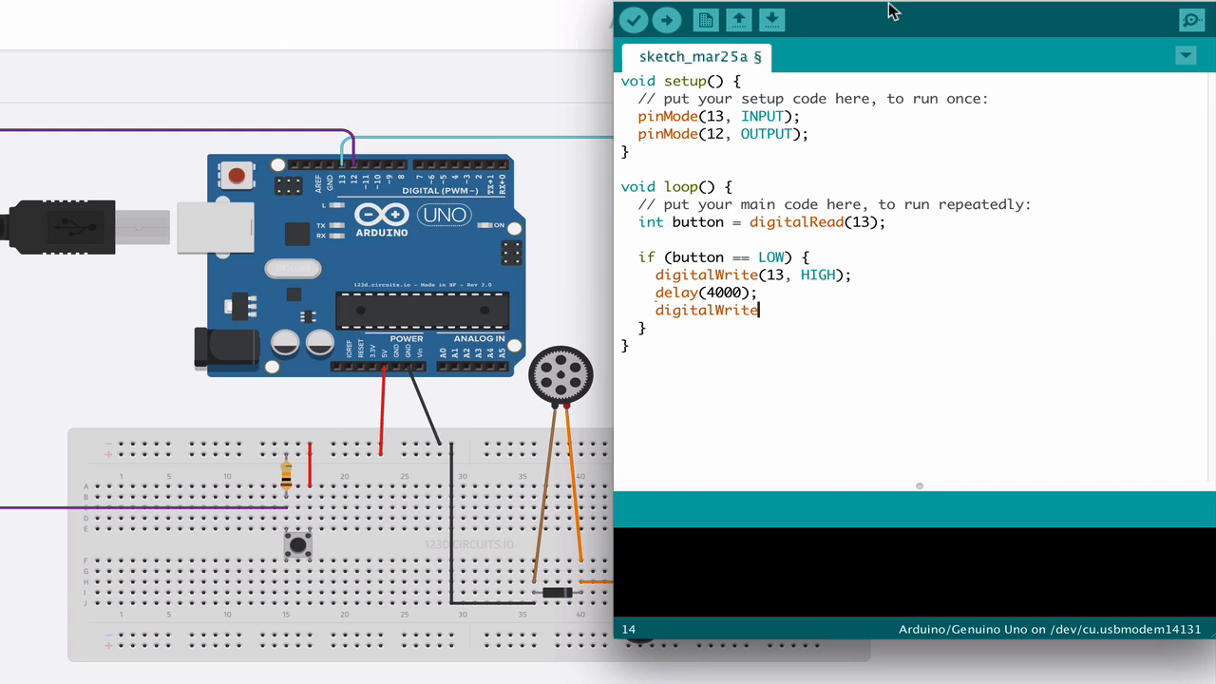
type("(13,)")
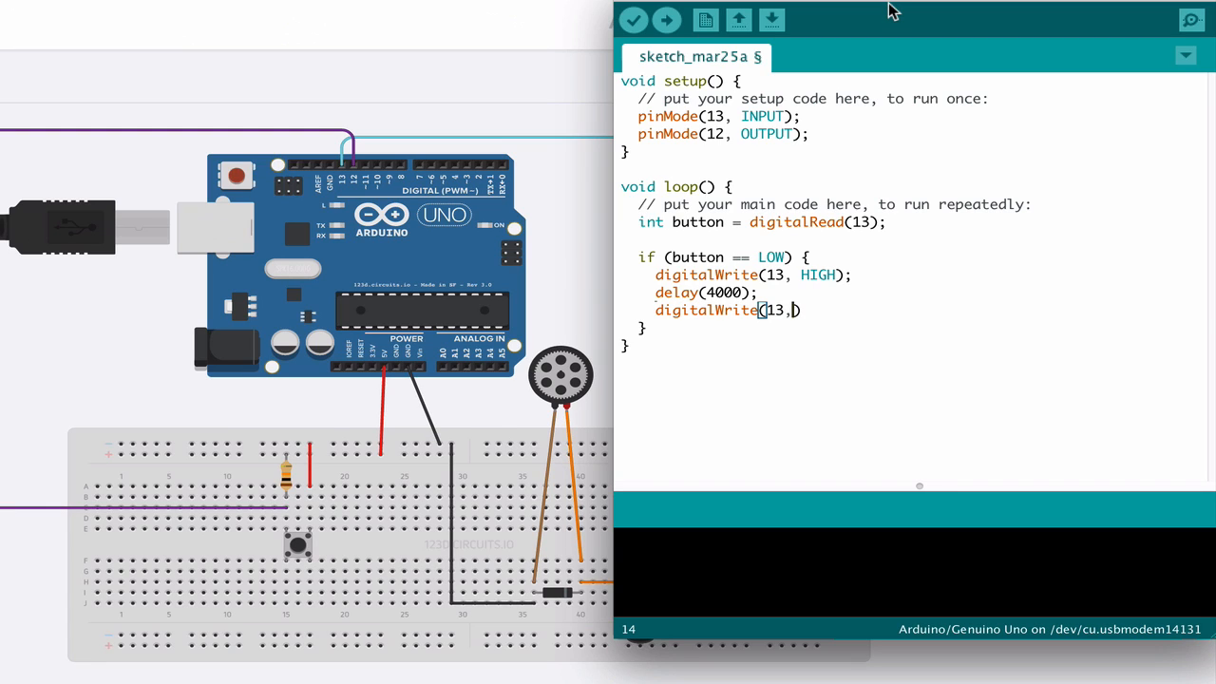
type("LOW")
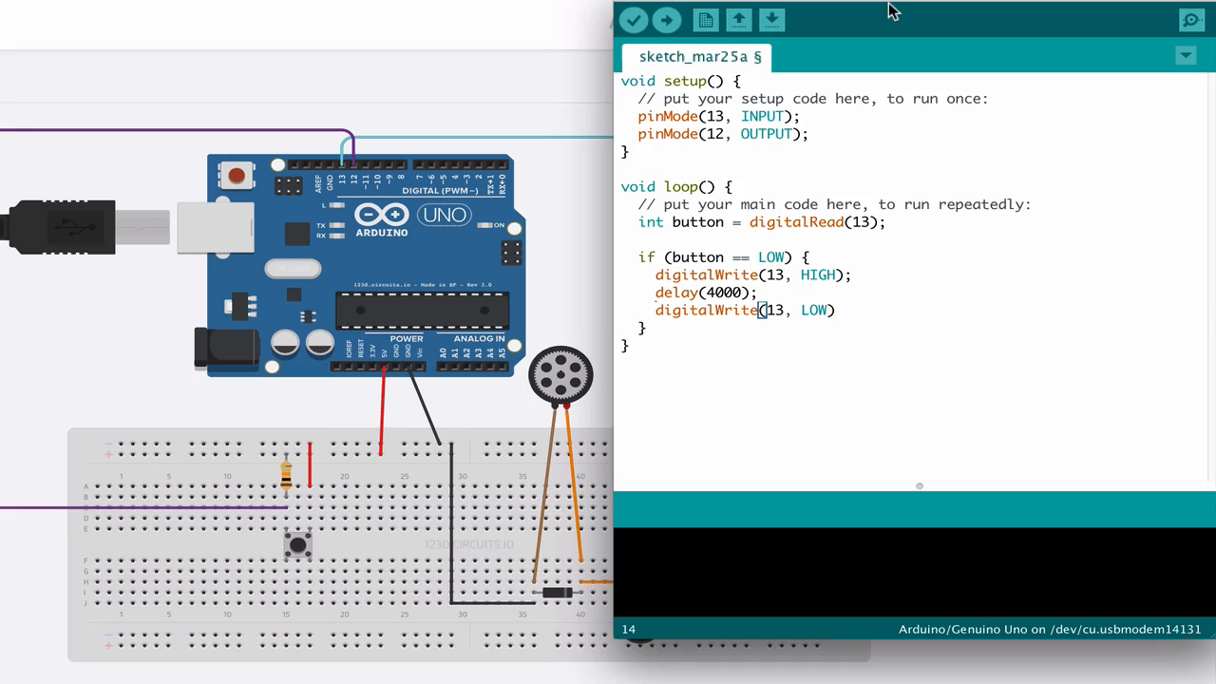
Step: Upload the finished button sketch to the Arduino/Genuino Uno board
left_click(667, 19)
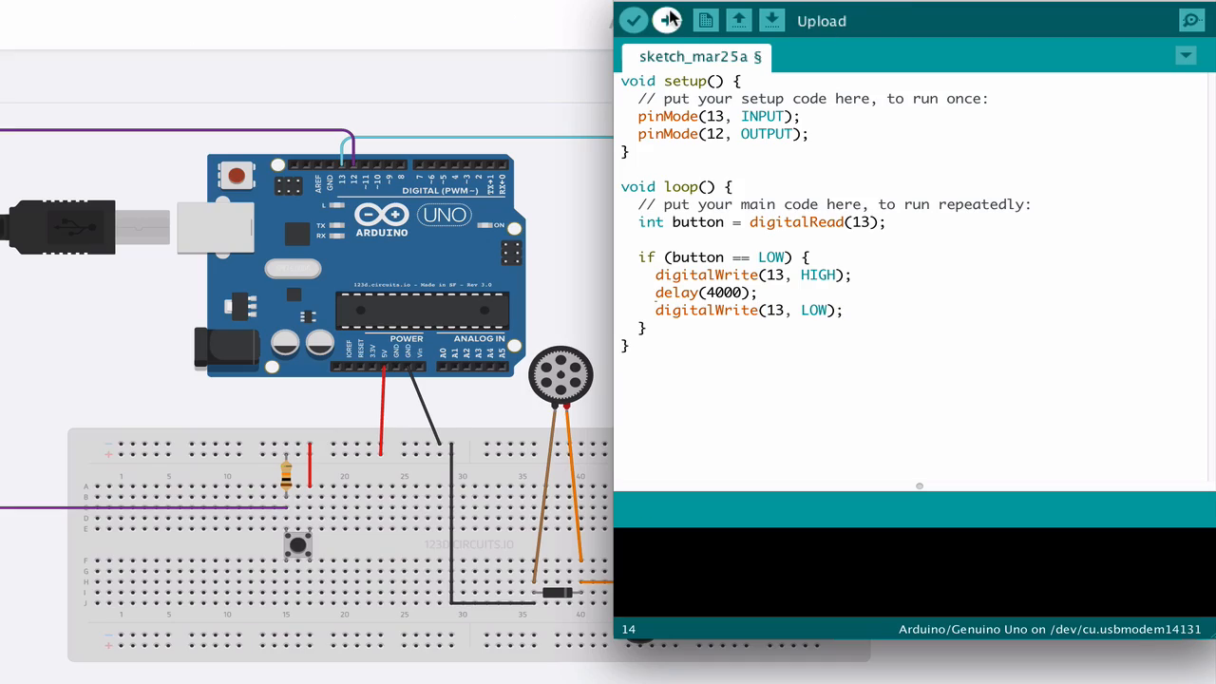
left_click(665, 19)
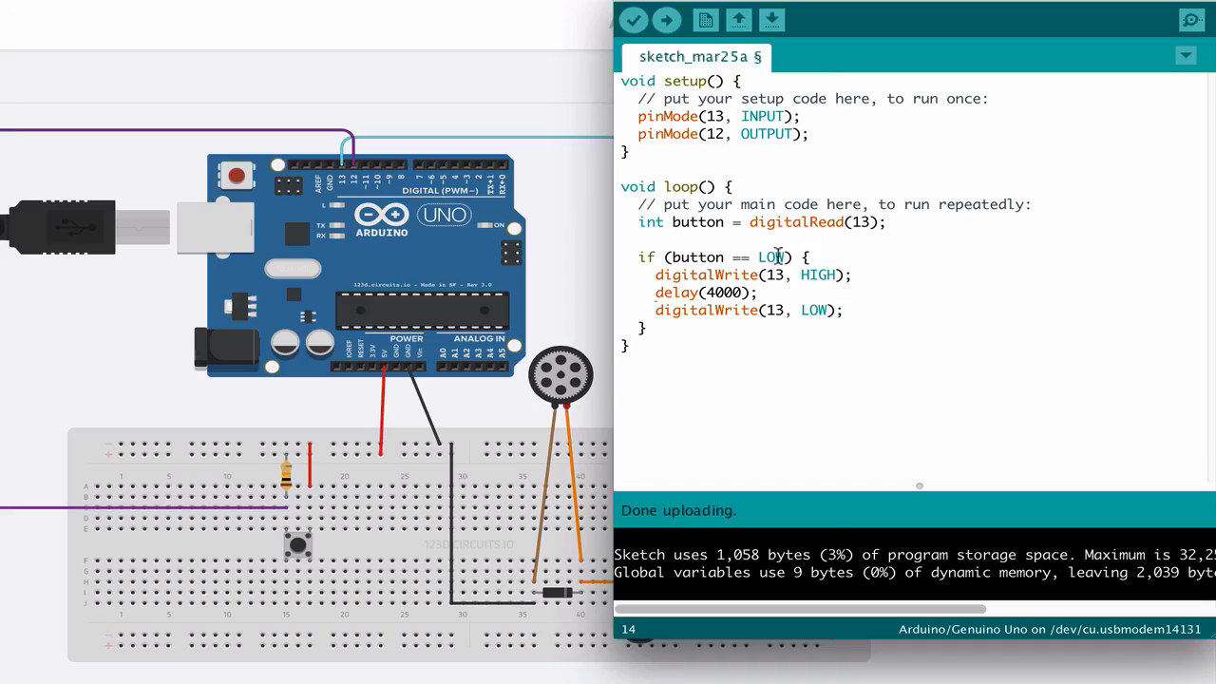